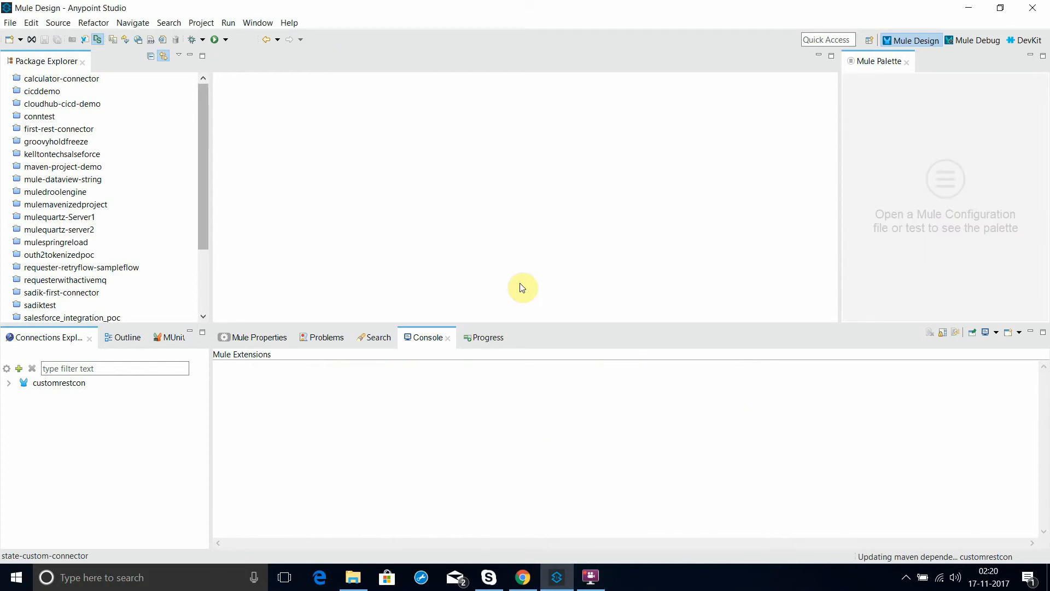
mouse_move(320, 254)
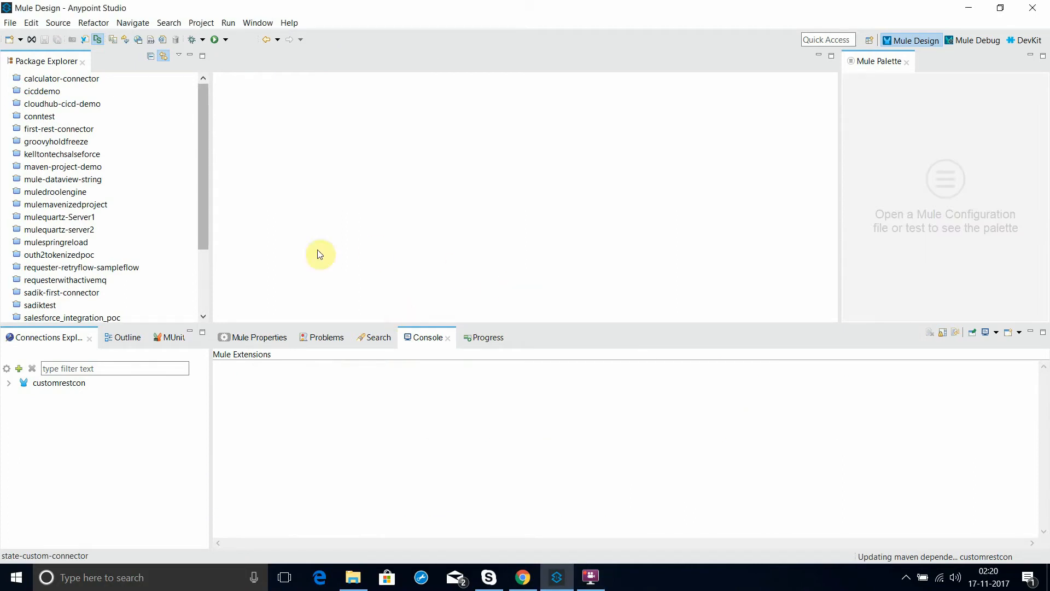
mouse_move(173, 169)
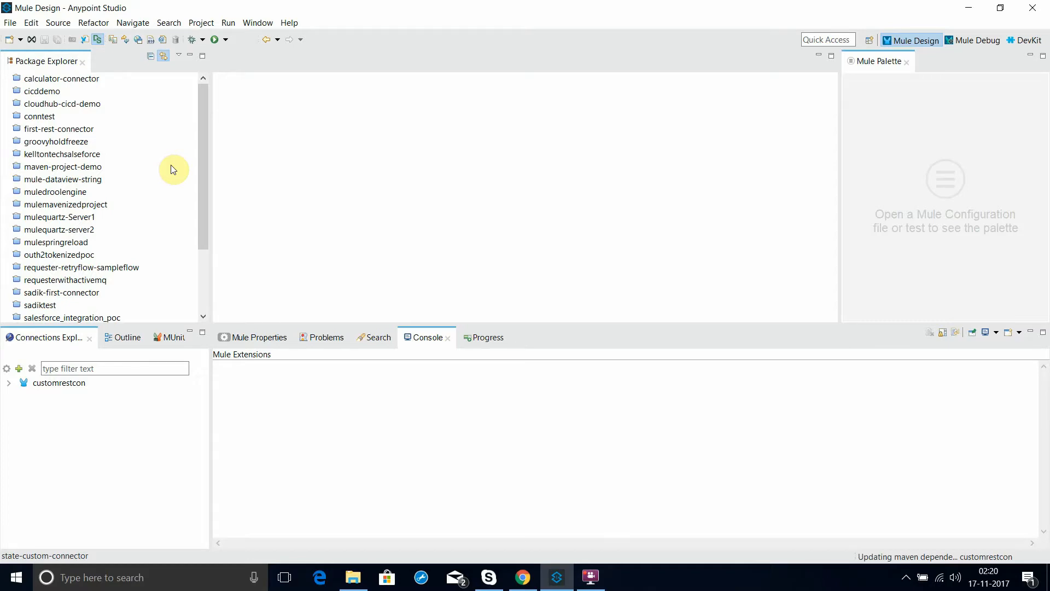
Check the Install New Software sites to confirm DevKit is already installed
right_click(173, 168)
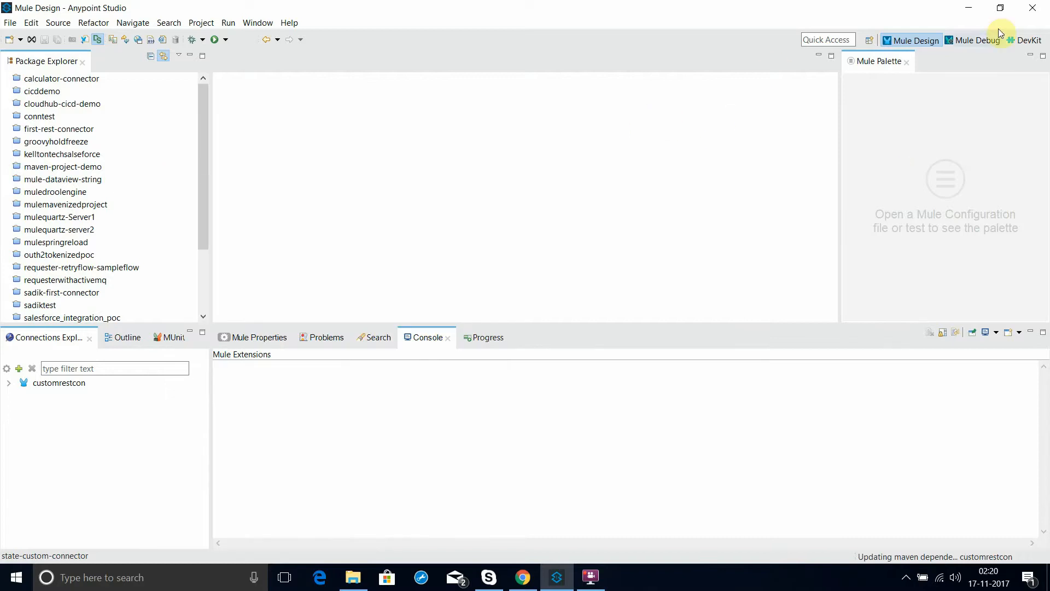
click(257, 22)
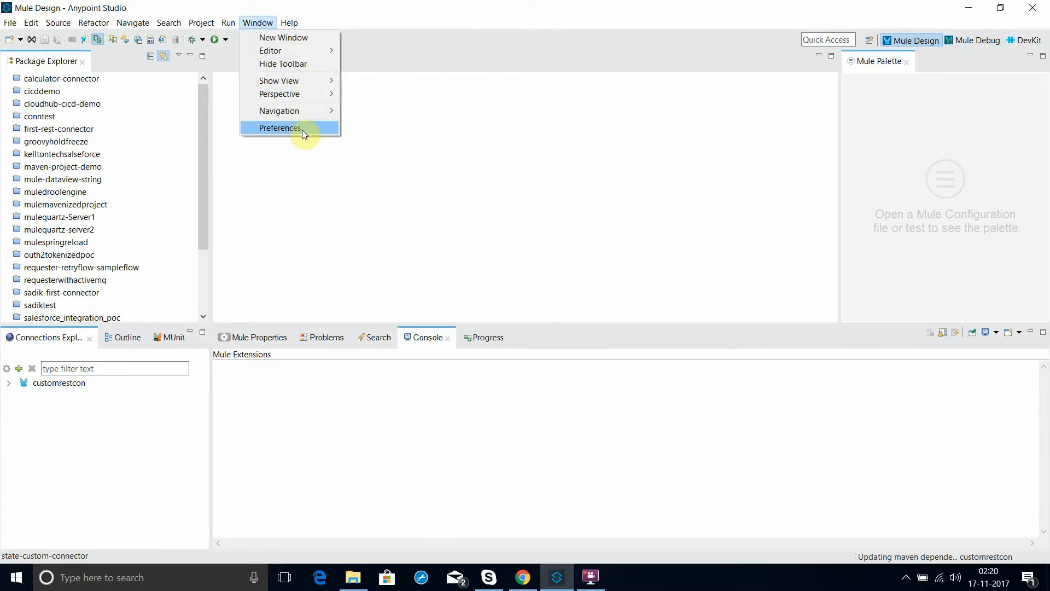
click(289, 22)
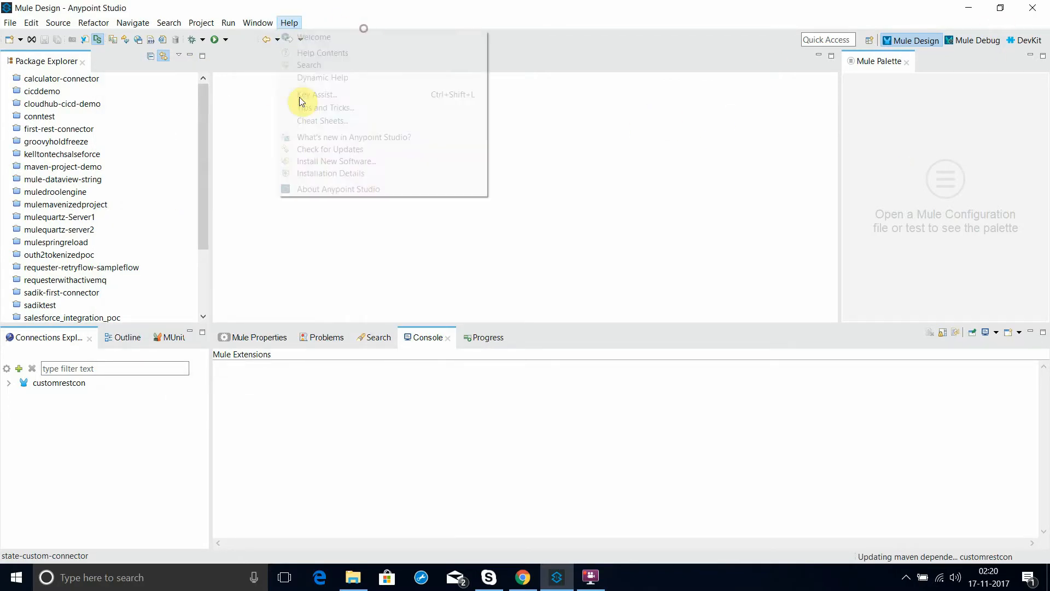
click(335, 161)
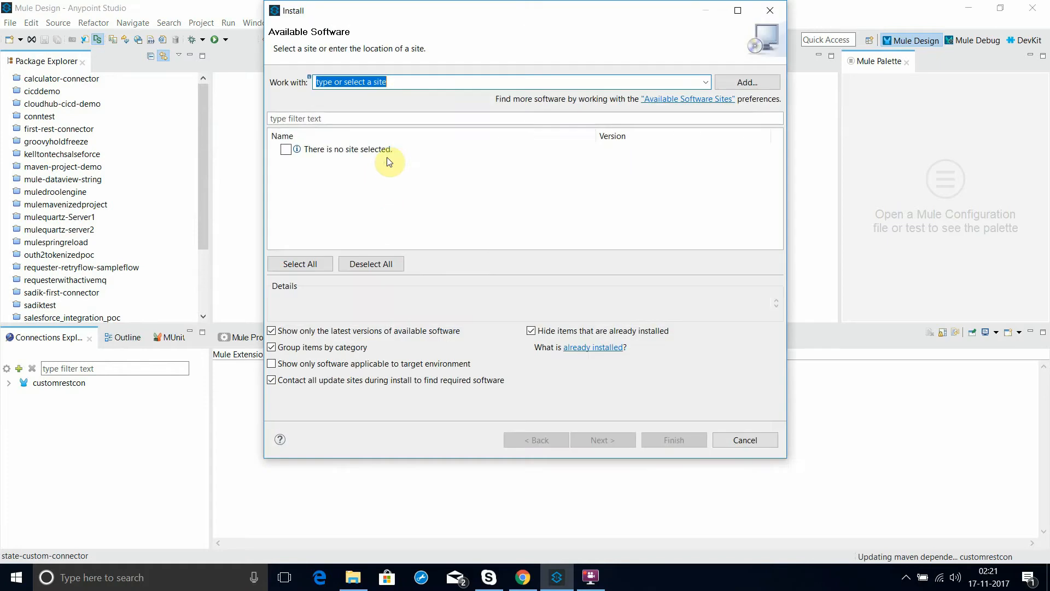
click(704, 82)
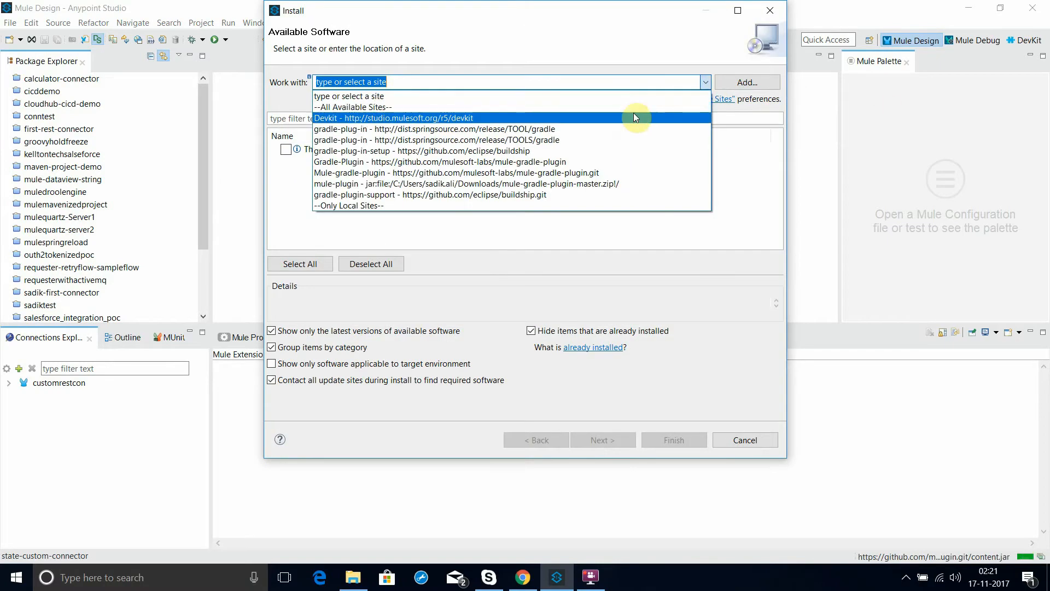
click(394, 118)
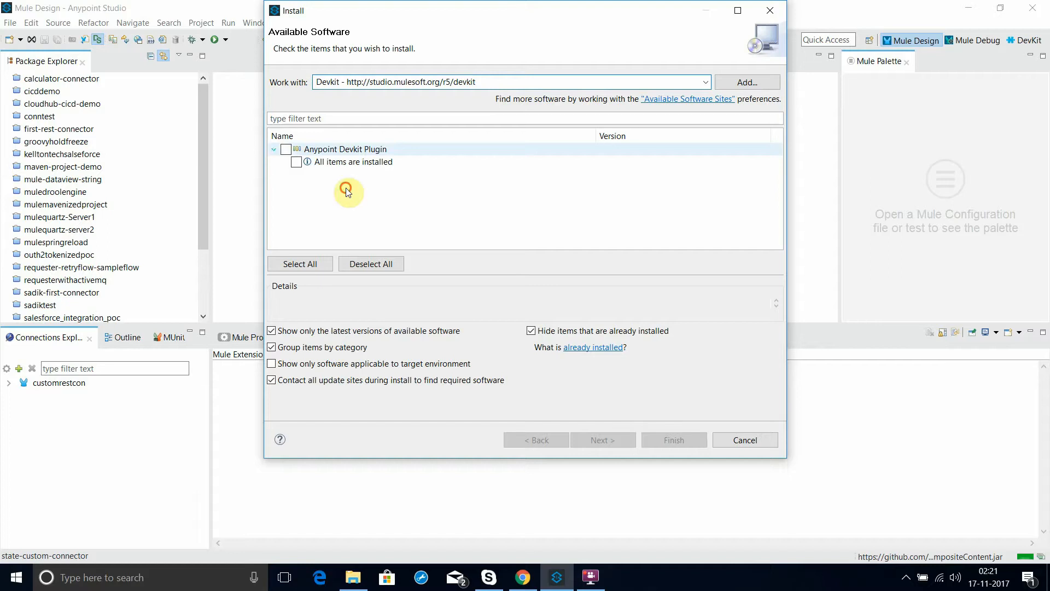
click(743, 439)
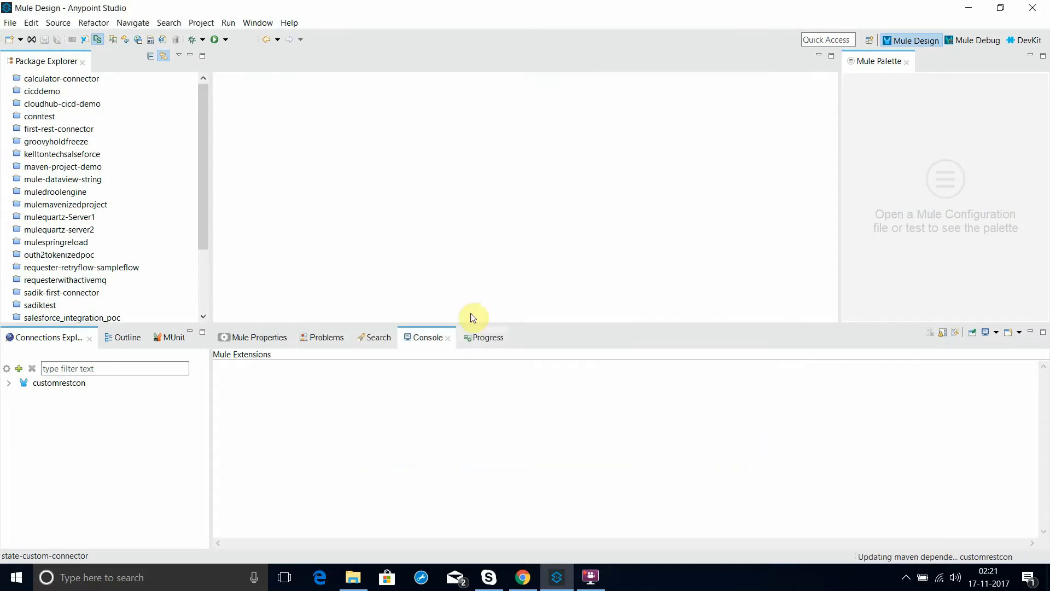
Generate an SDK-based Anypoint connector project named InfoState with REST API type
right_click(469, 318)
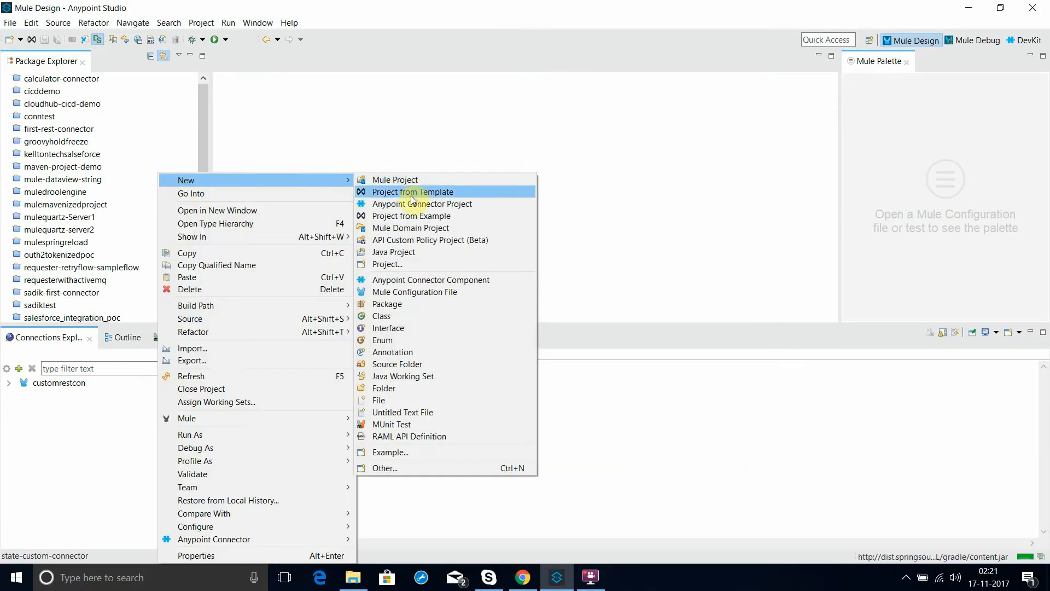
click(423, 204)
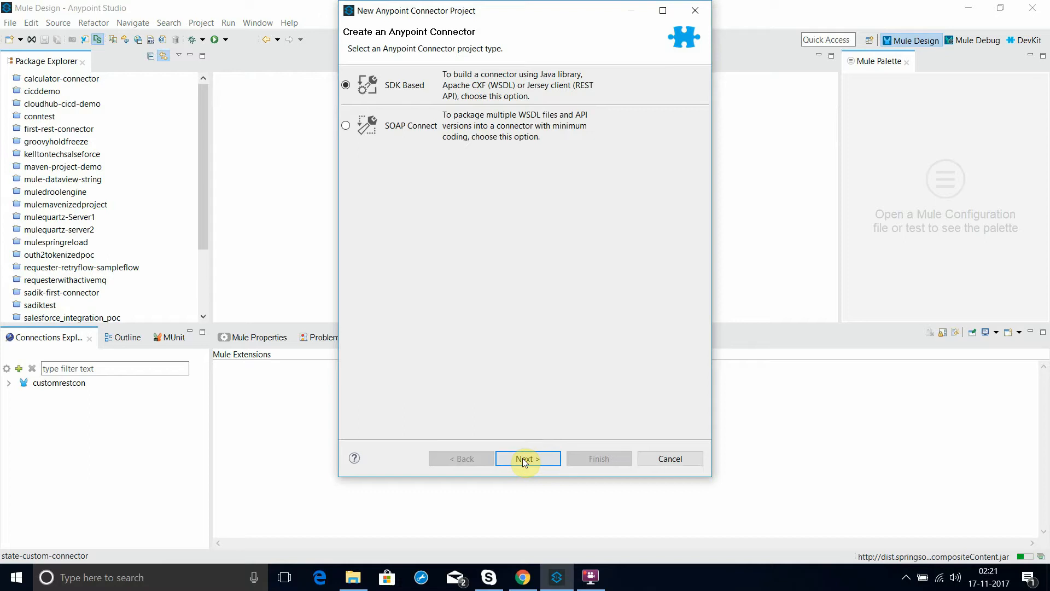
click(528, 458)
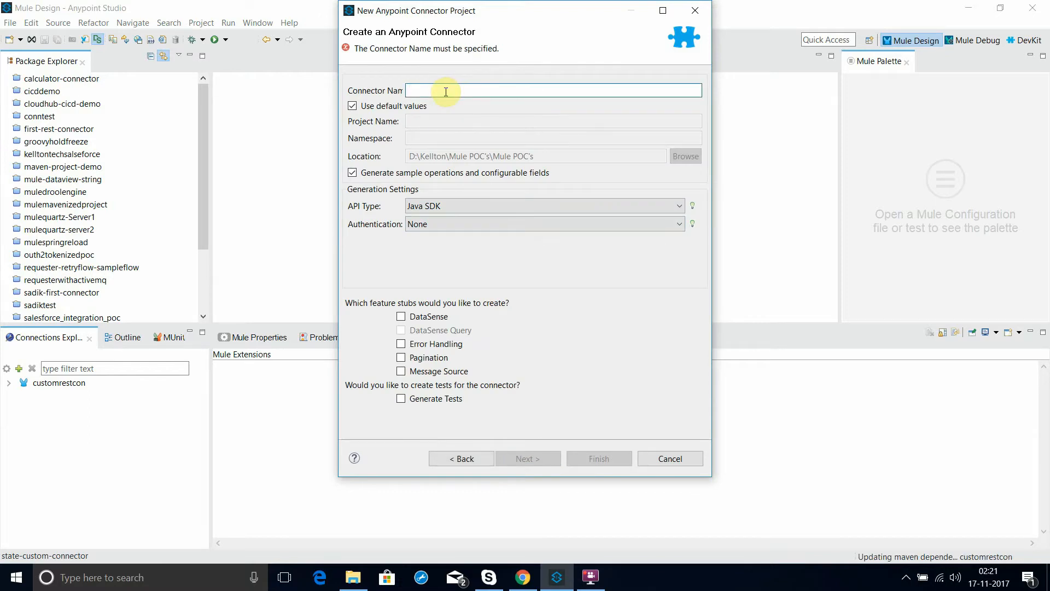
text(s)
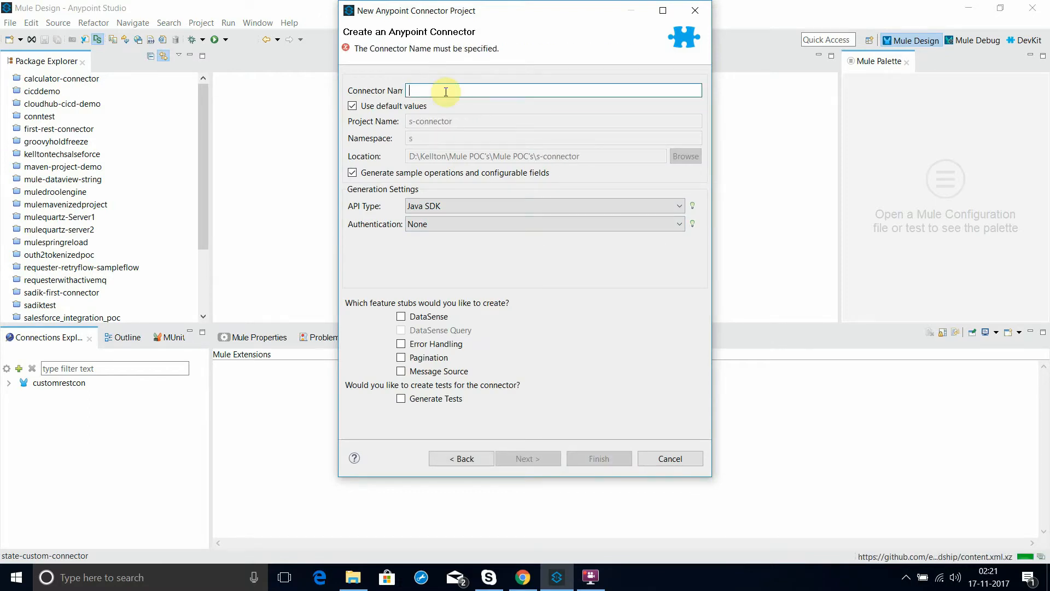
text(Info)
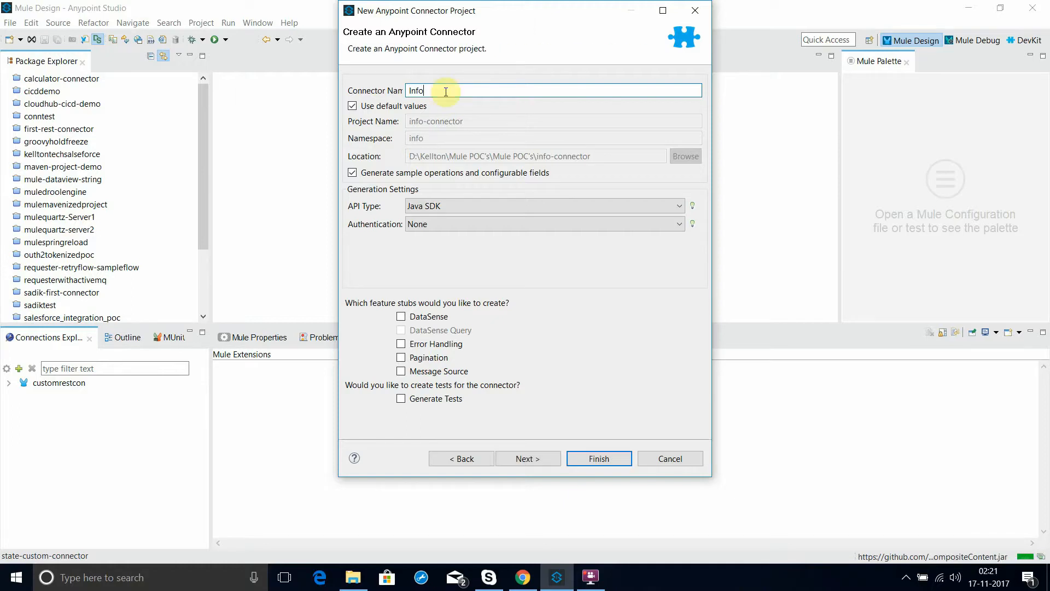
text(State)
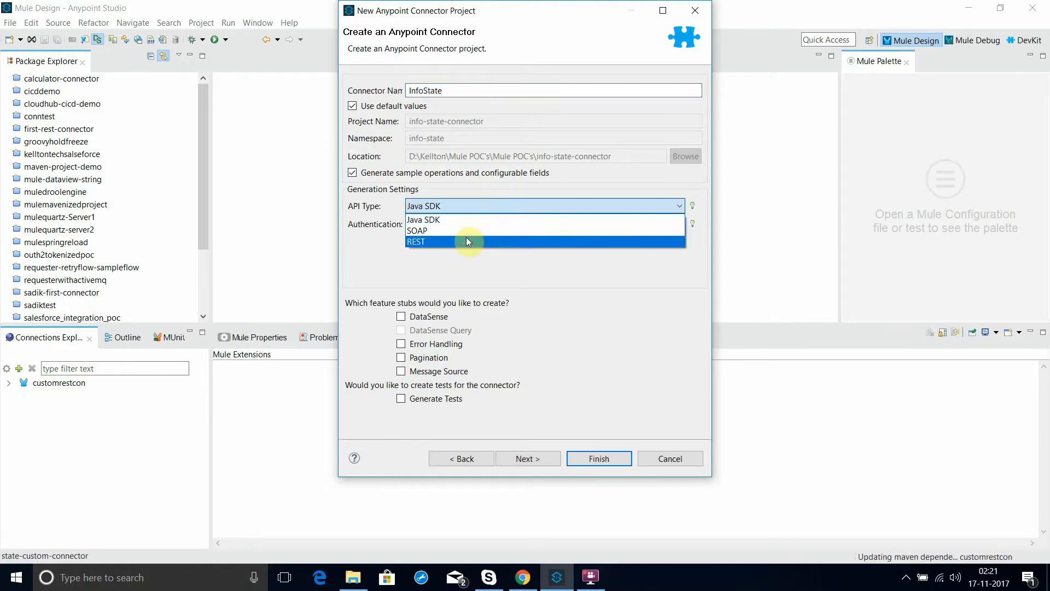
click(416, 241)
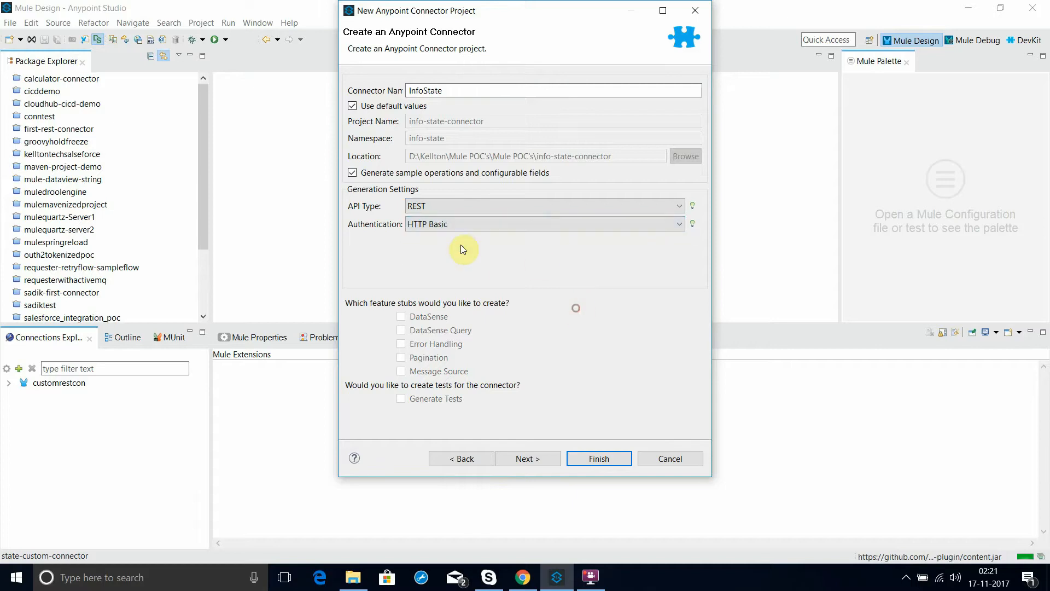
click(527, 458)
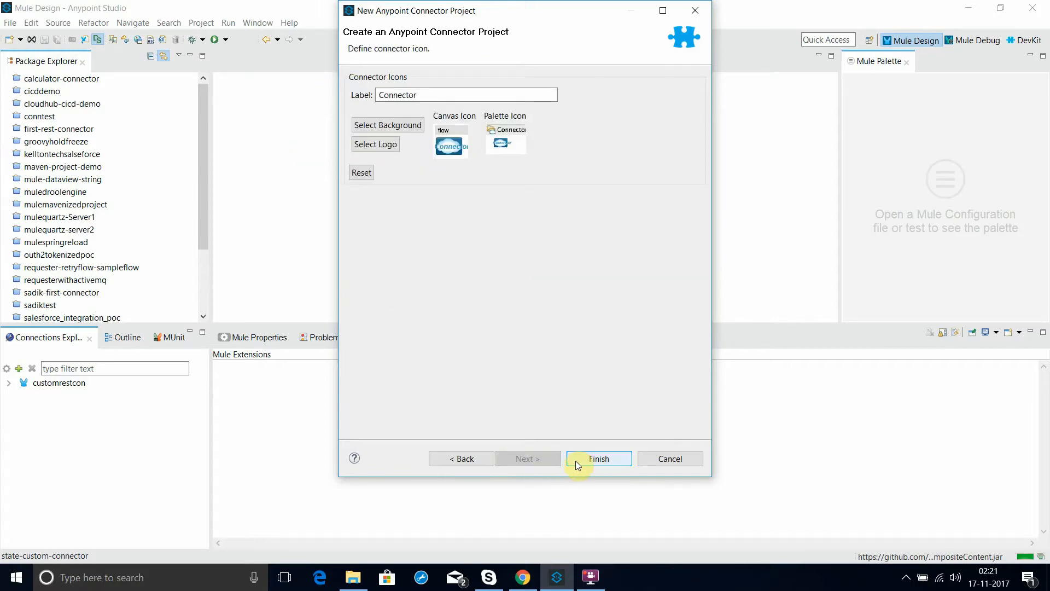
click(598, 458)
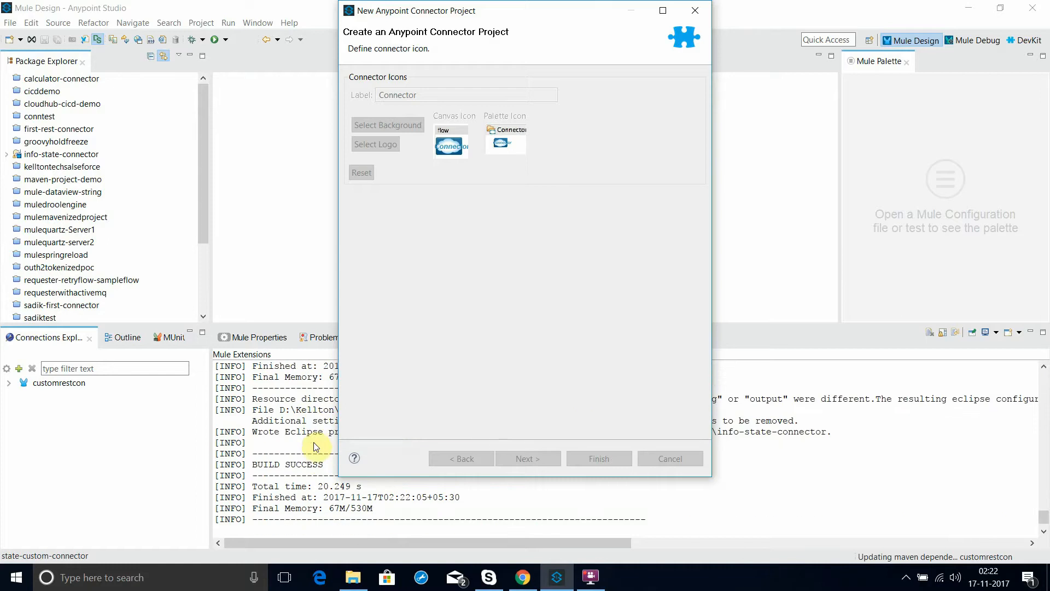
Expand info-state-connector and src/main/java to show InfoStateConnector.java and ConnectorConfig.java
click(669, 459)
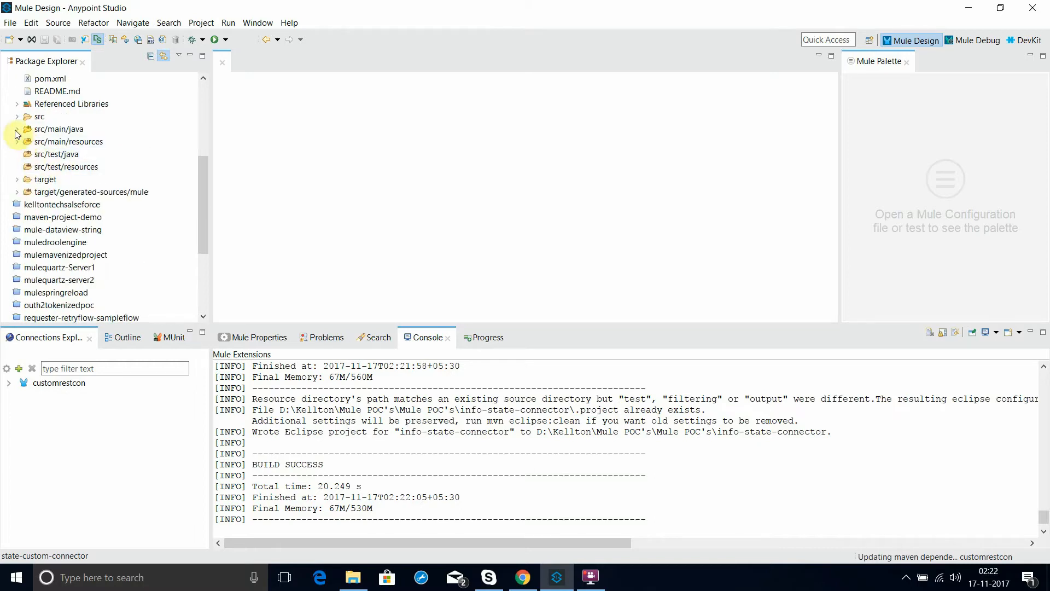
click(17, 128)
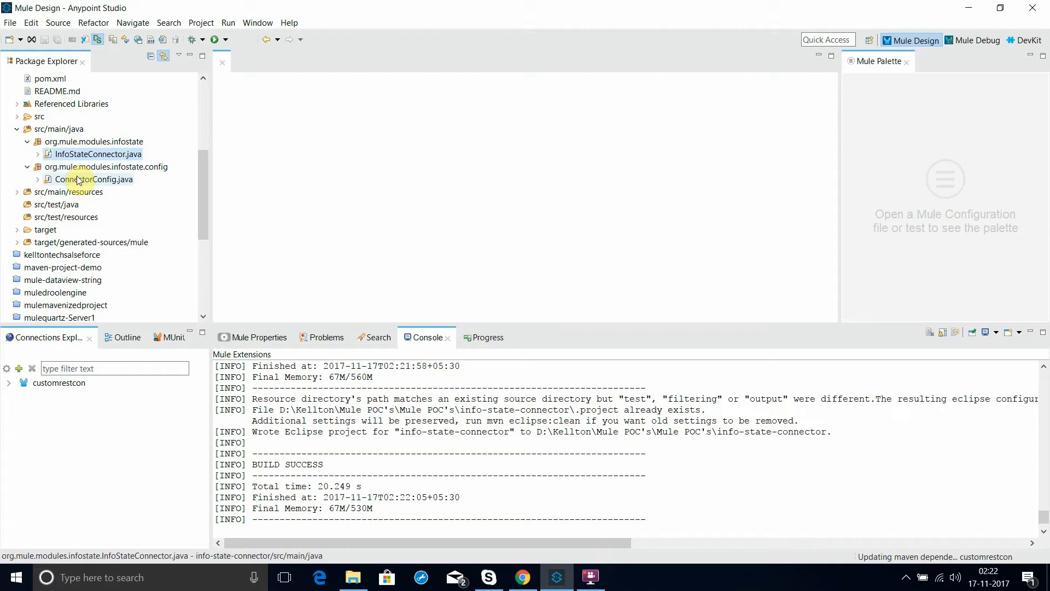
mouse_move(94, 179)
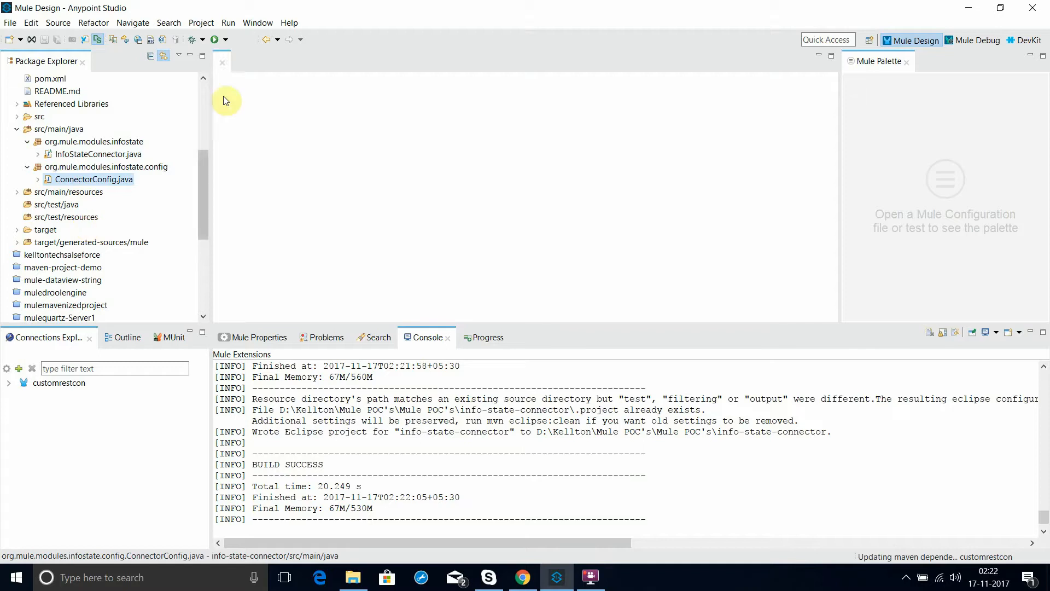
Exit Anypoint Studio, relaunch it from the desktop shortcut, and switch to Chrome
click(9, 22)
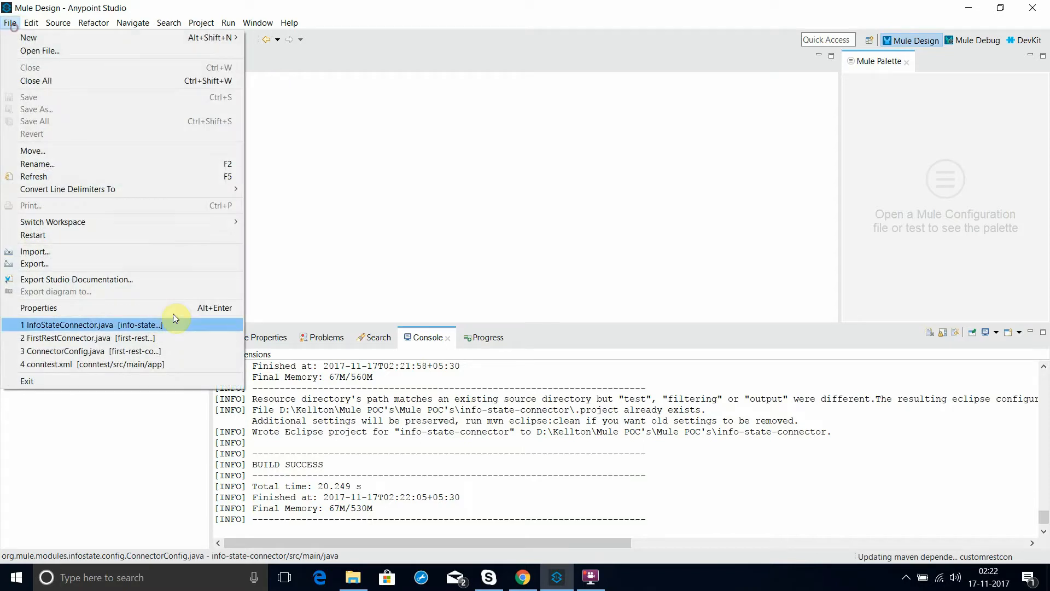
mouse_move(53, 221)
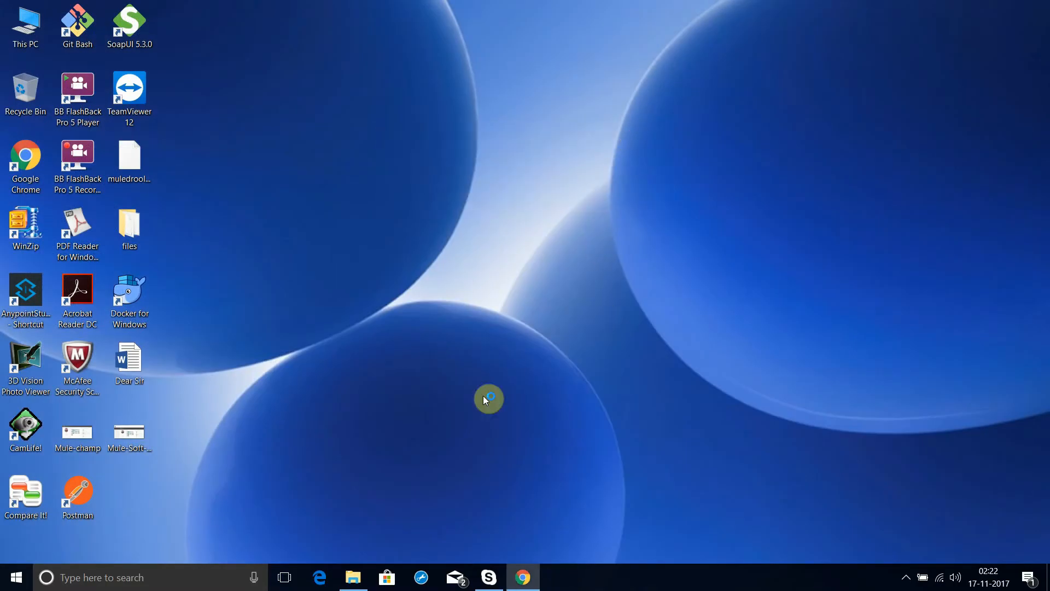
double_click(26, 296)
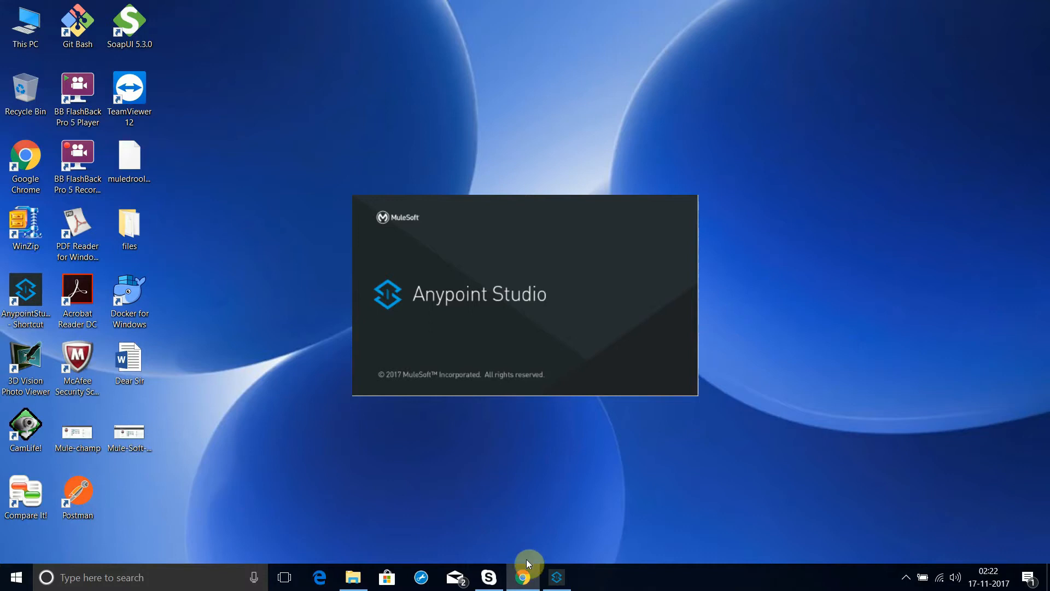
click(522, 576)
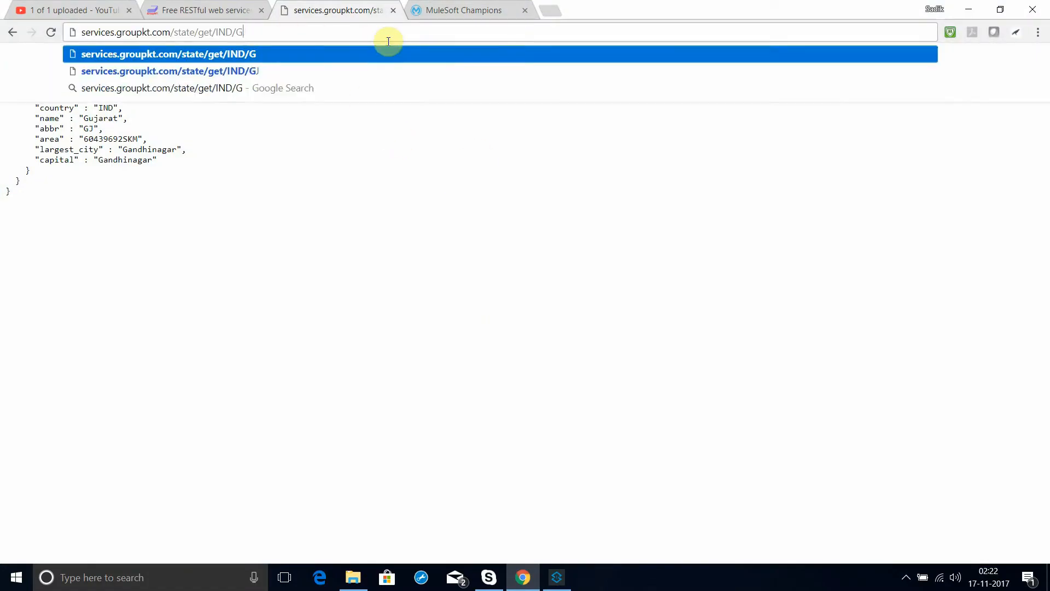
Query the groupkt state service for Kerala and Madhya Pradesh, then minimize Chrome
key(Enter)
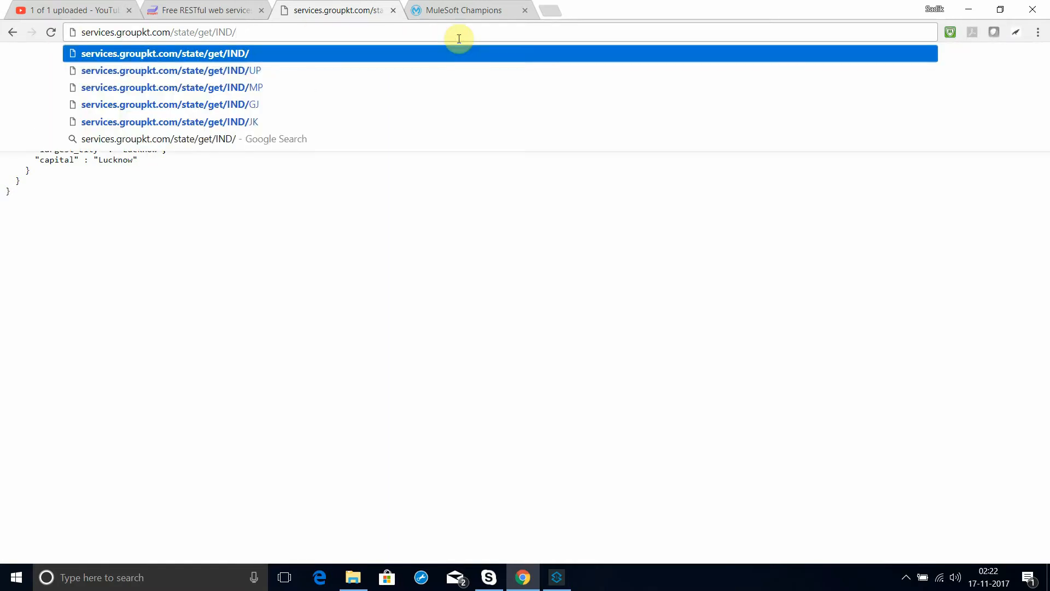
text(KL)
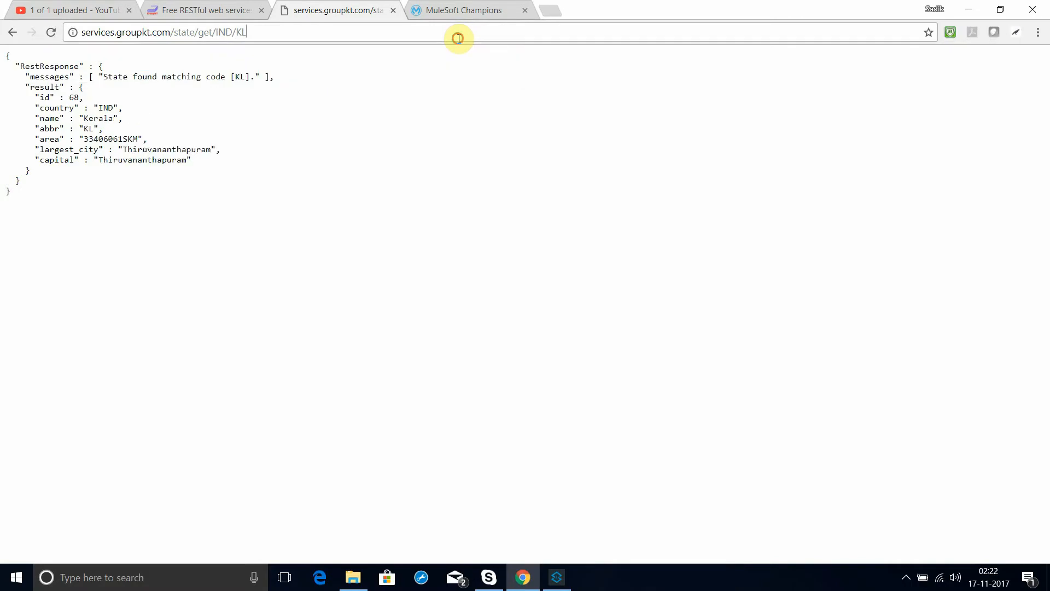
key(Backspace)
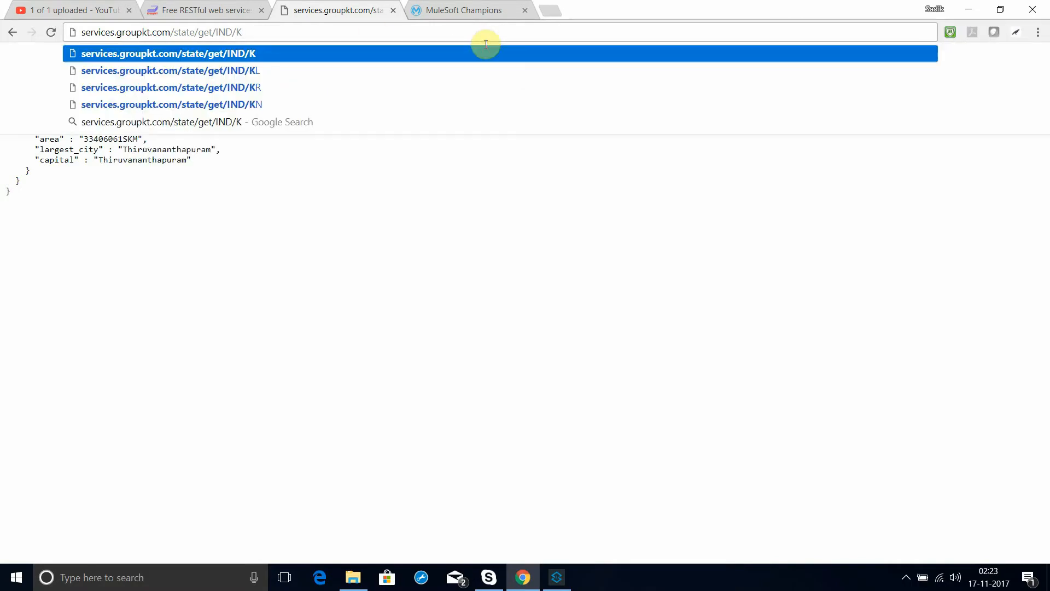
text(MB)
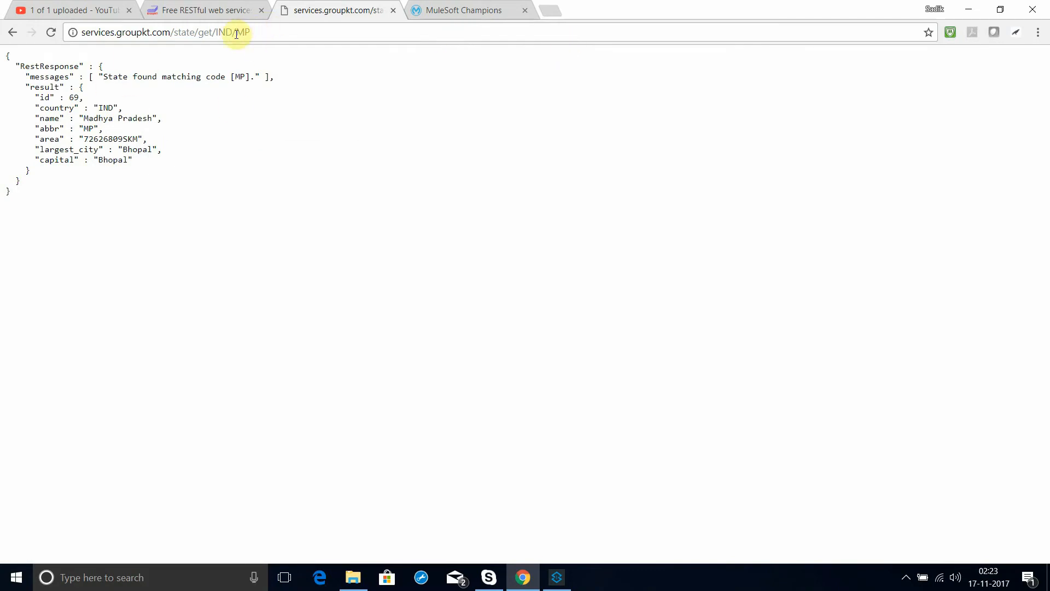
double_click(242, 32)
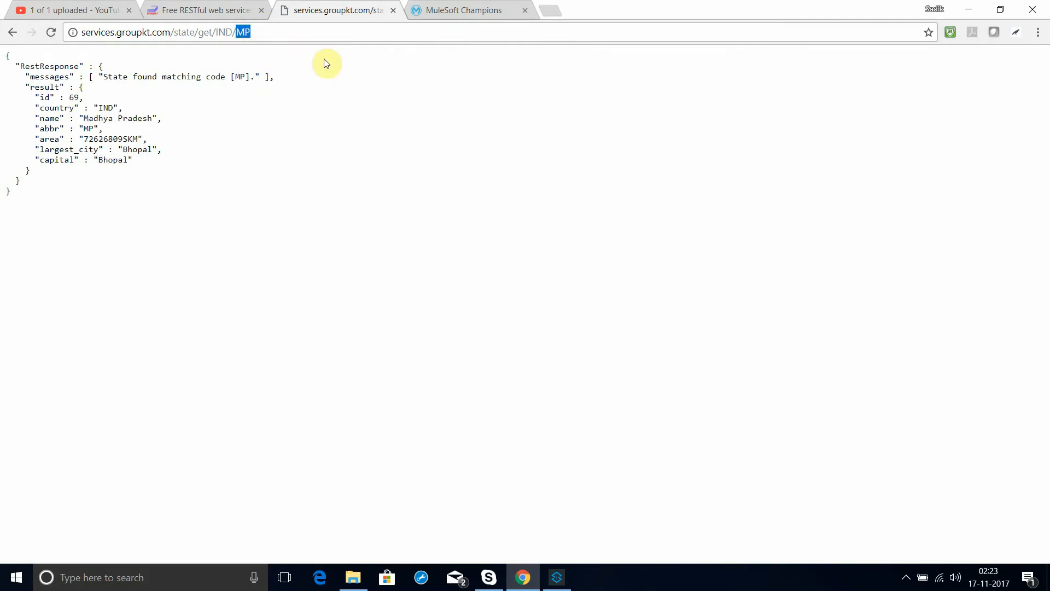
mouse_move(910, 55)
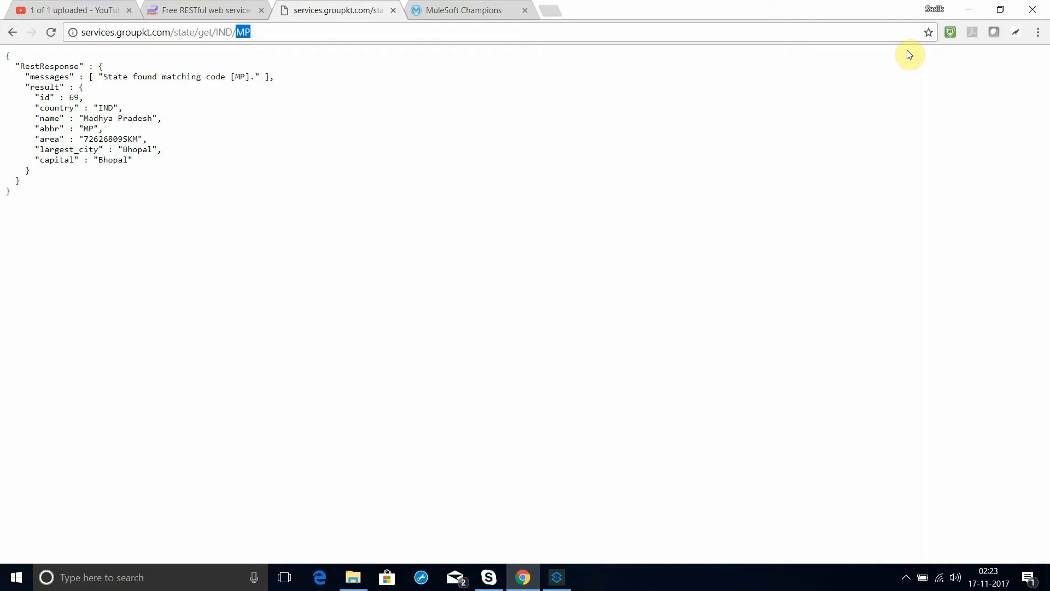
mouse_move(967, 10)
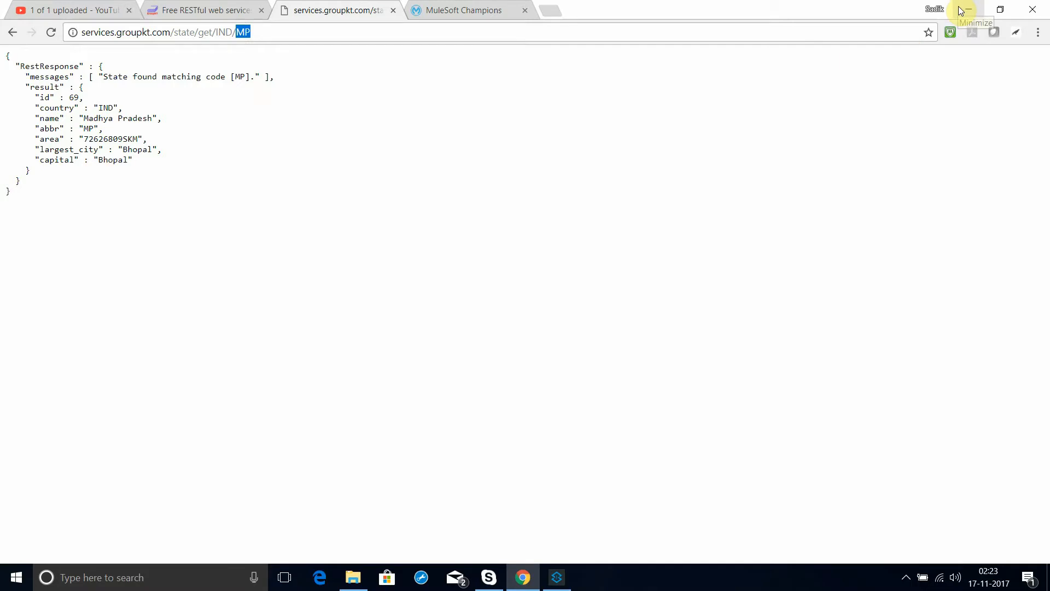
click(557, 576)
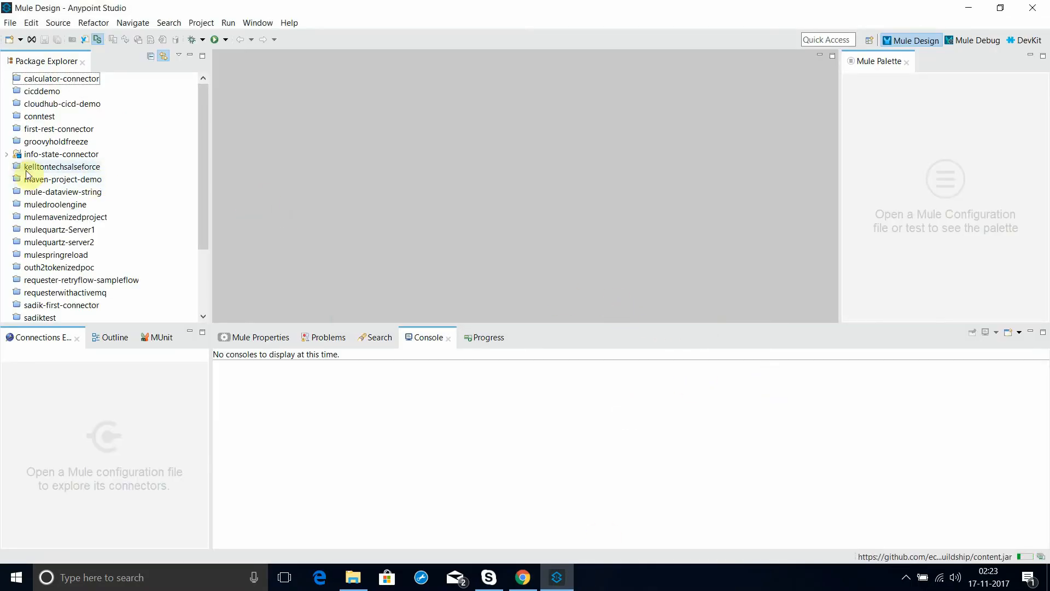
Expand info-state-connector's source folders and open the InfoStateConnector and ConnectorConfig Java files
click(6, 155)
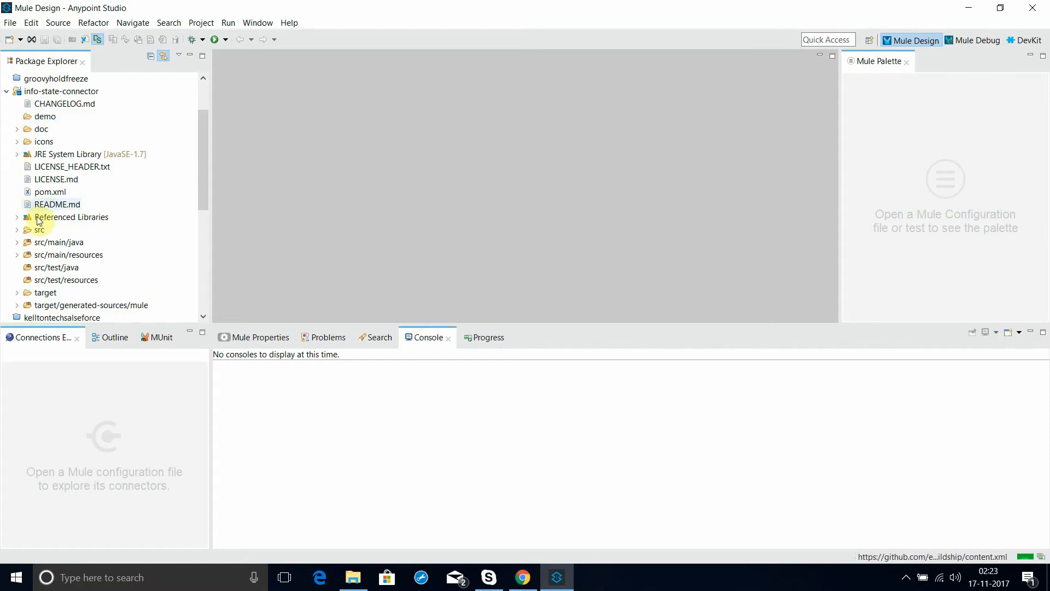
click(17, 242)
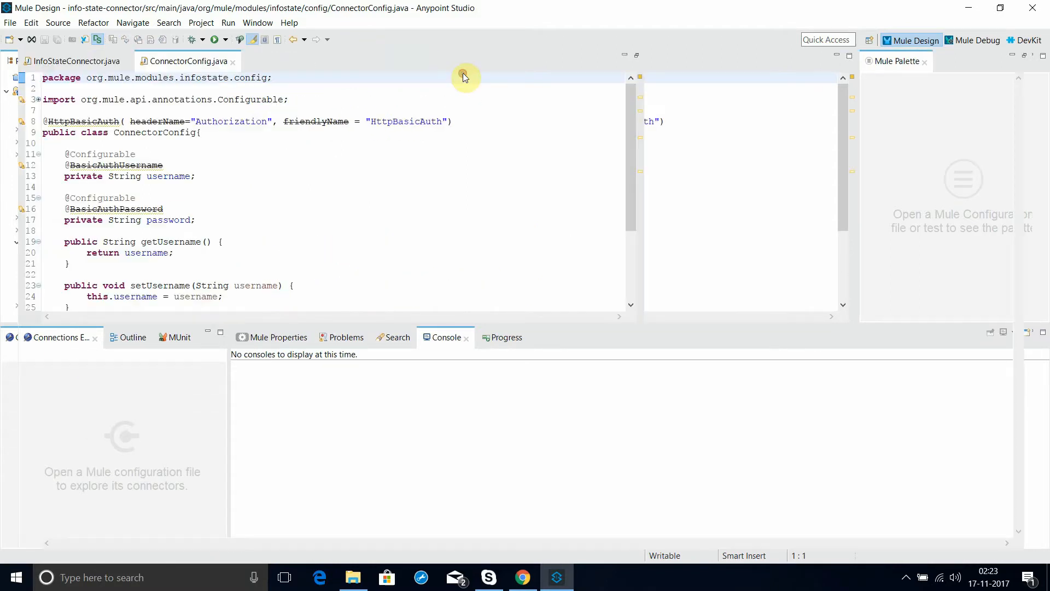
click(75, 61)
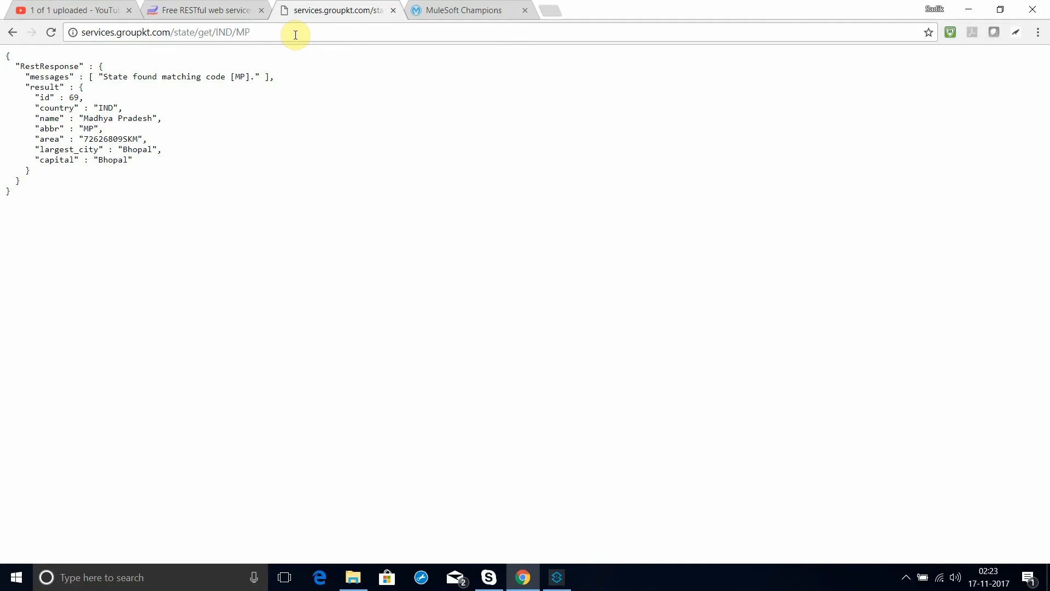
click(556, 576)
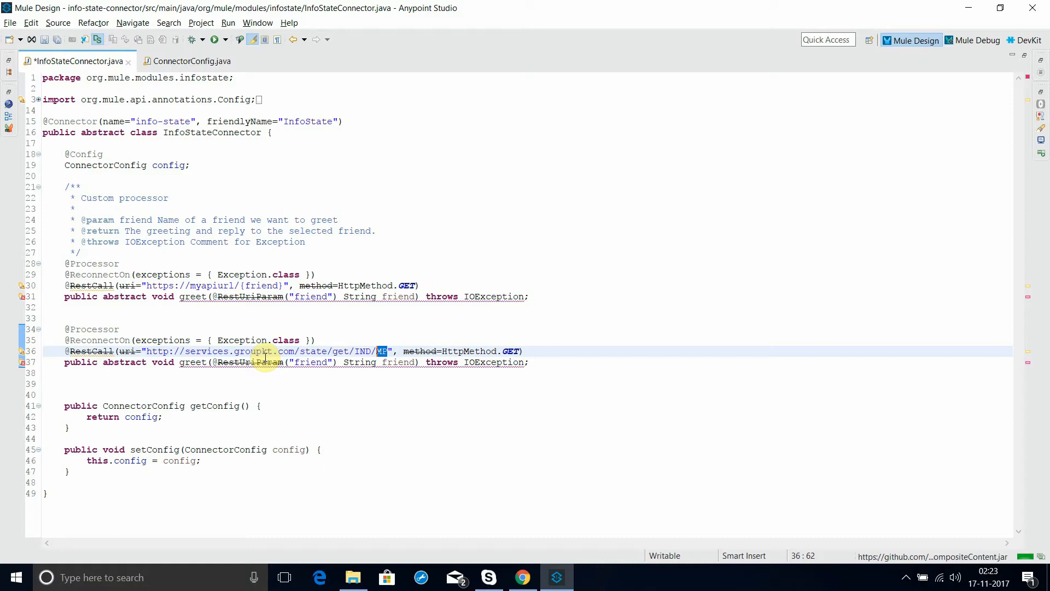
text({S})
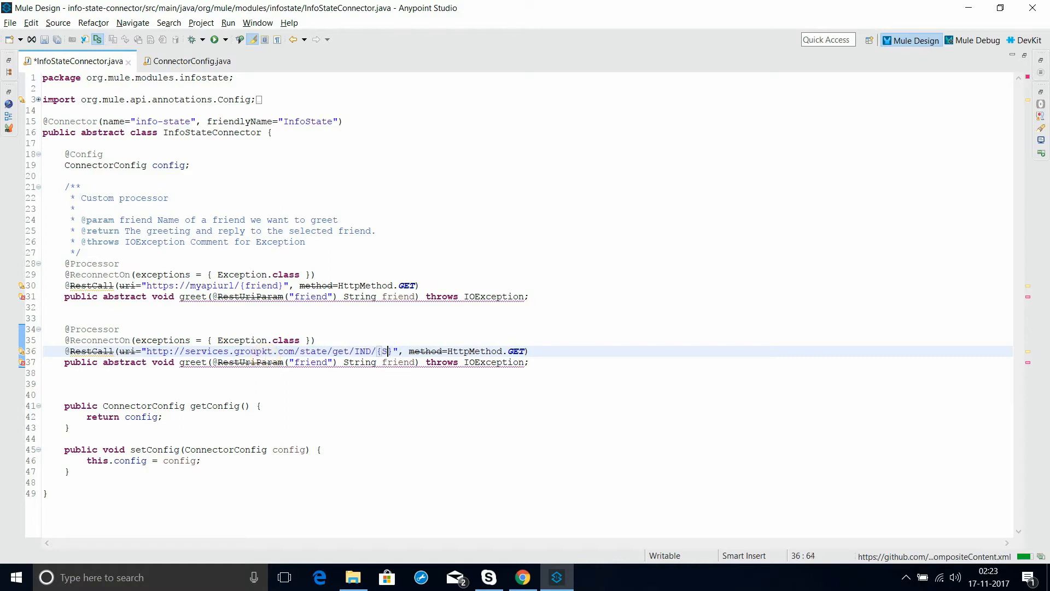
text(tate)
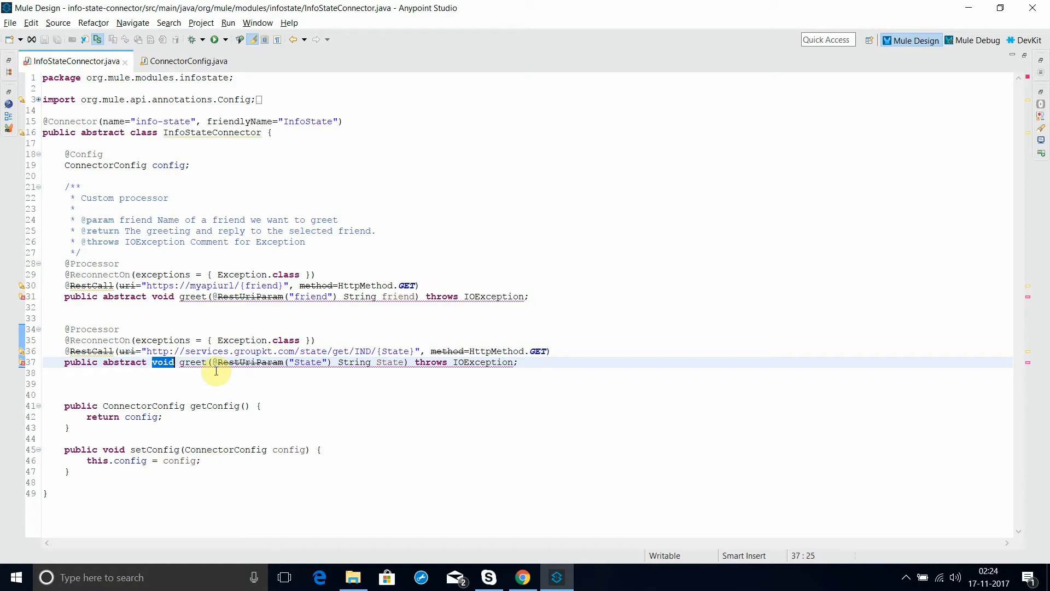
text(String)
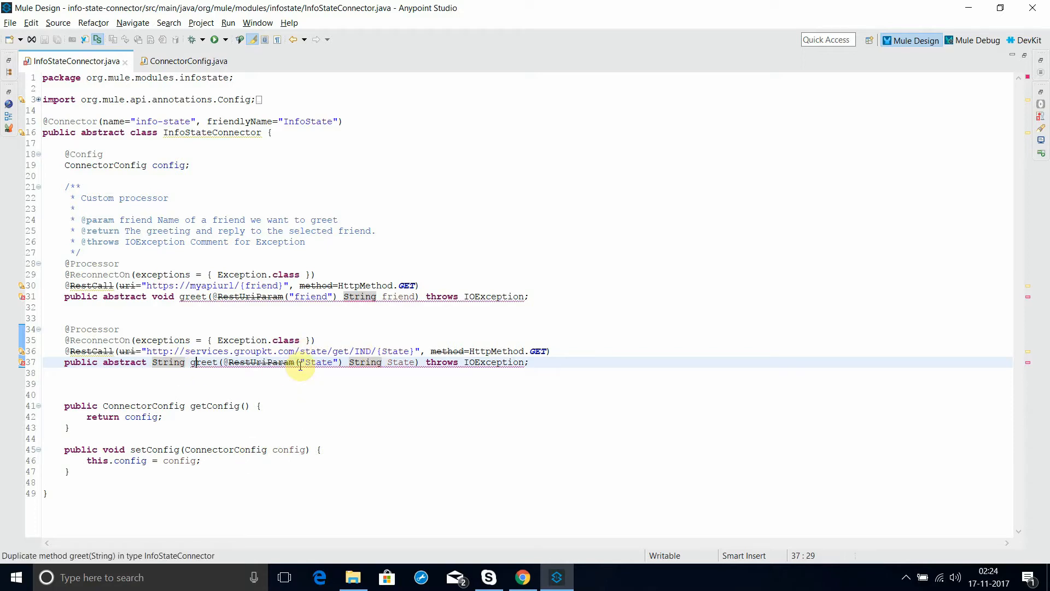
text(get)
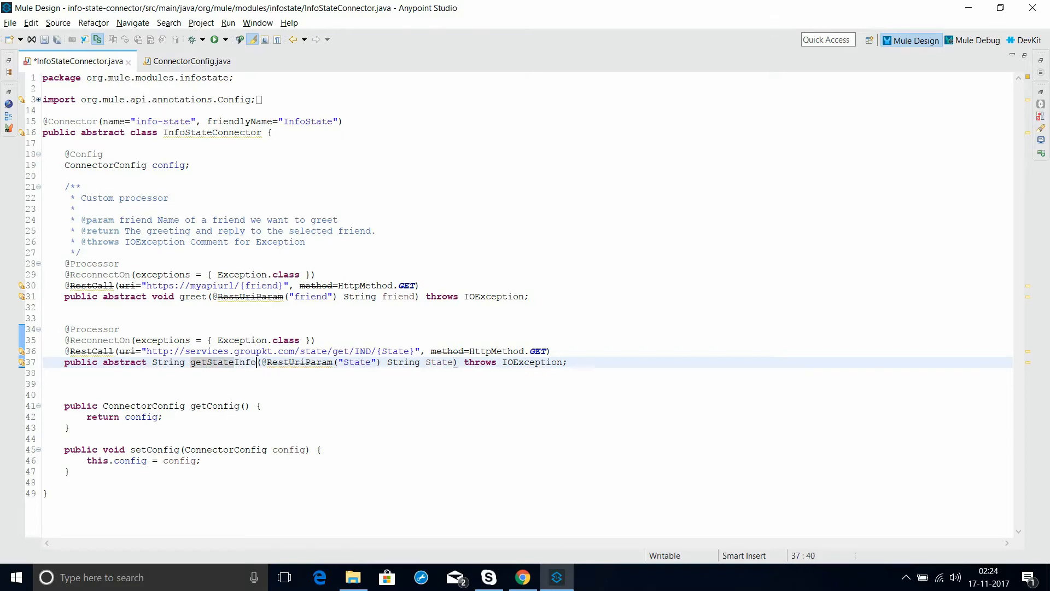
Switch to the ConnectorConfig.java tab
click(188, 60)
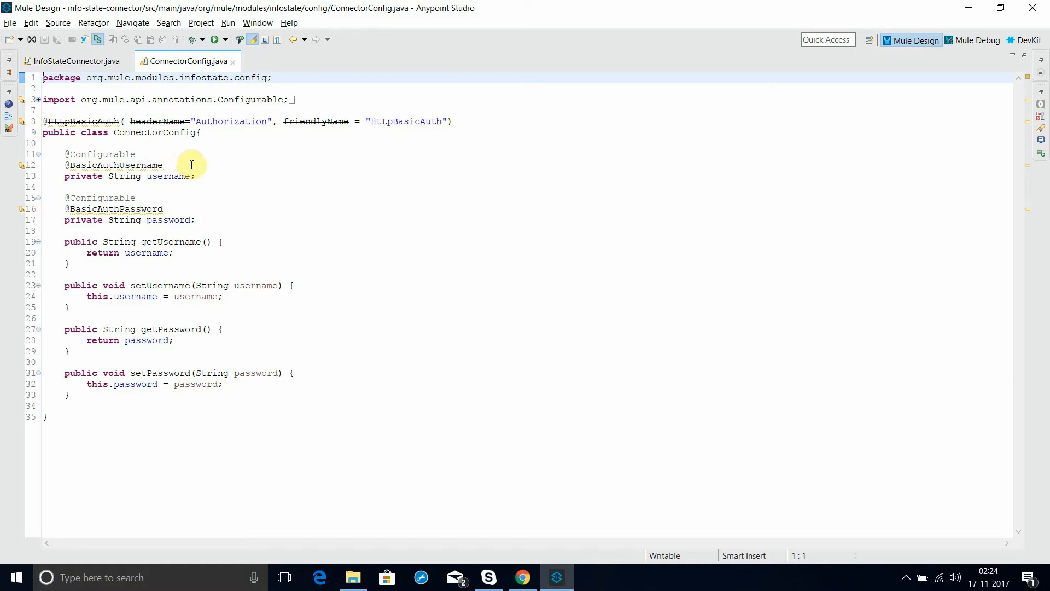
mouse_move(223, 171)
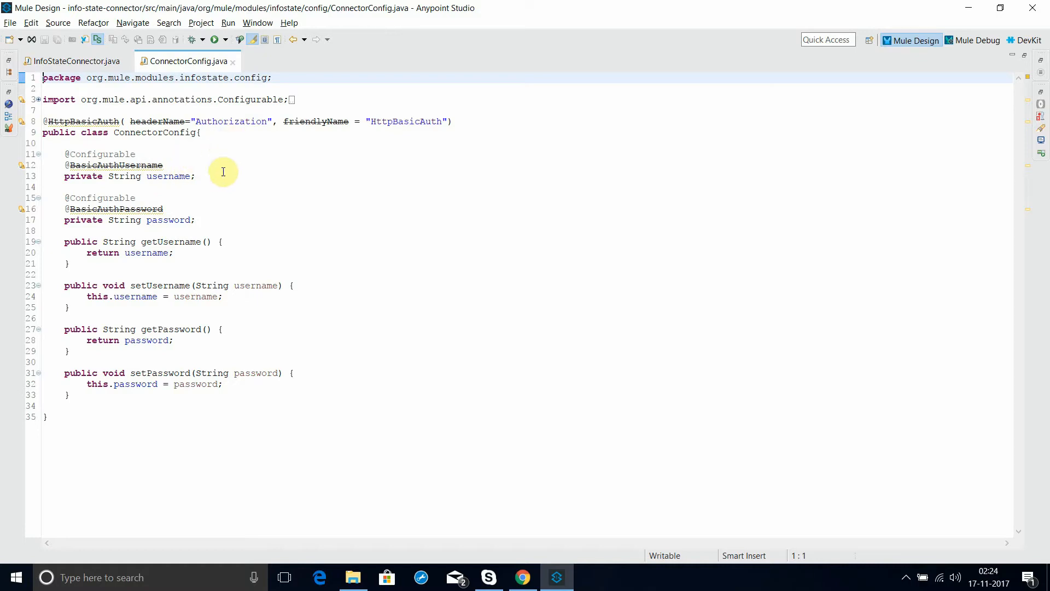
drag(66, 154, 195, 176)
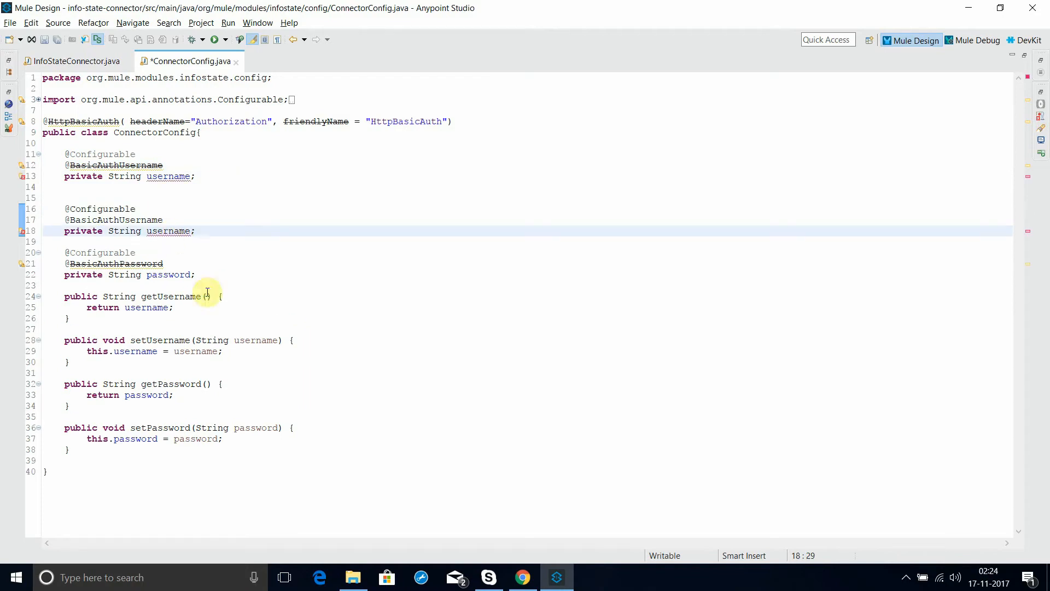
text(State)
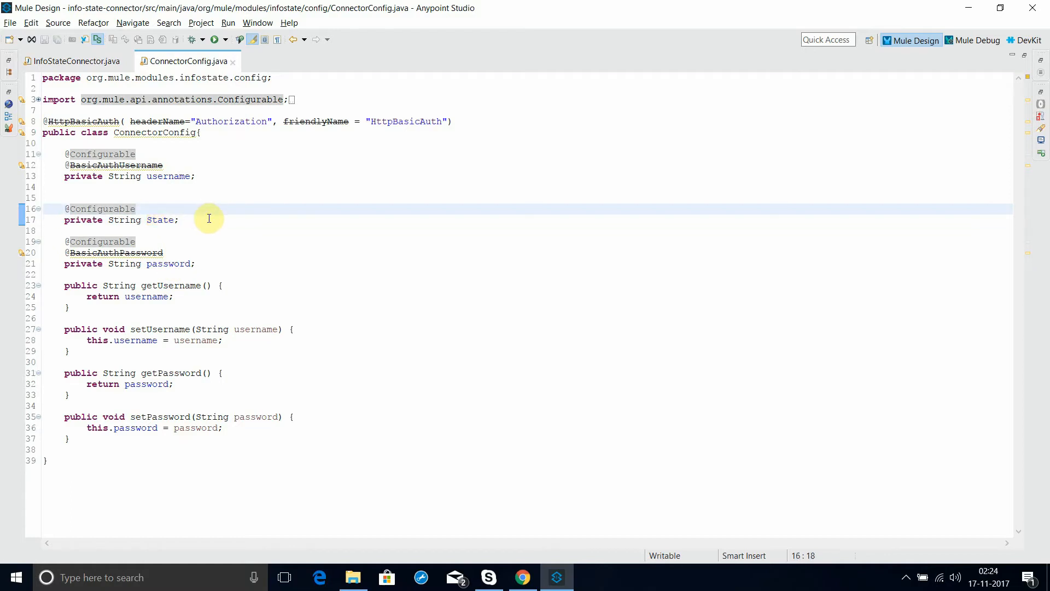
right_click(209, 219)
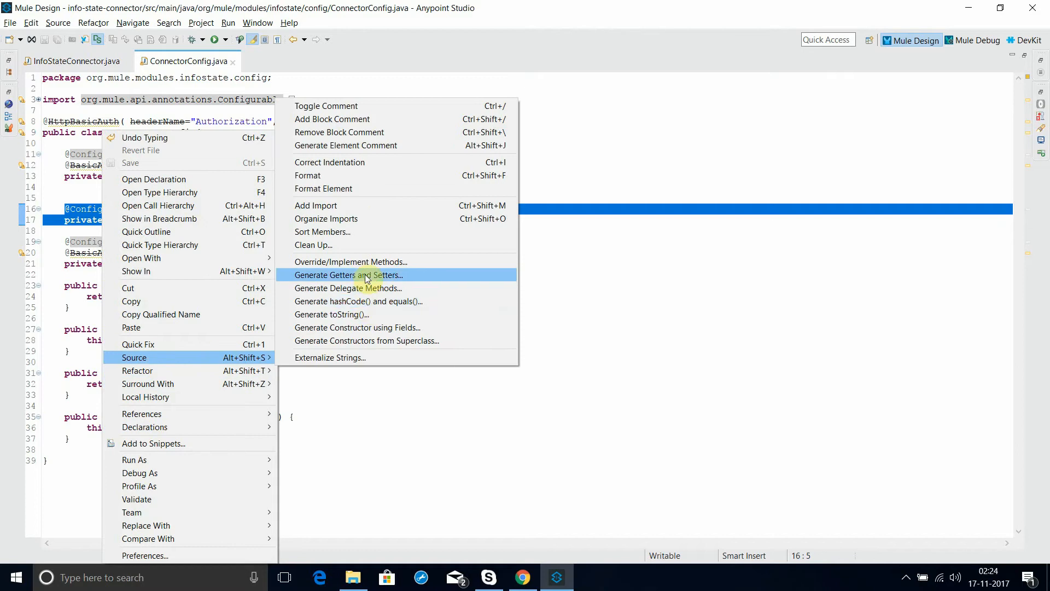
Generate getState and setState methods for the State field
click(346, 275)
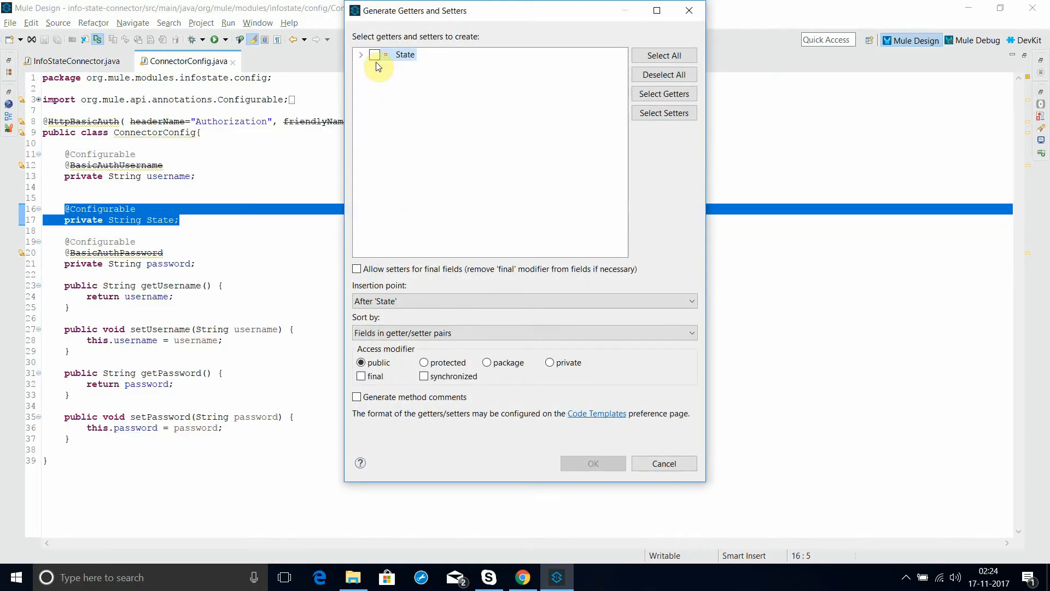
click(376, 54)
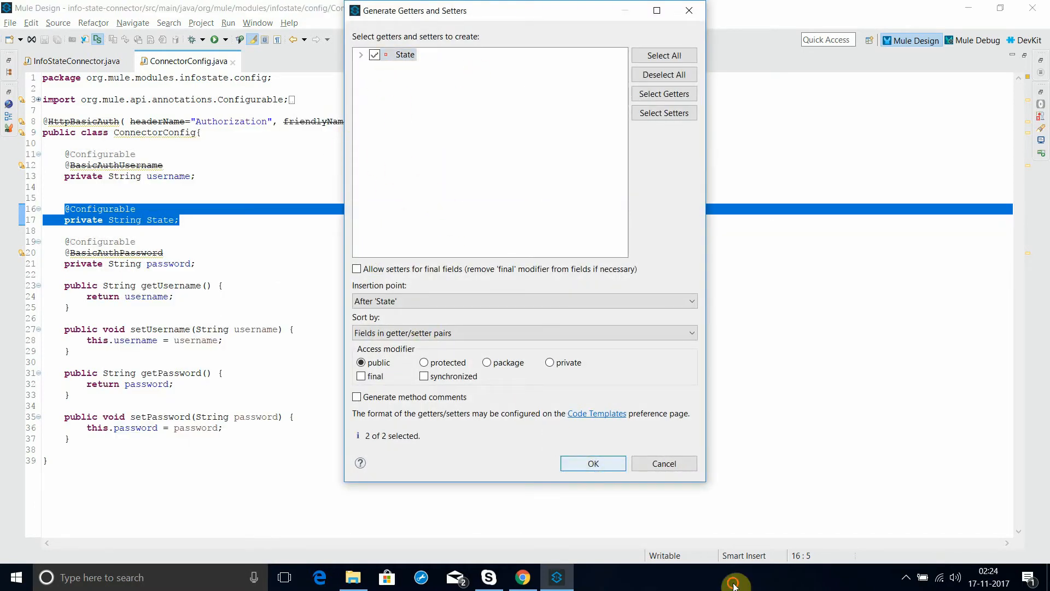
click(591, 463)
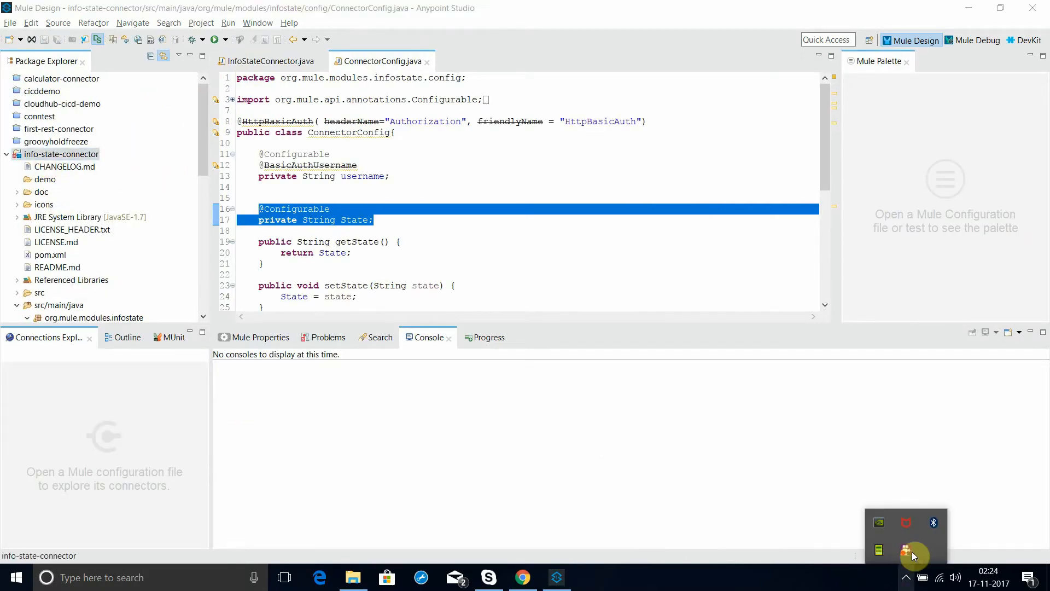
click(912, 554)
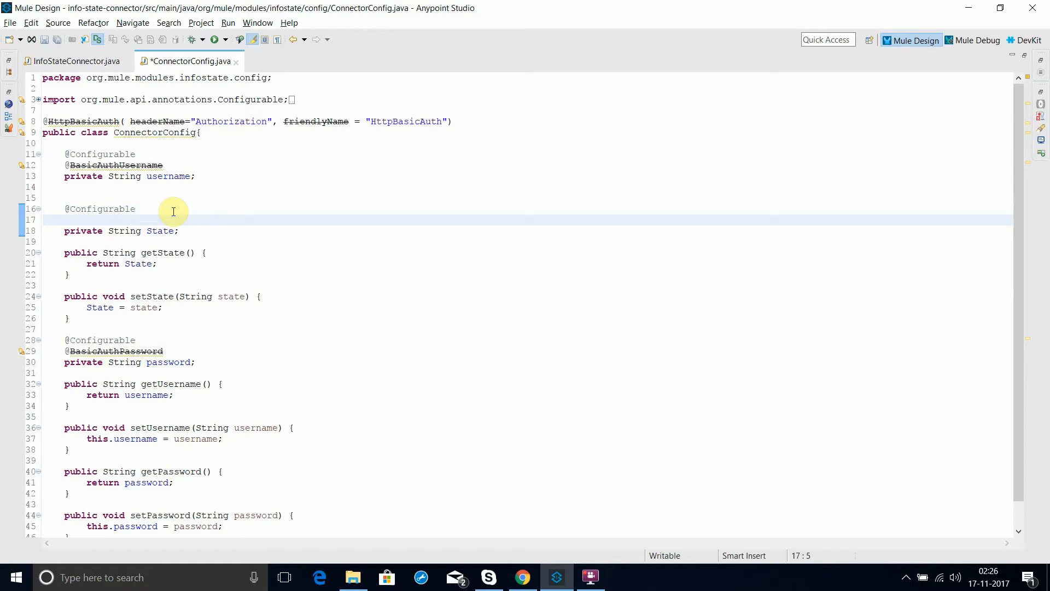
text(@D)
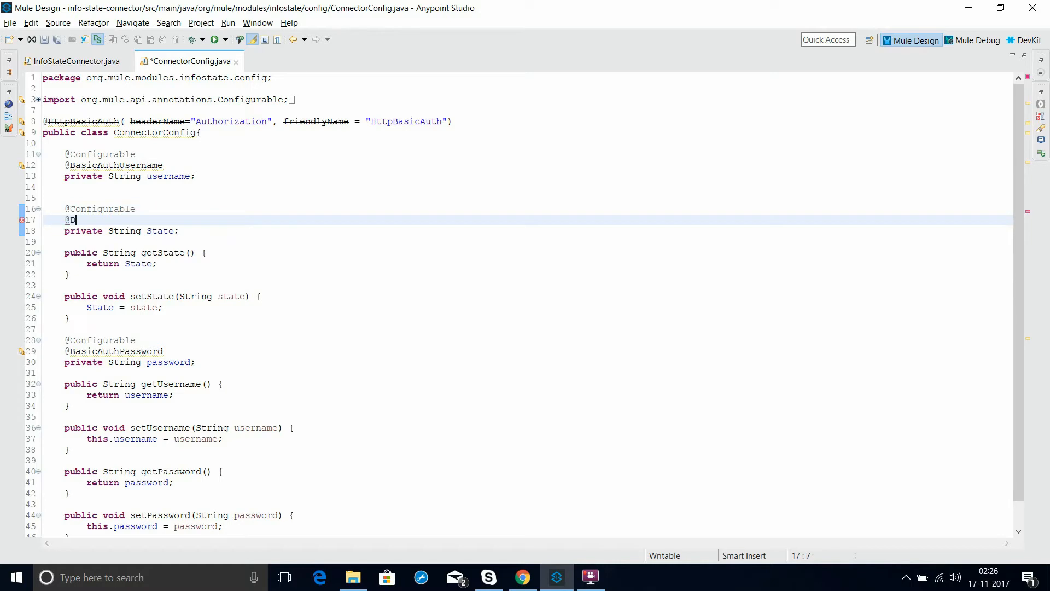
text(E)
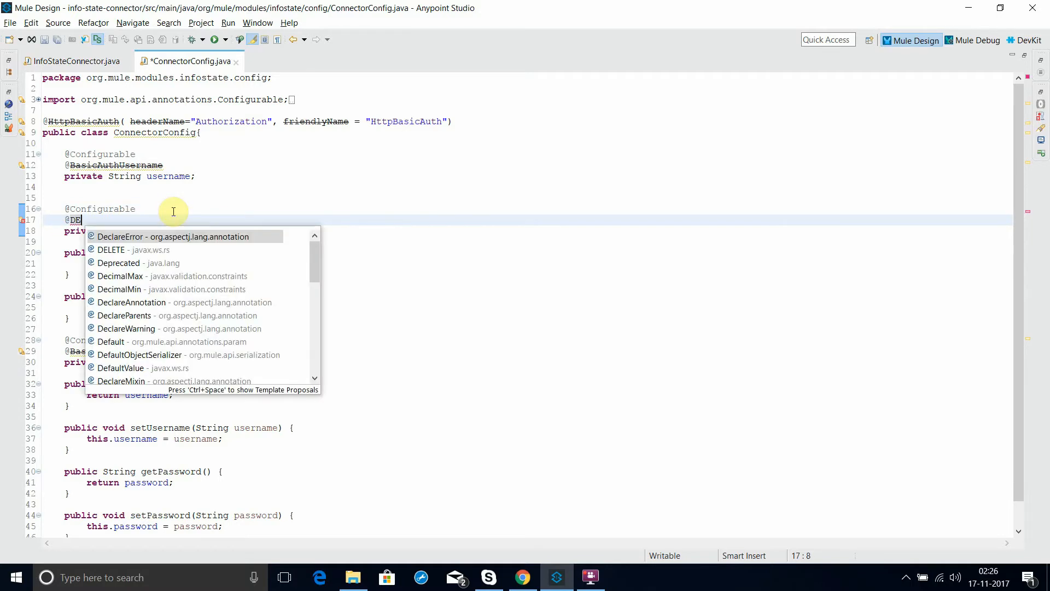
text(efault)
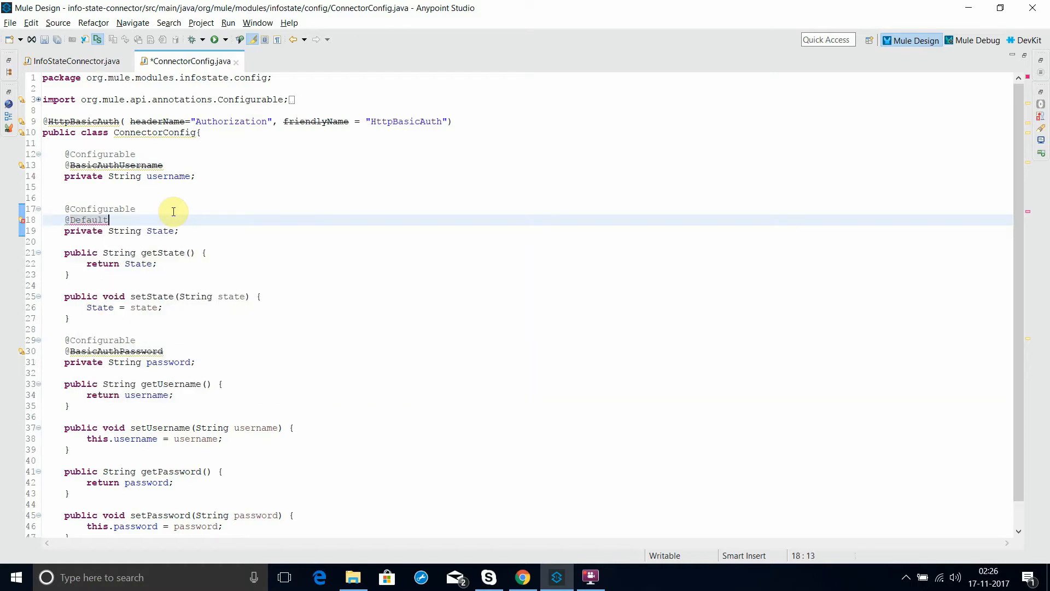
text(())
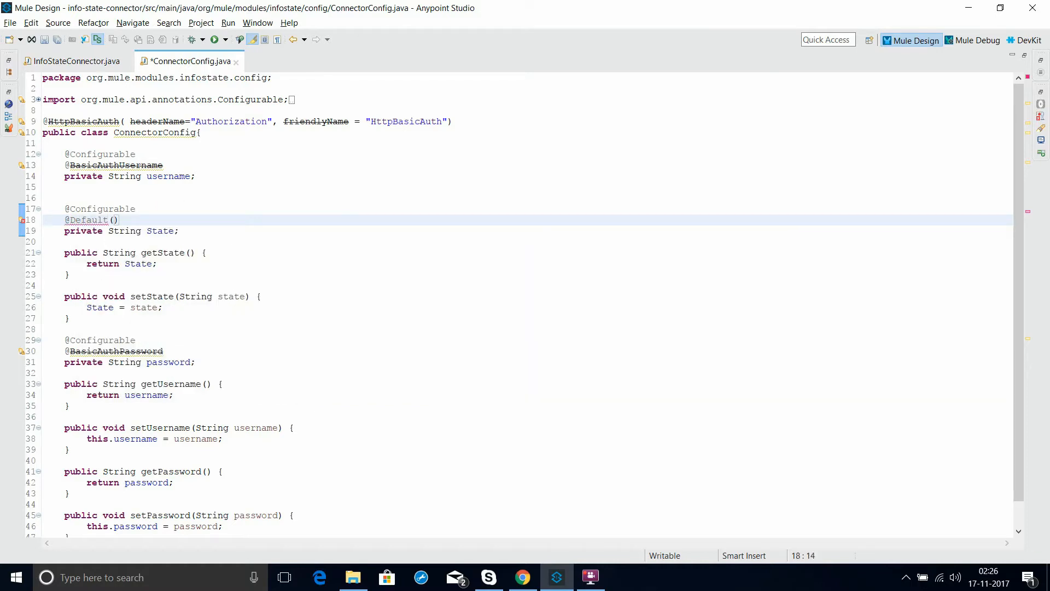
text("")
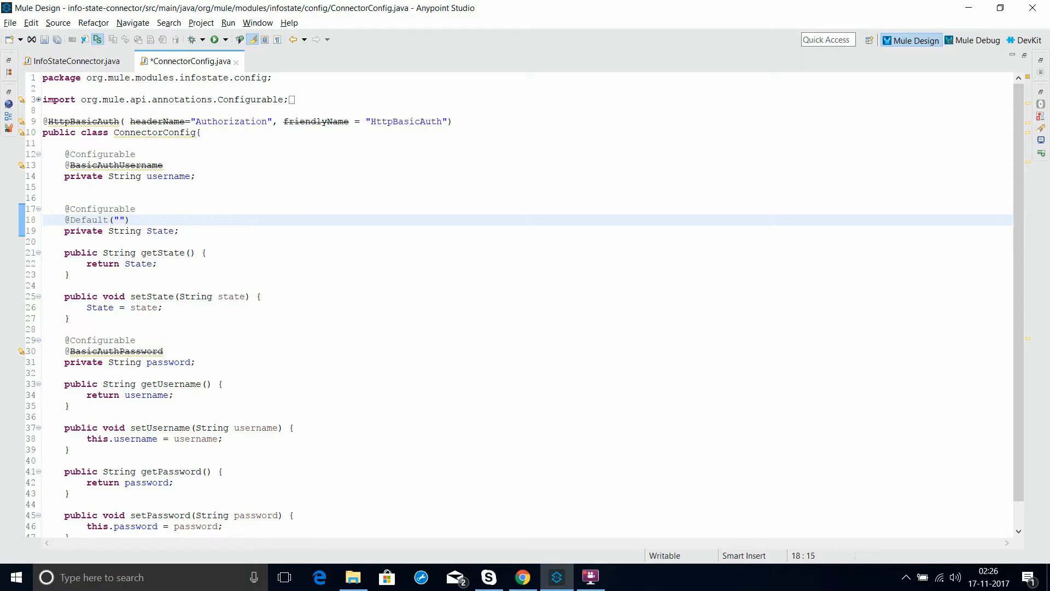
text(UP)
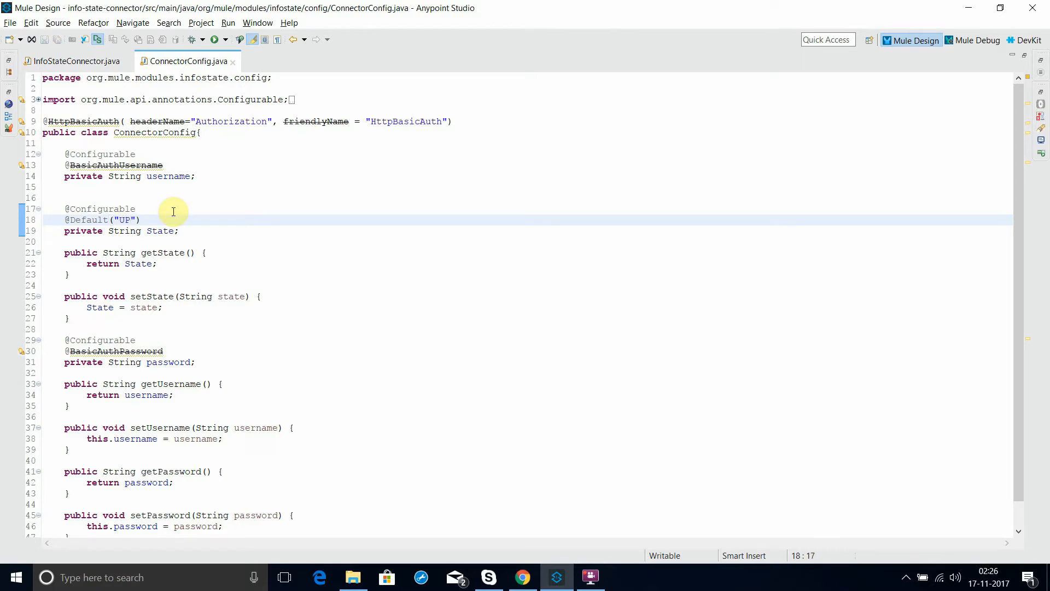
mouse_move(226, 296)
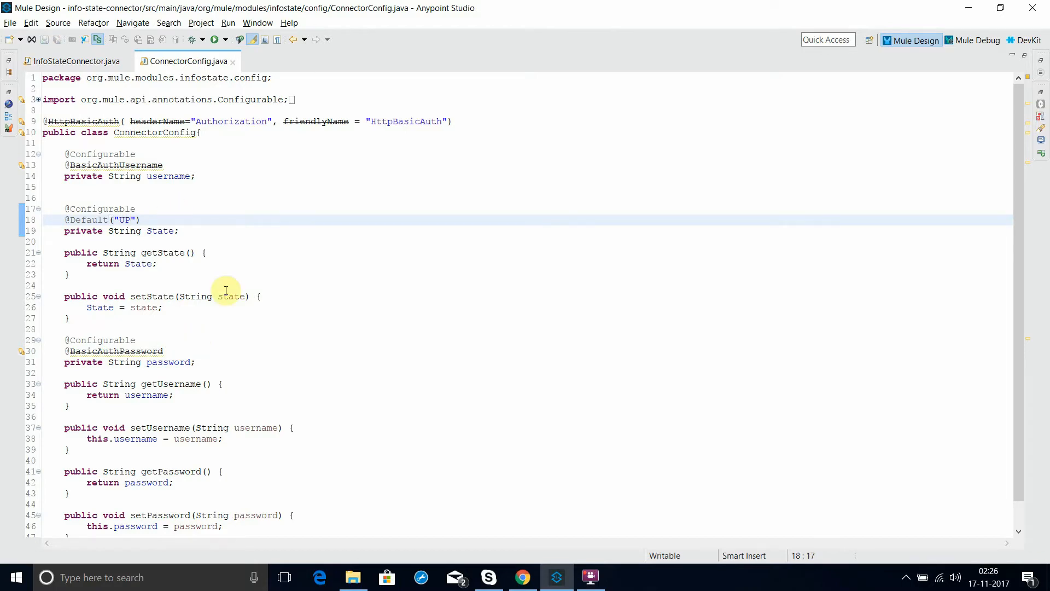
mouse_move(75, 60)
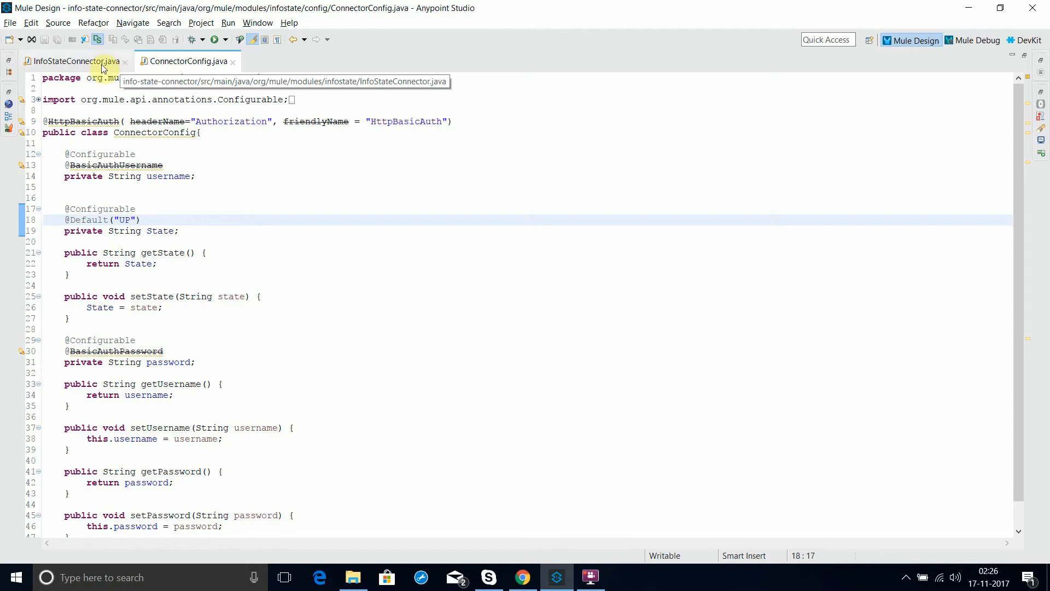
click(75, 61)
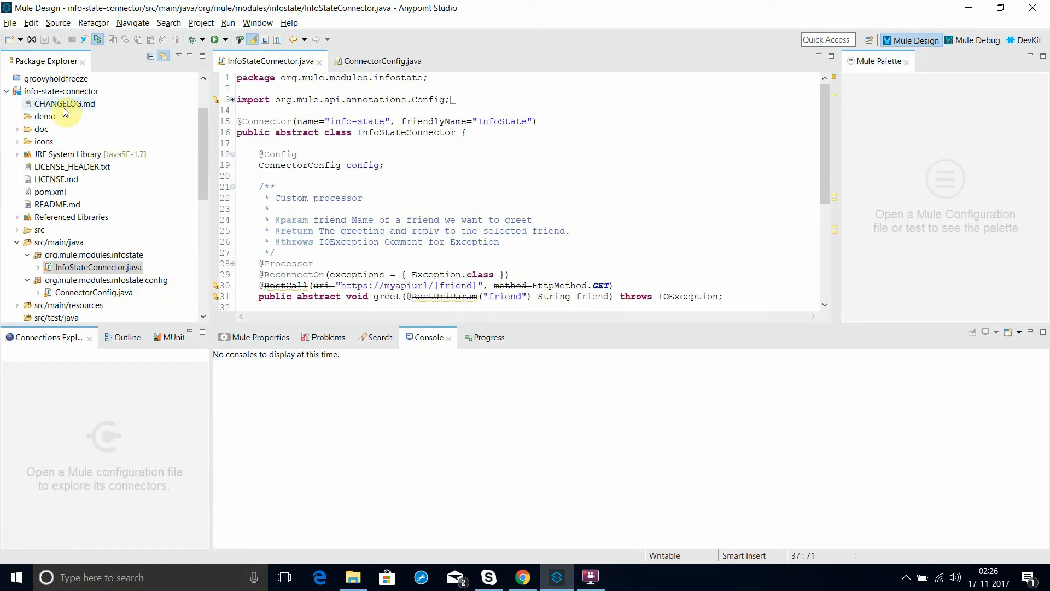
Run the DevKit build on info-state-connector, accepting the error warning, until BUILD SUCCESS
click(61, 91)
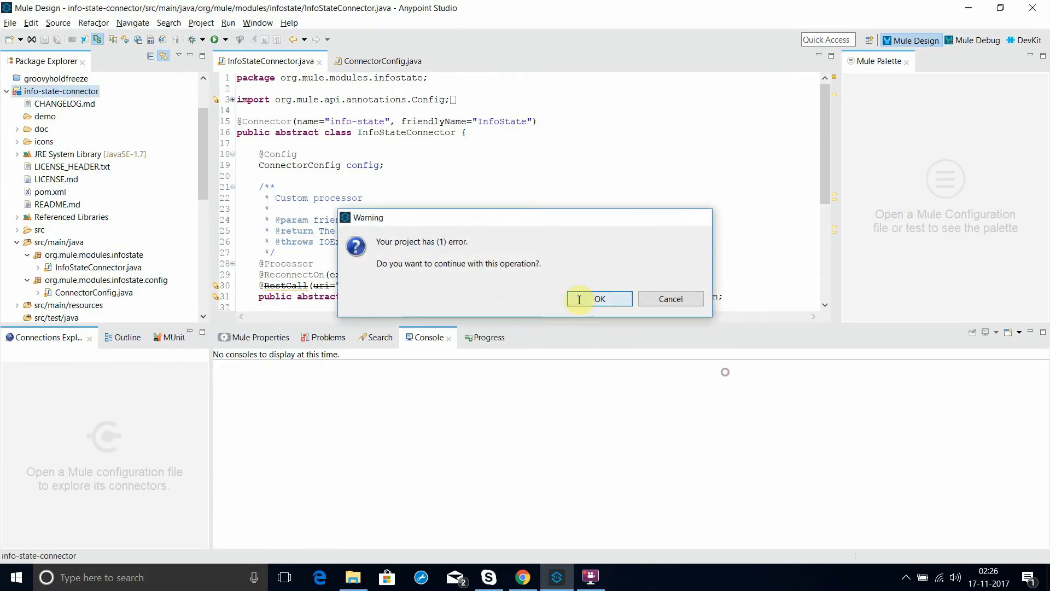
click(598, 298)
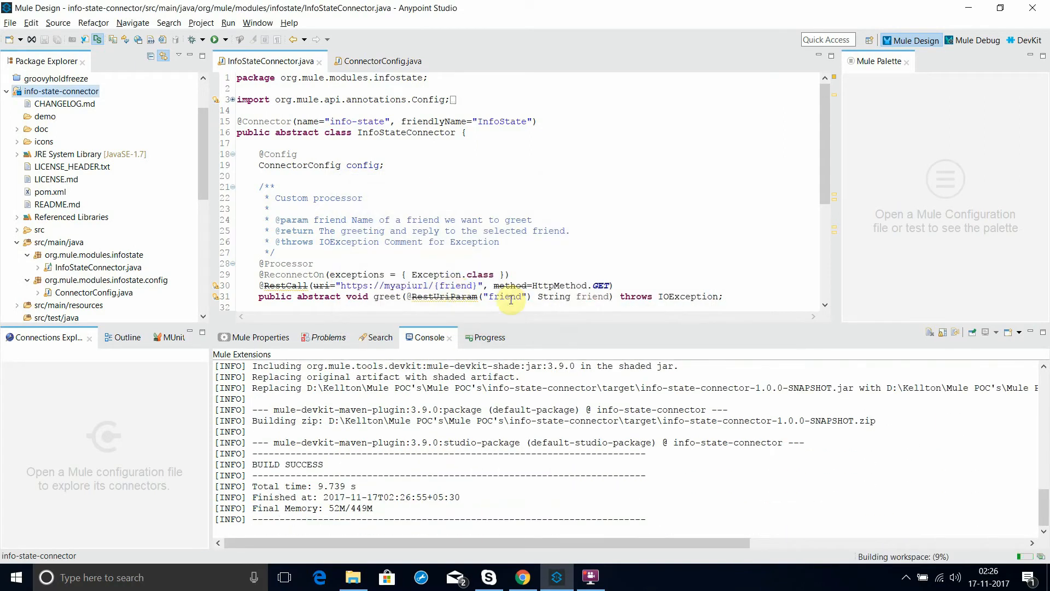
Install info-state-connector via Anypoint Connector > Install or Update and confirm the success dialog
right_click(60, 90)
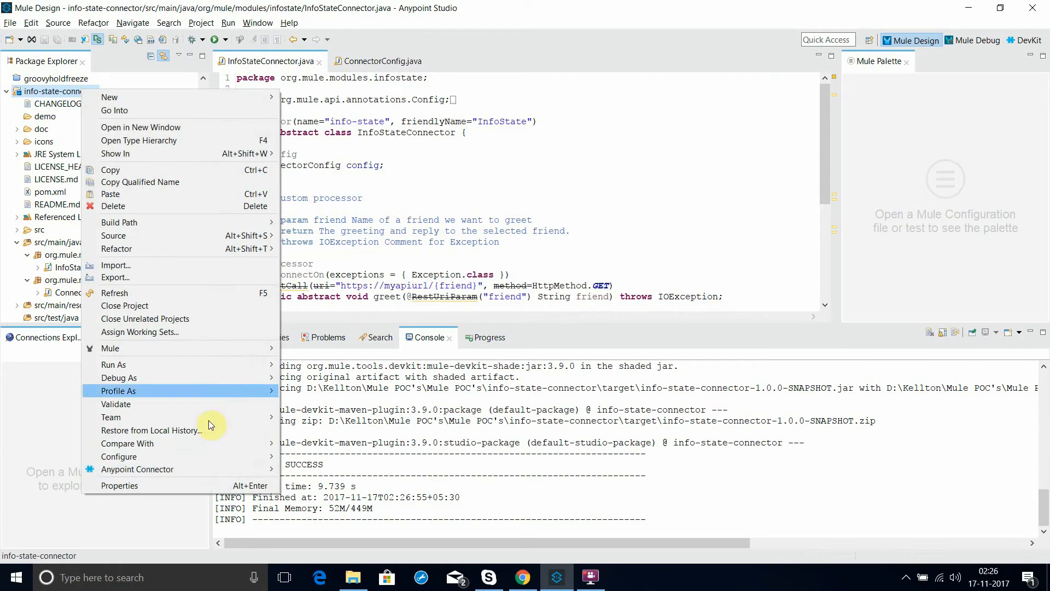
click(137, 468)
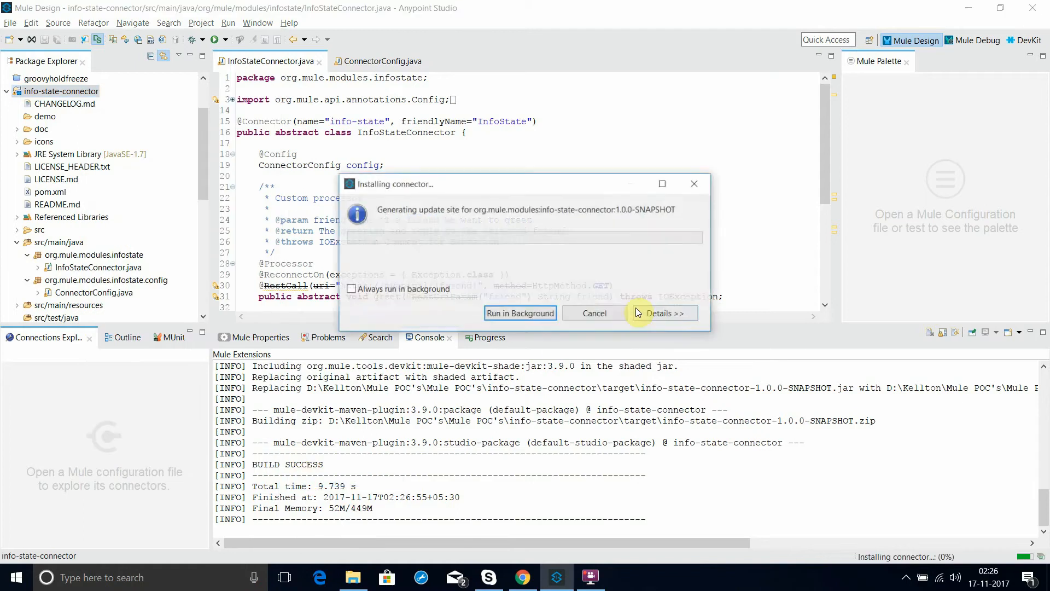
click(665, 312)
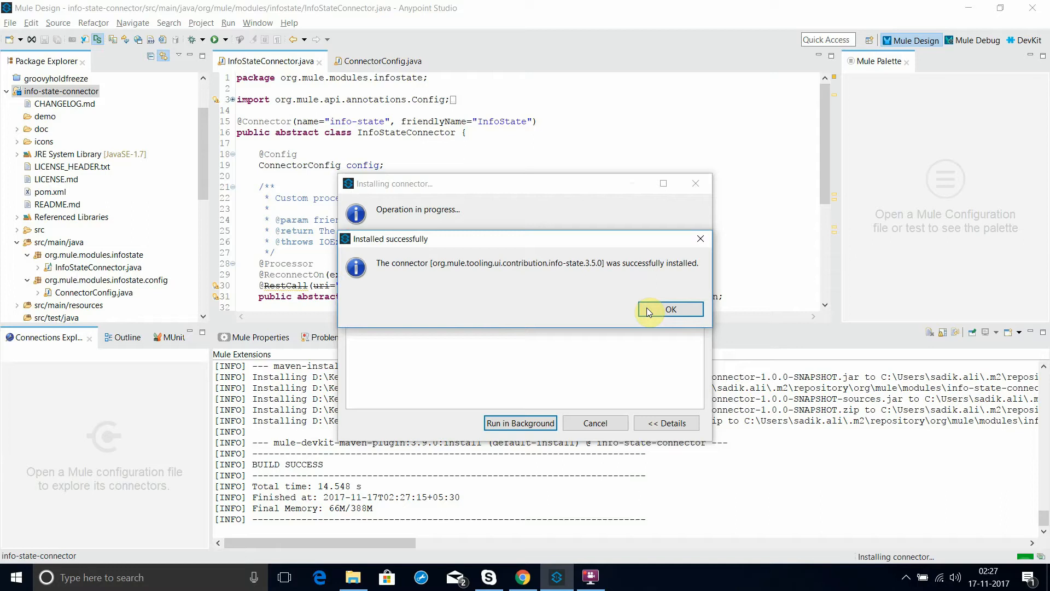
click(669, 308)
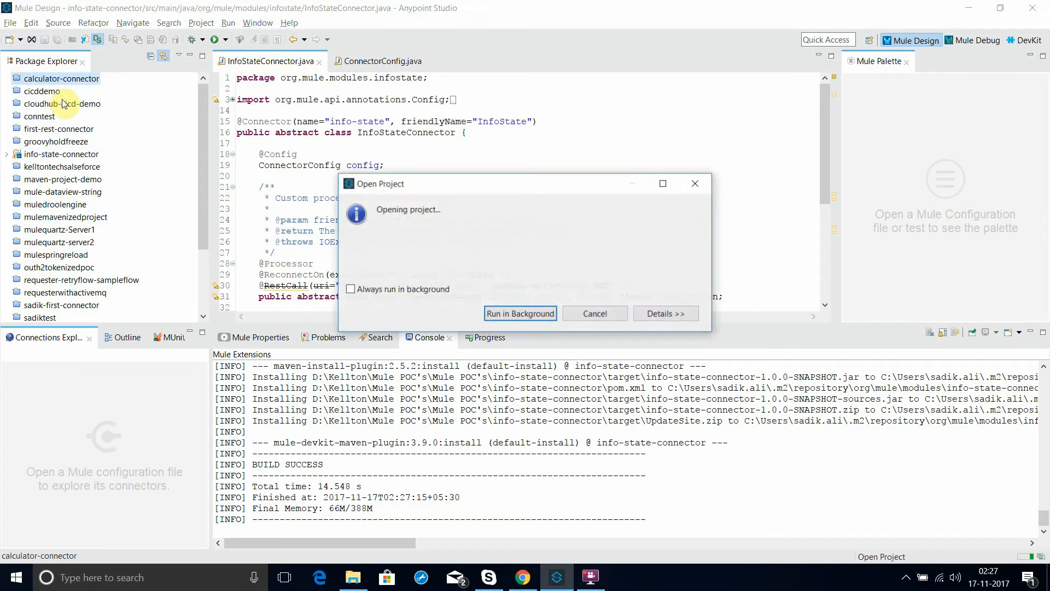
Expand the calculator-connector project and its src folder in Package Explorer
click(7, 79)
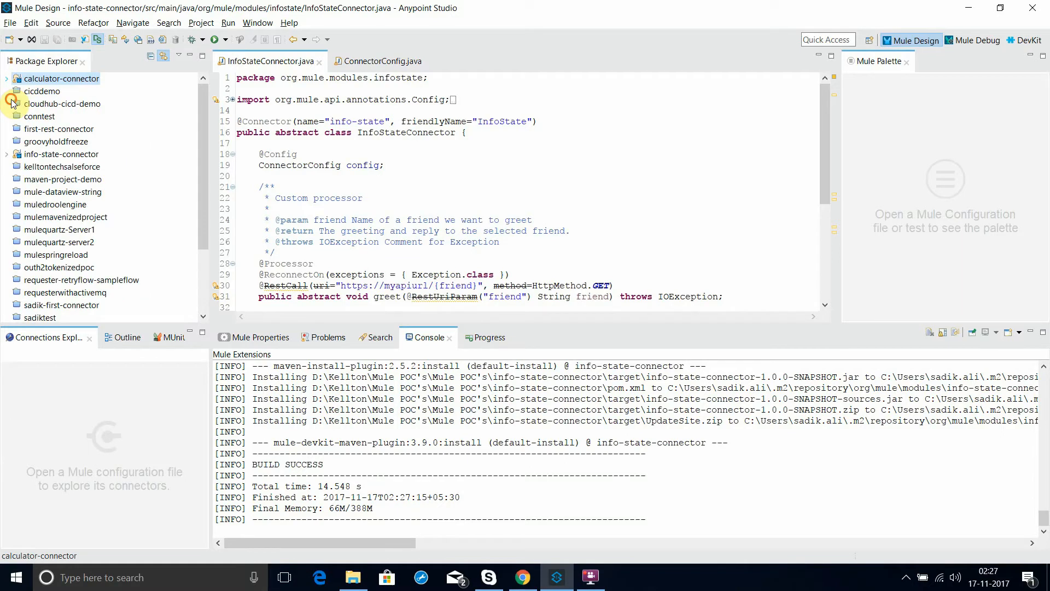
click(7, 78)
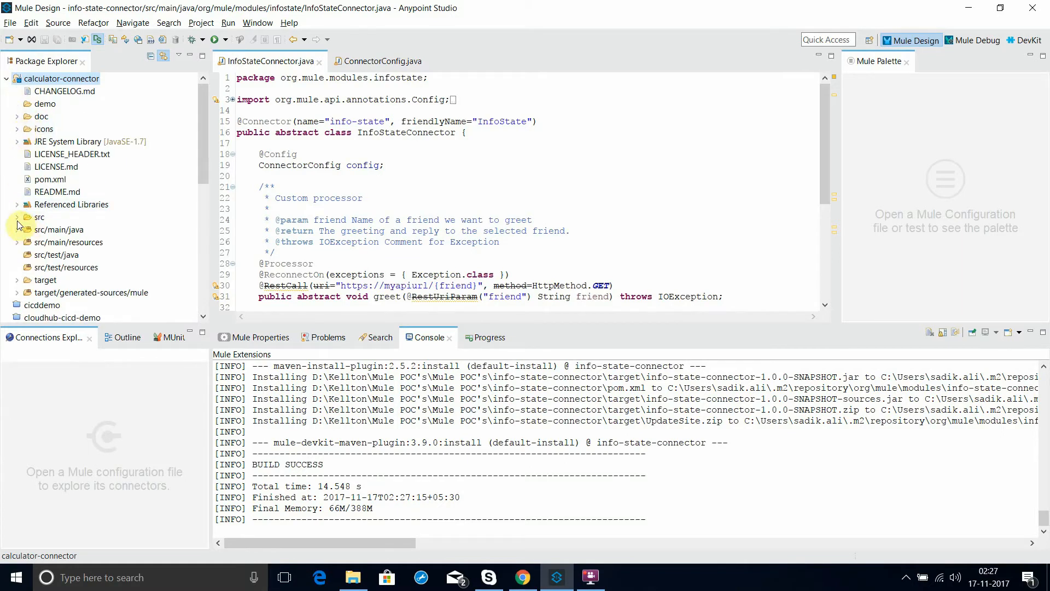
click(17, 217)
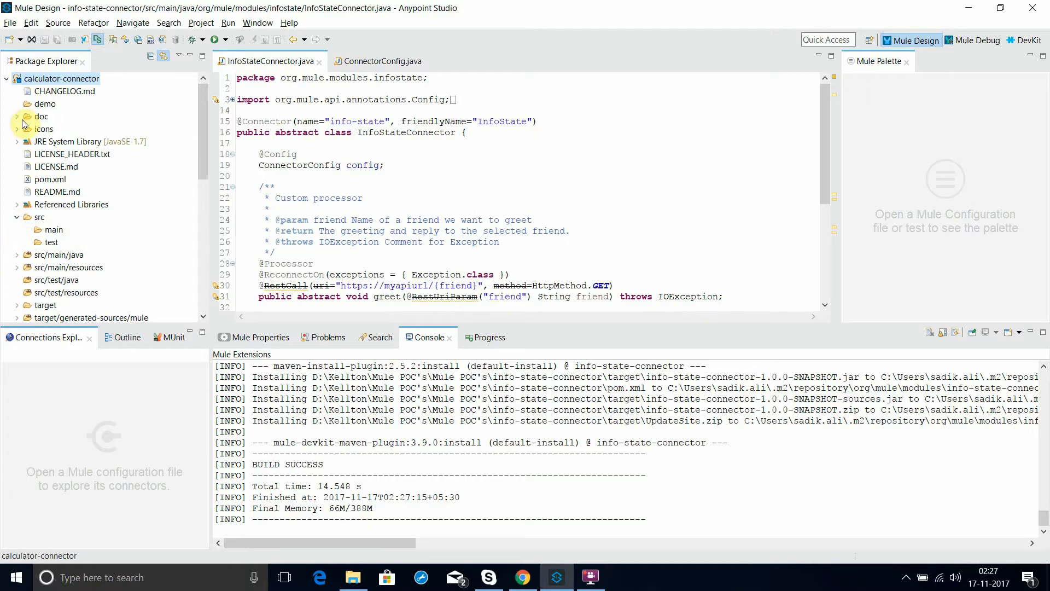
right_click(59, 78)
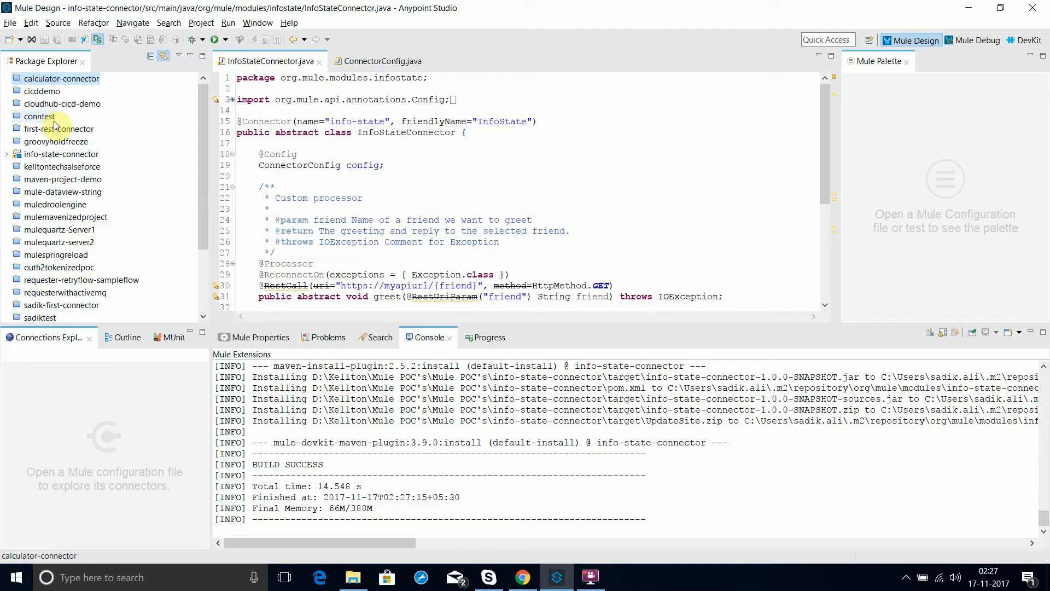
Open the conntest project and expand its src/main/app folder
double_click(39, 116)
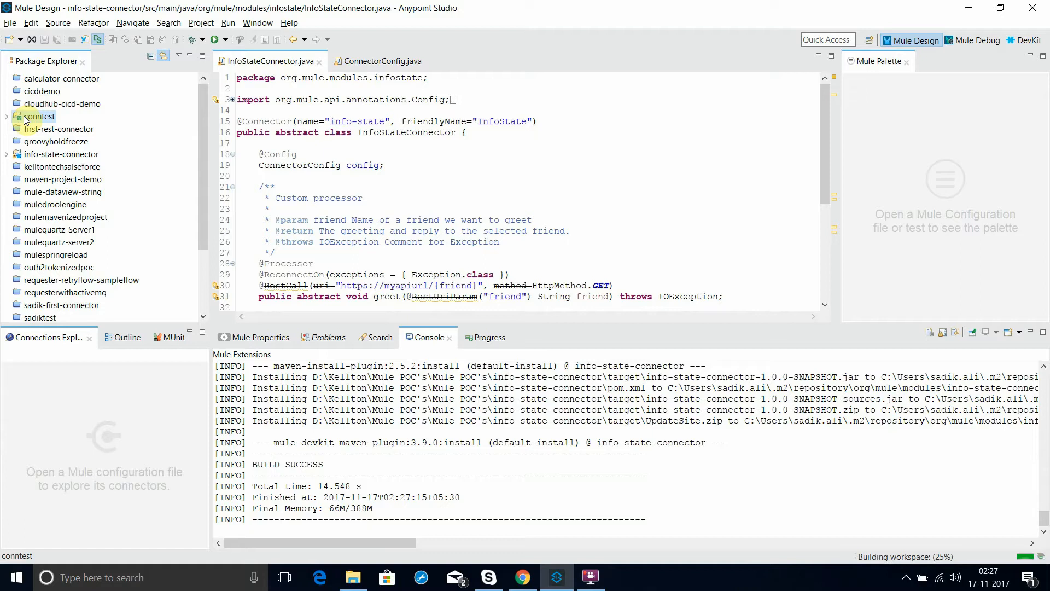
click(7, 116)
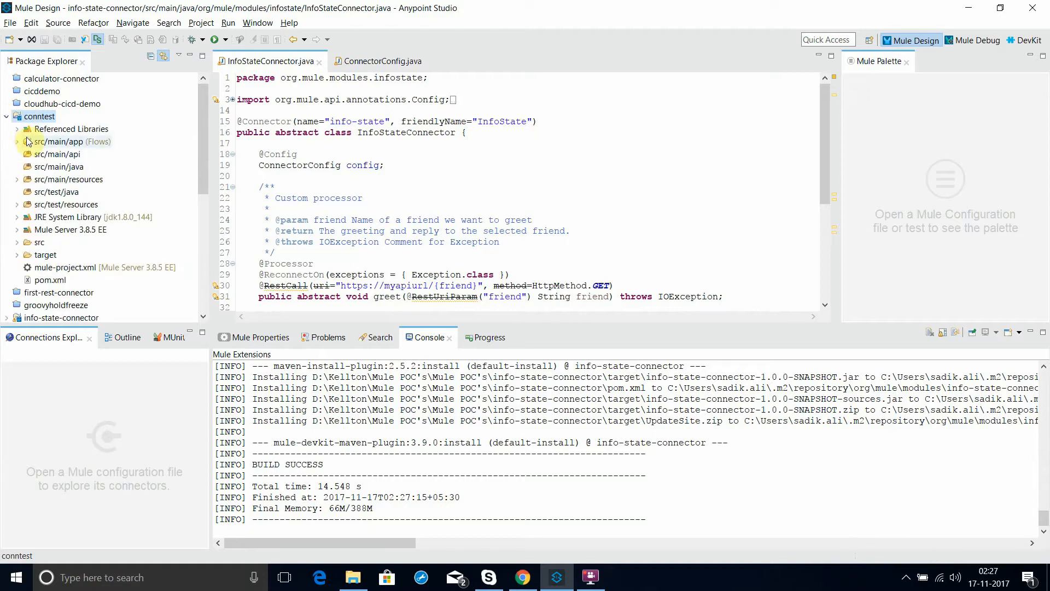
click(16, 141)
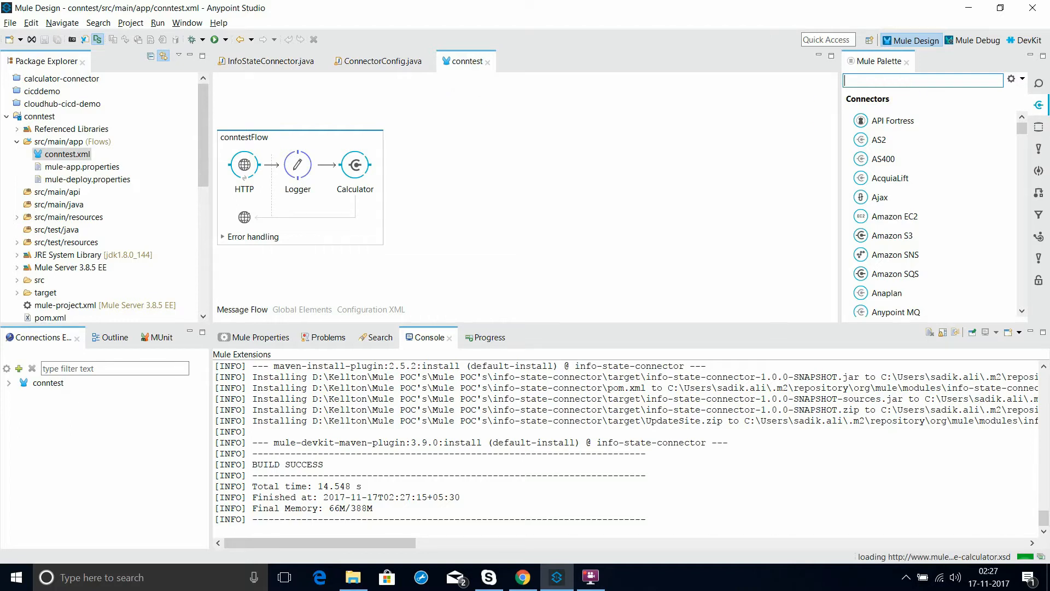
In conntest.xml, connect an HTTP listener at /InfoState/{State} allowing GET to an InfoState connector
text(http)
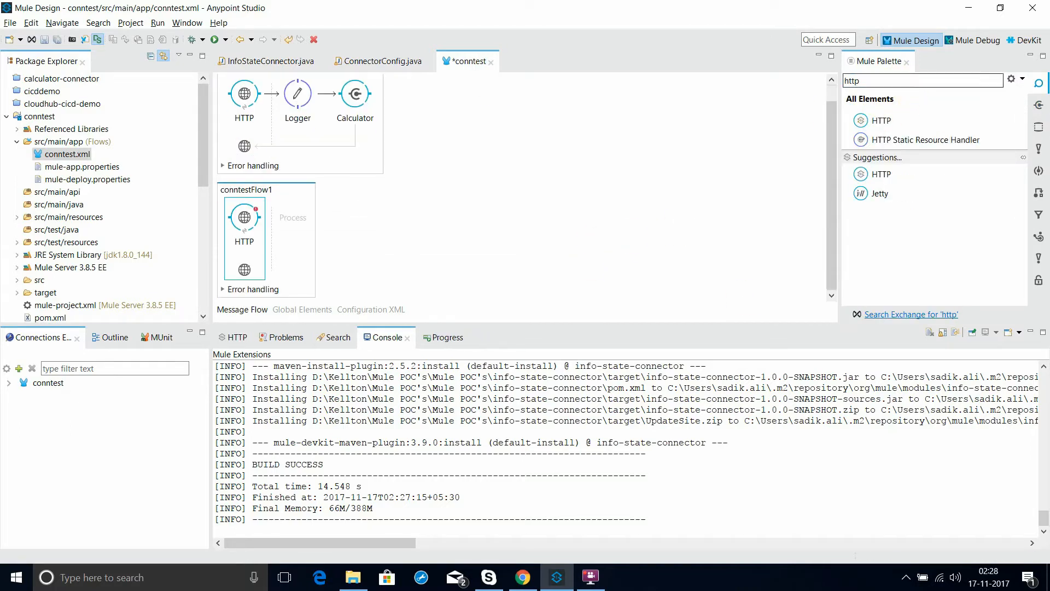
text(info)
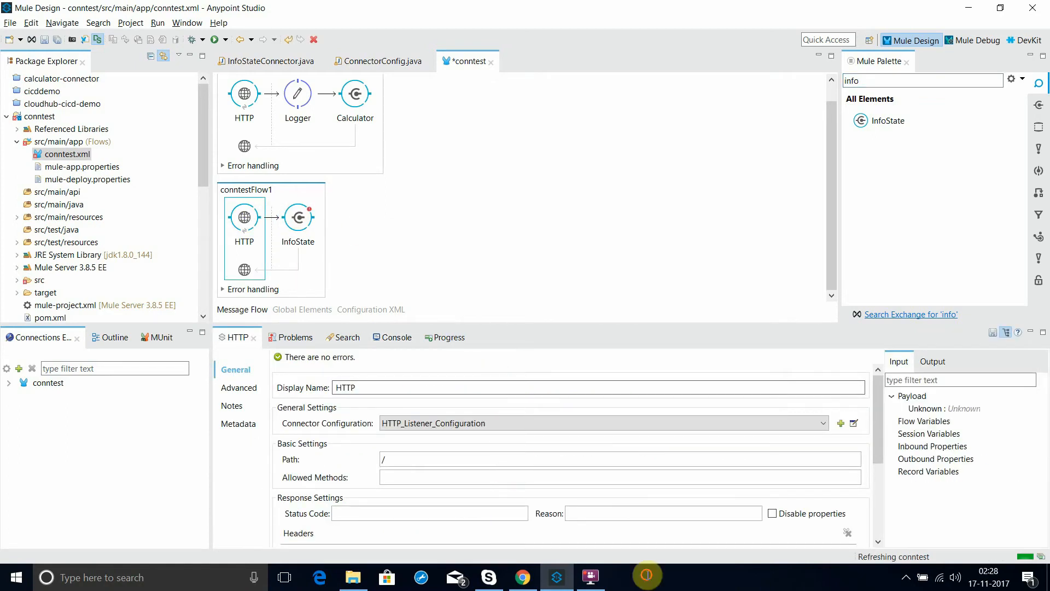
text(InfoState/)
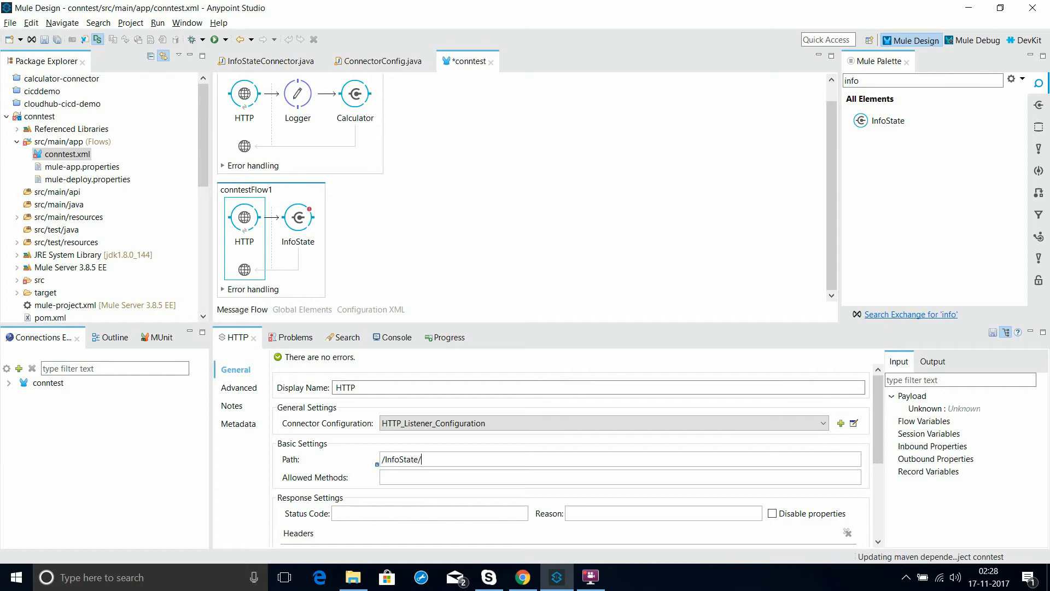
text({})
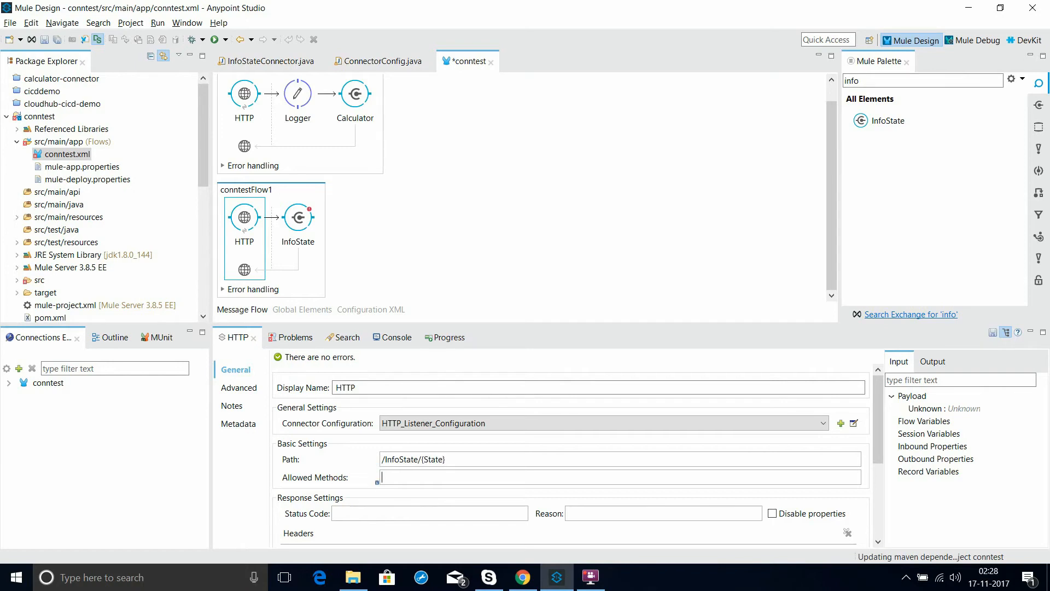
text(GET)
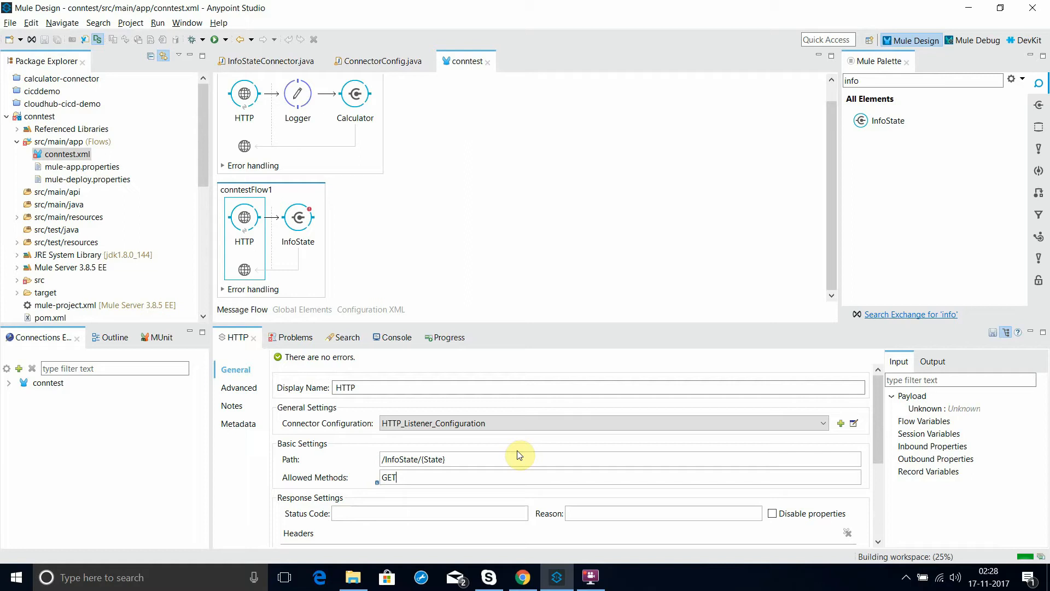
click(298, 217)
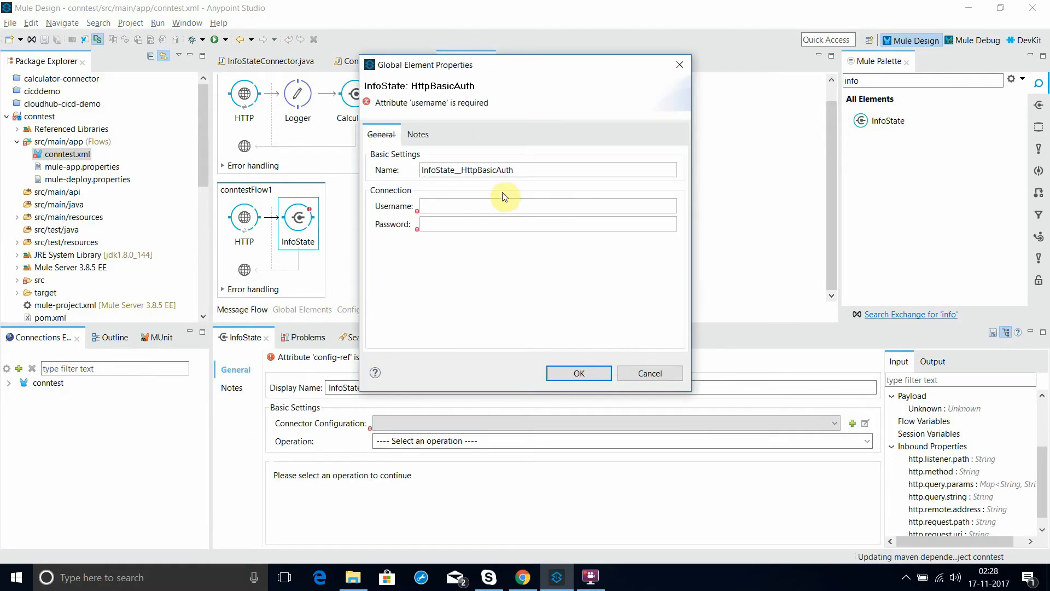
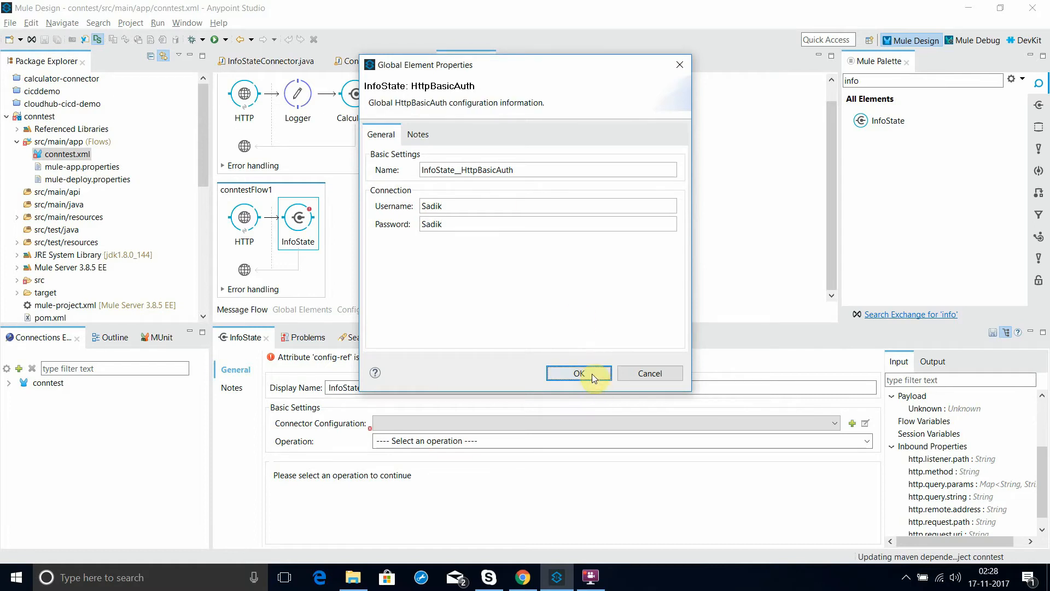
Enter username 'Sadi' and a password in the InfoState HttpBasicAuth global element and save
click(578, 373)
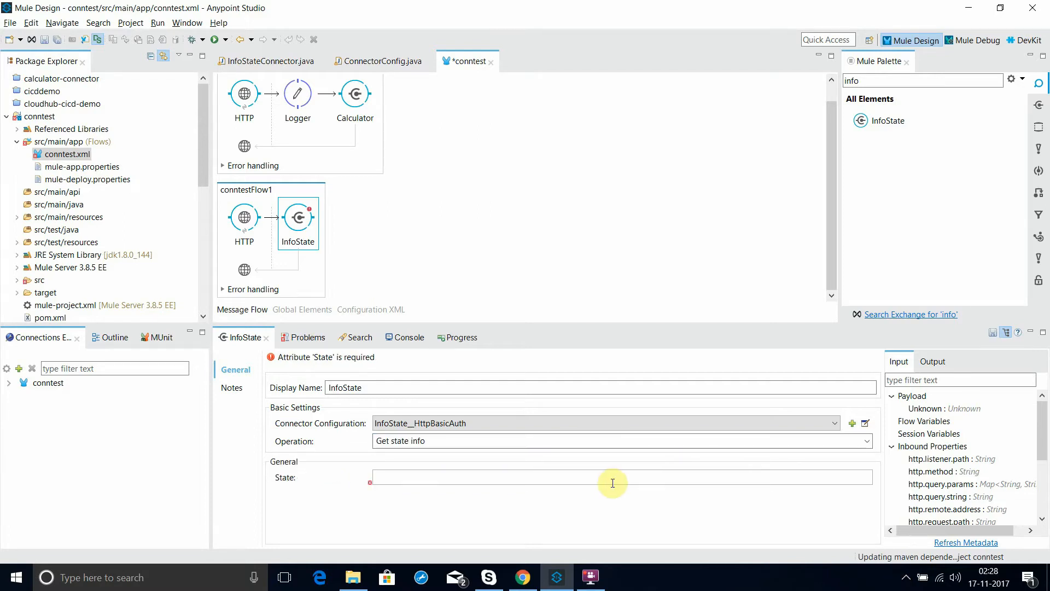
Set State to #[message.inboundProperties.'http.uri.params'.State] using expression autocomplete
text(#[message.inboundProperties)
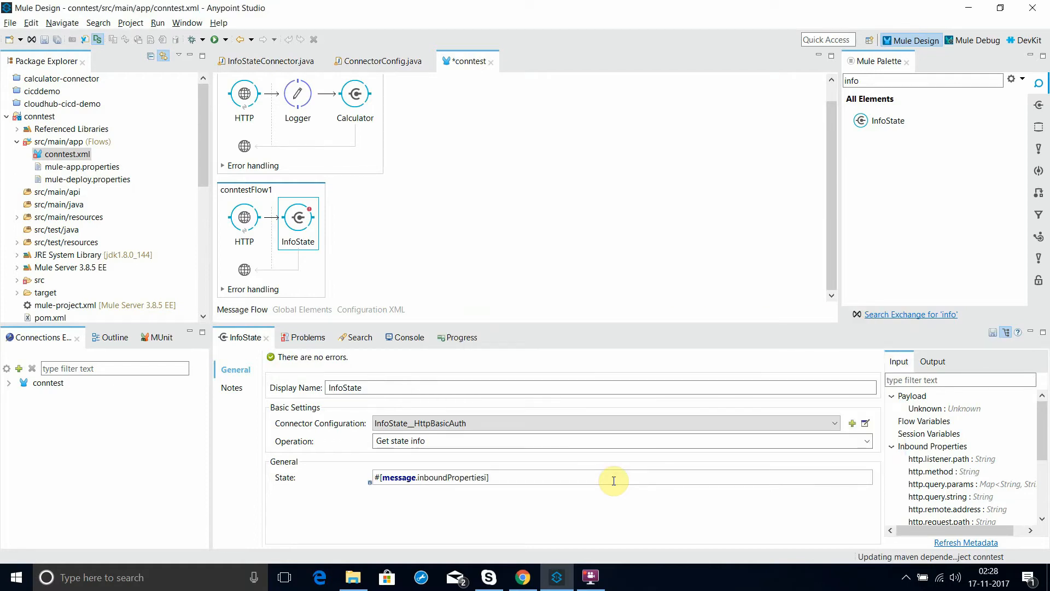
text(ht)
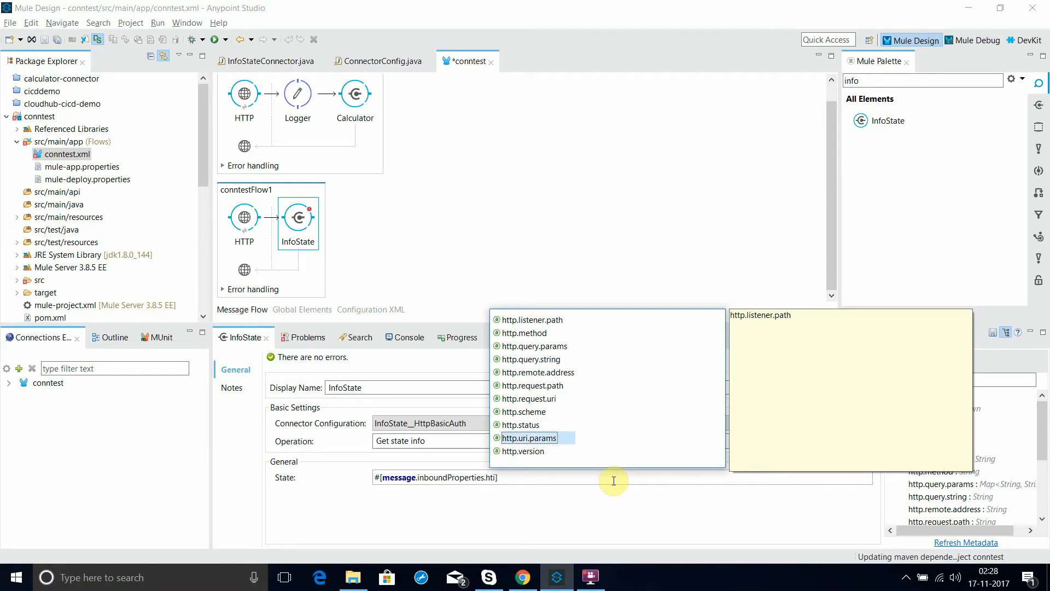
click(528, 438)
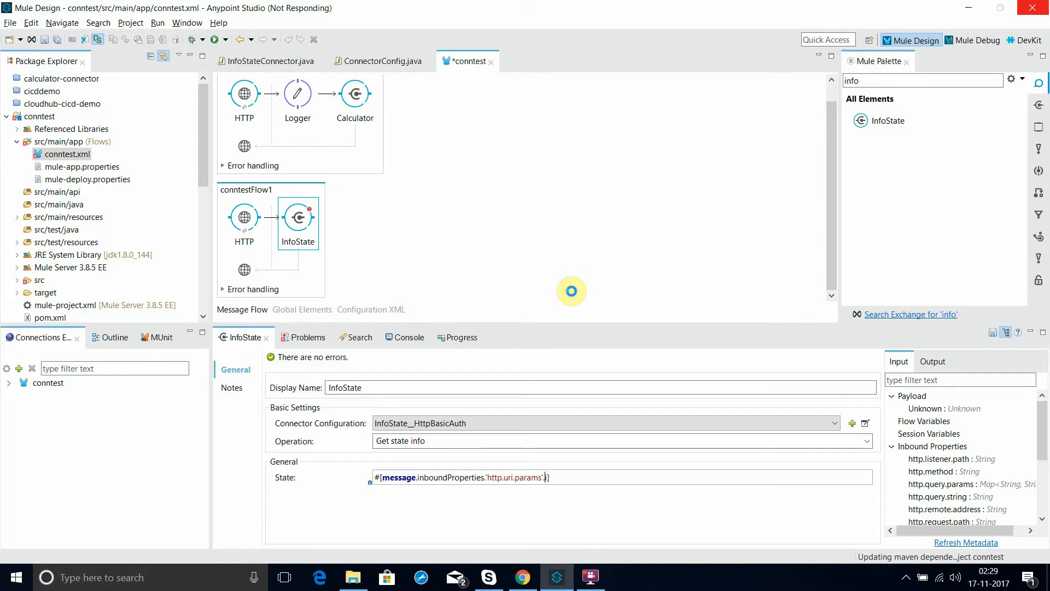
text(.State)
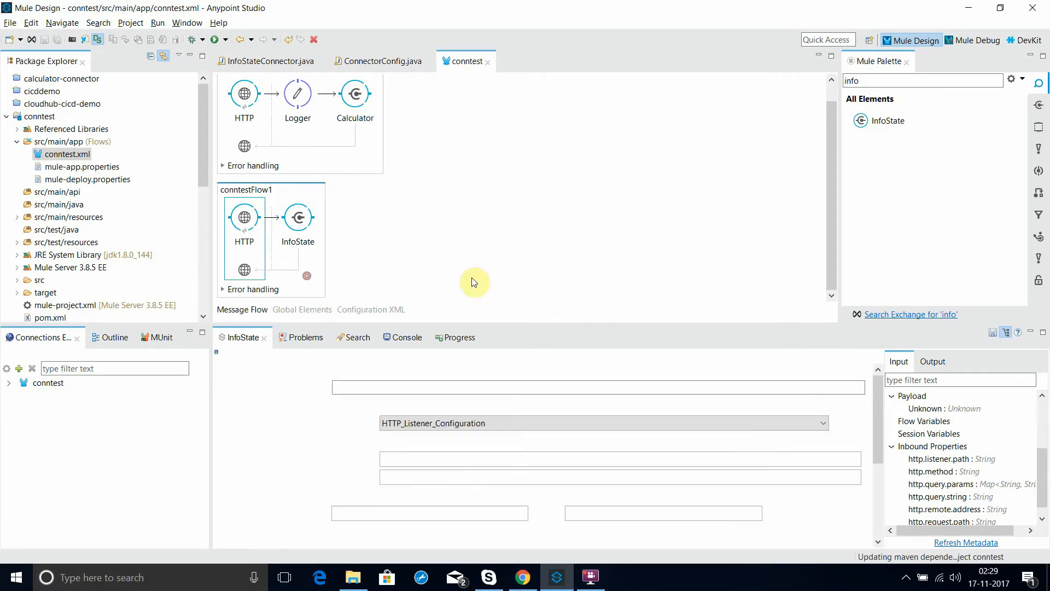
Run conntest as a Maven Mule application, then return to design and copy the listener path
click(243, 217)
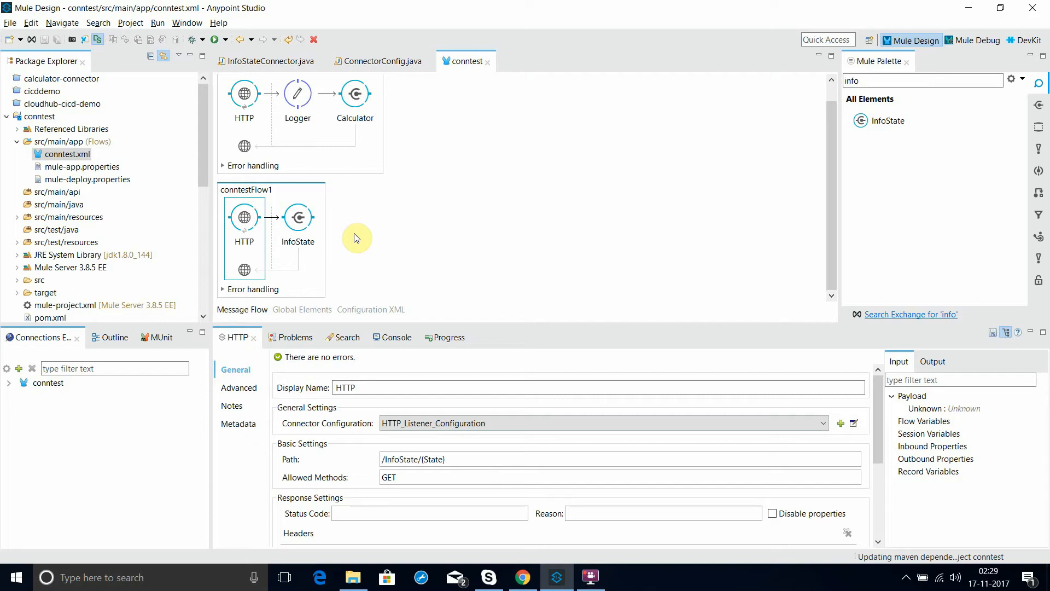
right_click(357, 238)
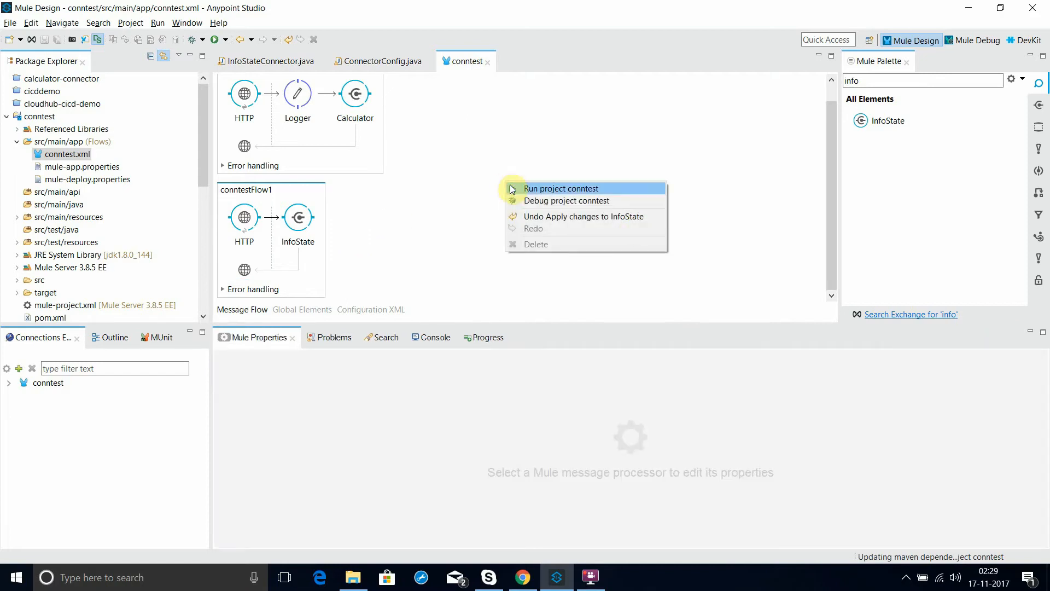
click(561, 188)
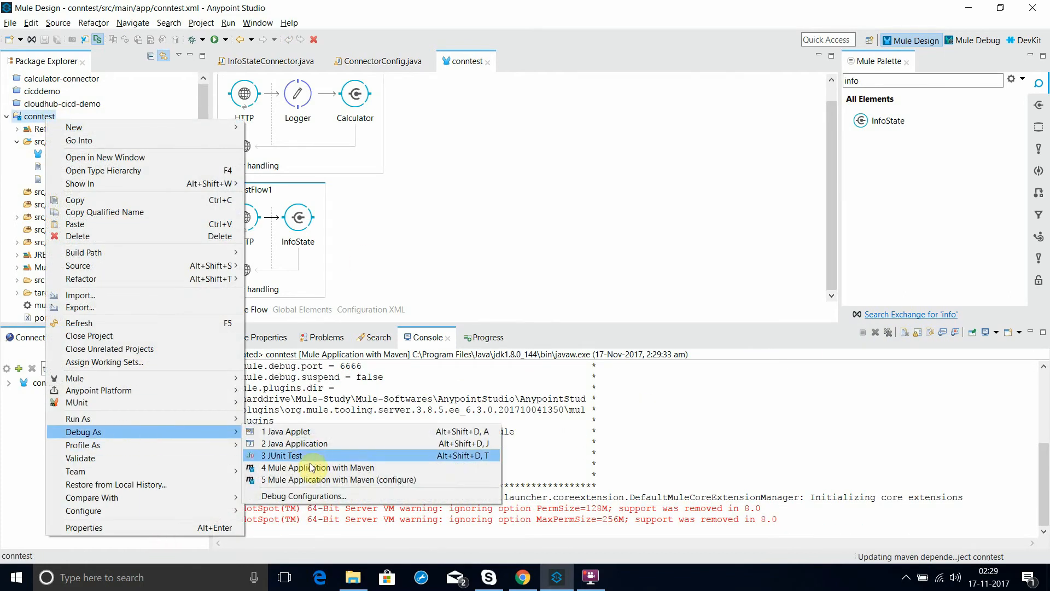
click(311, 468)
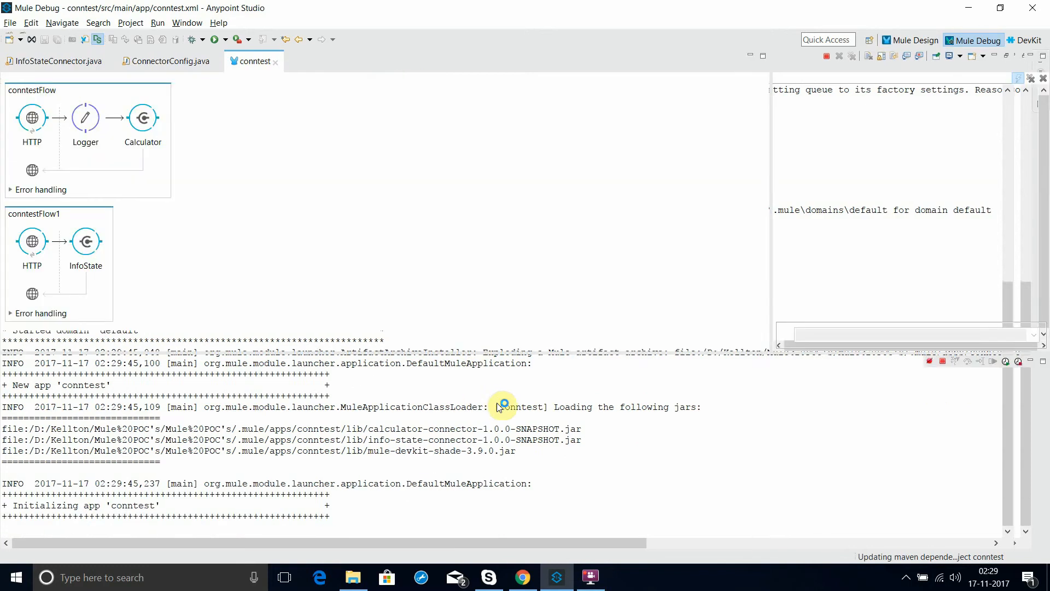
click(915, 40)
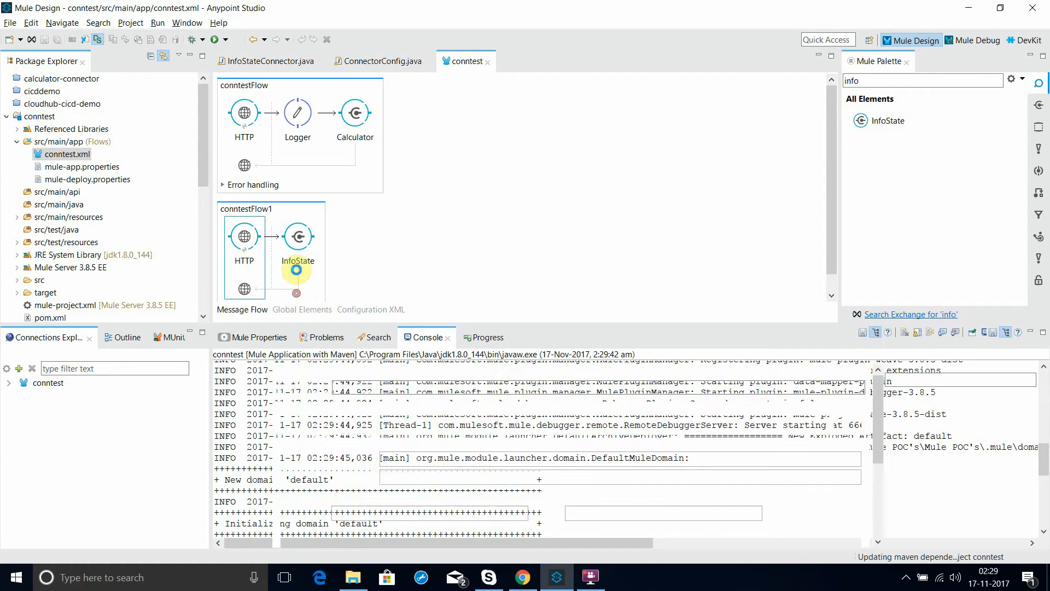
double_click(244, 235)
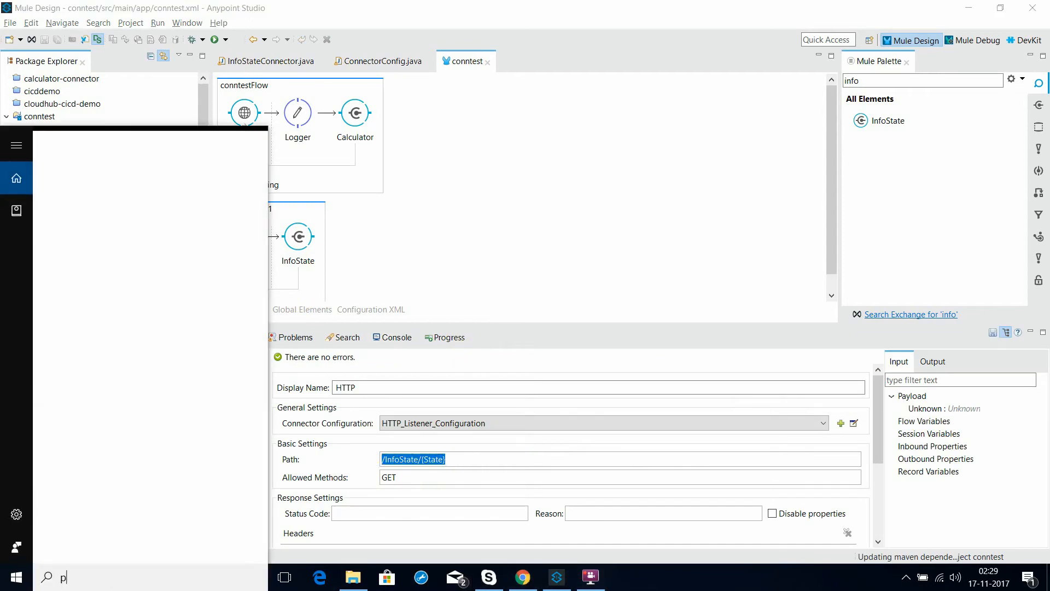
text(ostman)
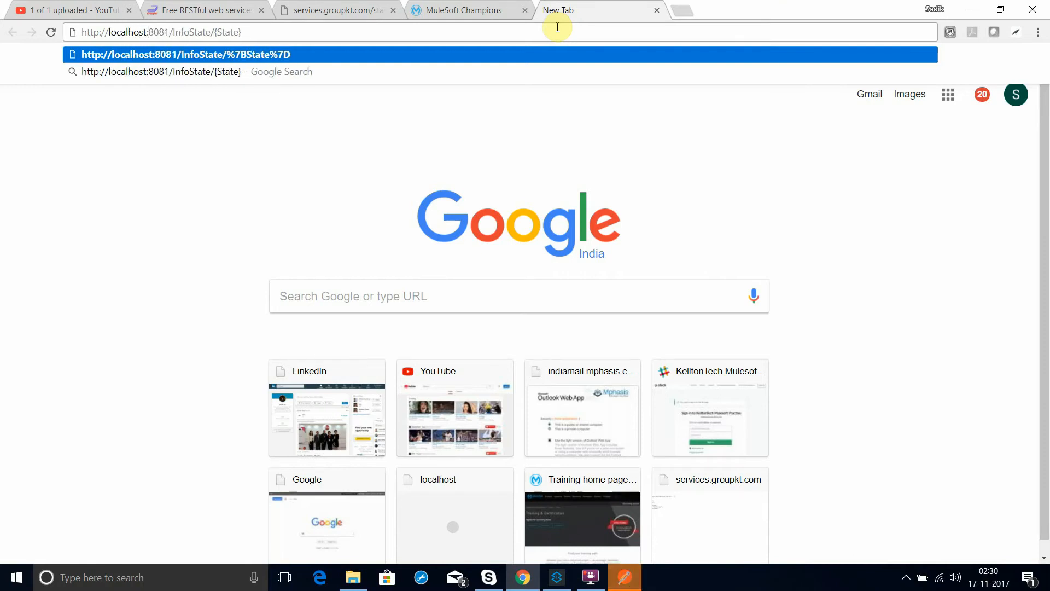
key(Backspace)
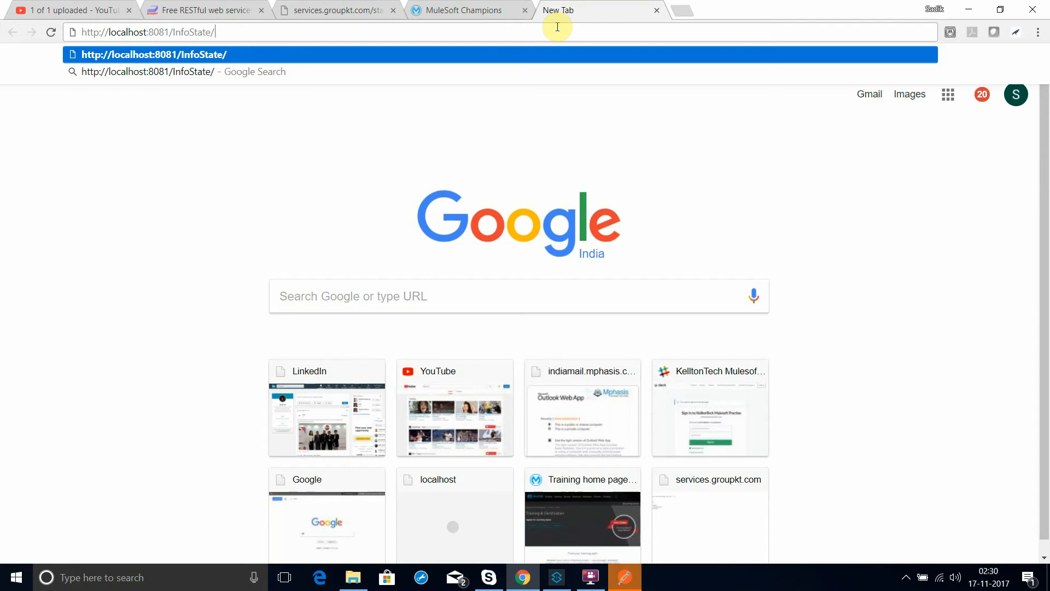
text(MP)
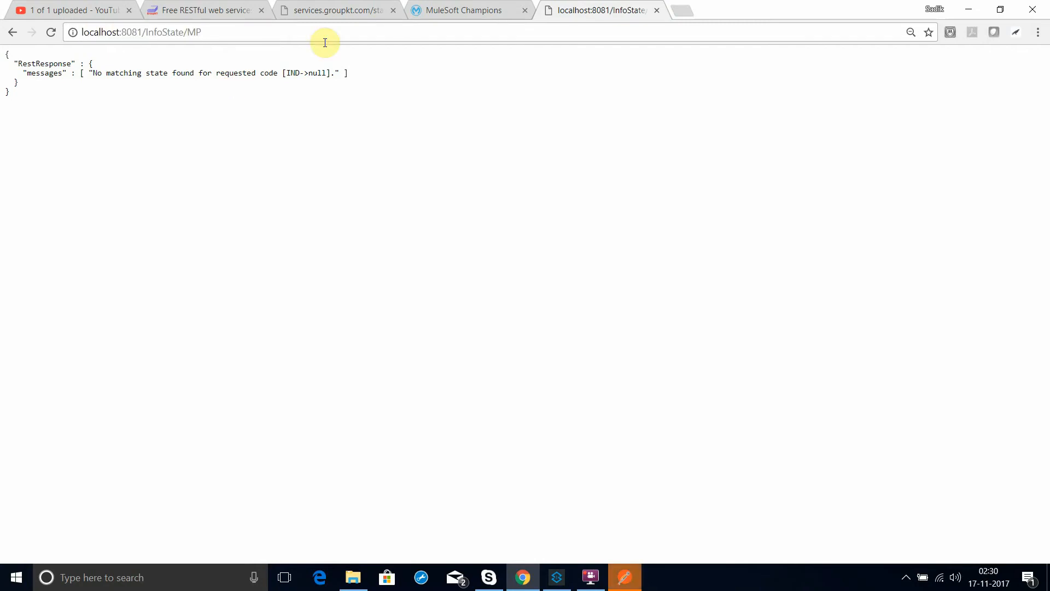
mouse_move(625, 577)
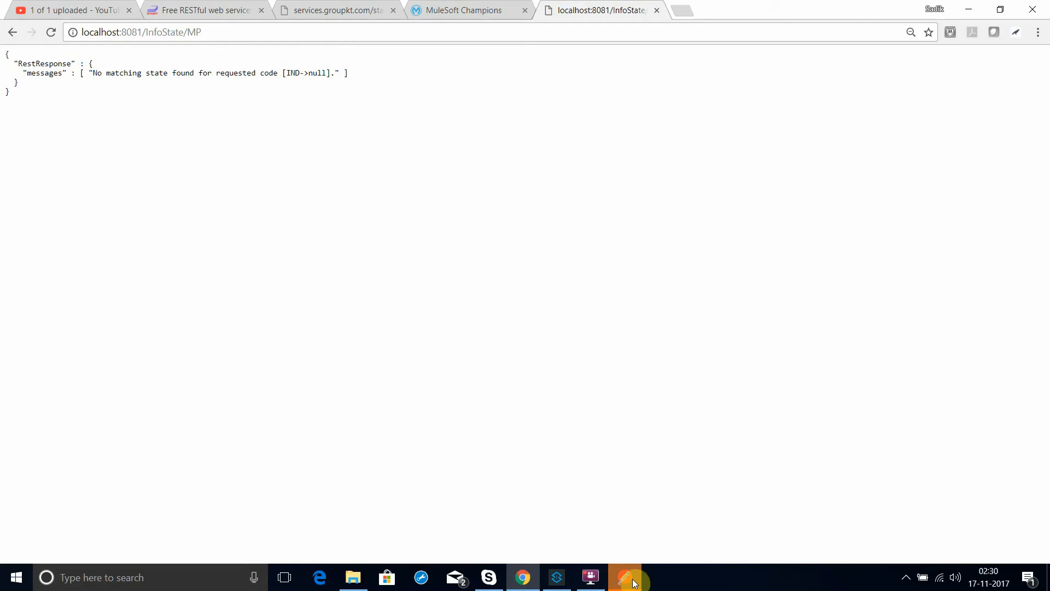
click(624, 577)
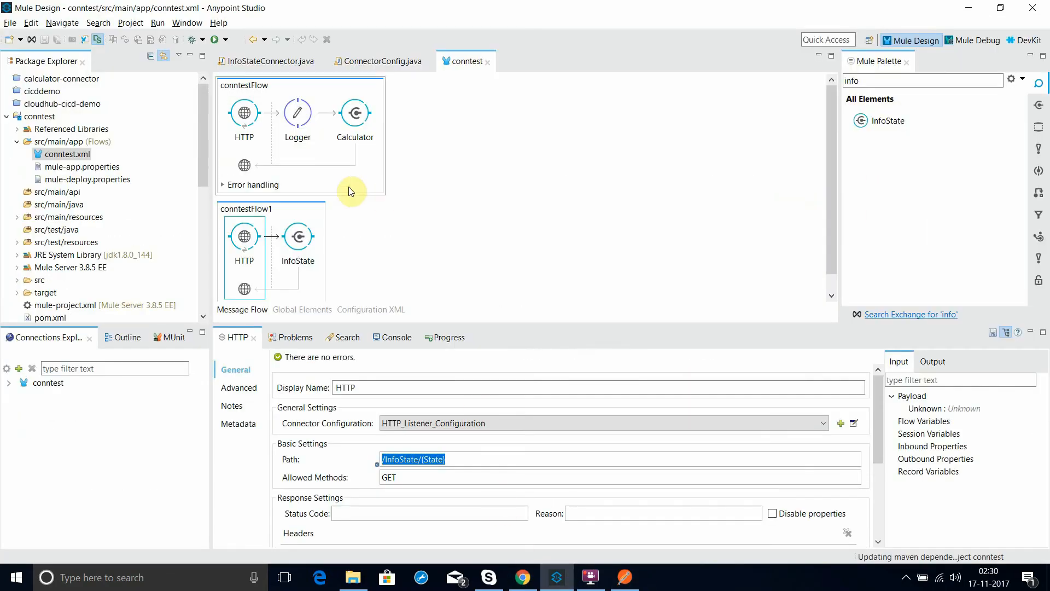
Toggle a breakpoint on the InfoState connector and stop the running conntest app
click(297, 236)
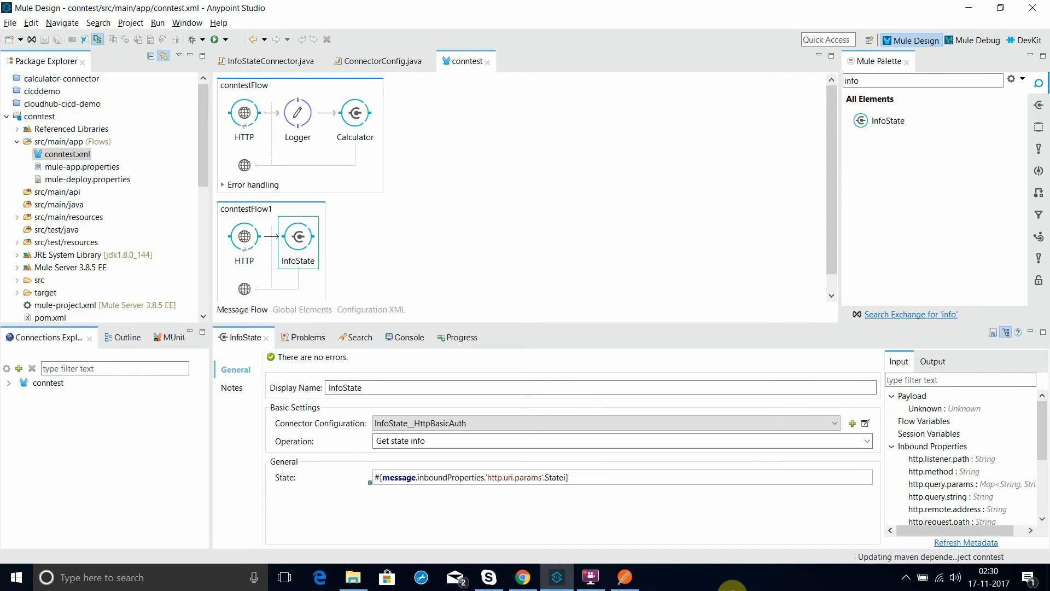
right_click(298, 236)
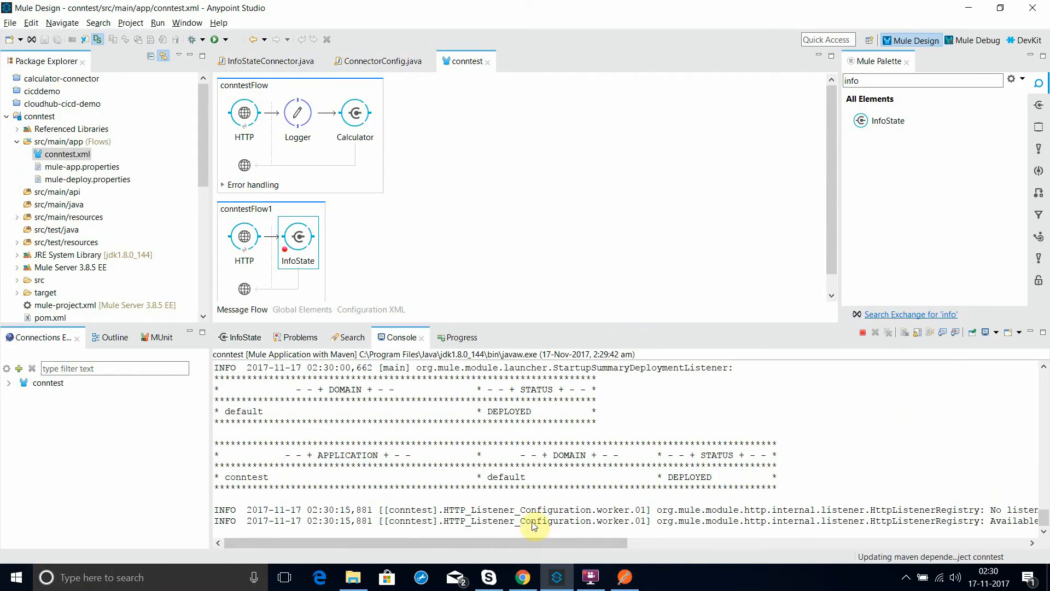
click(873, 332)
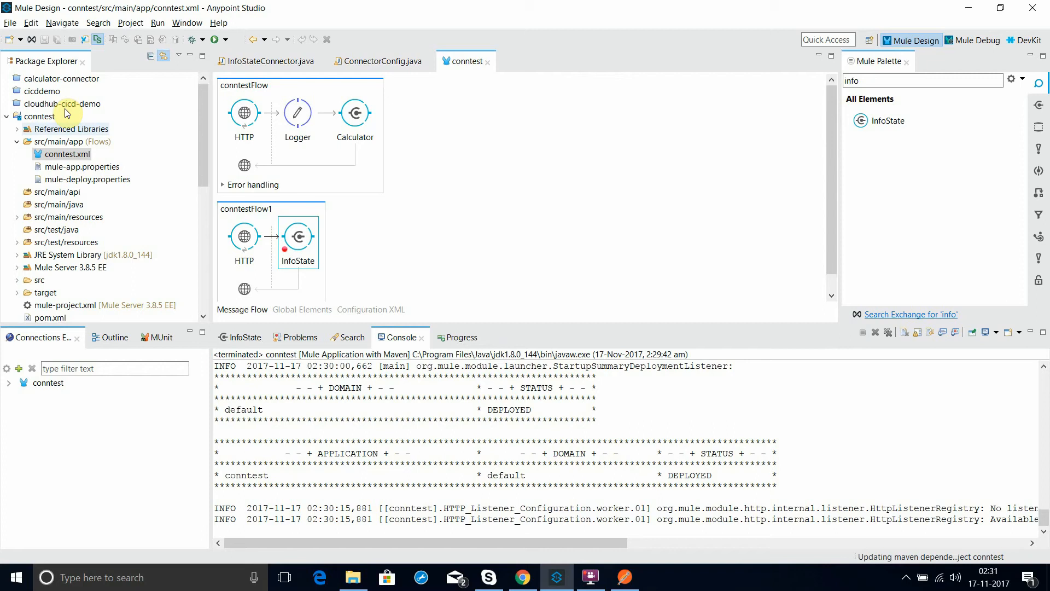
right_click(39, 116)
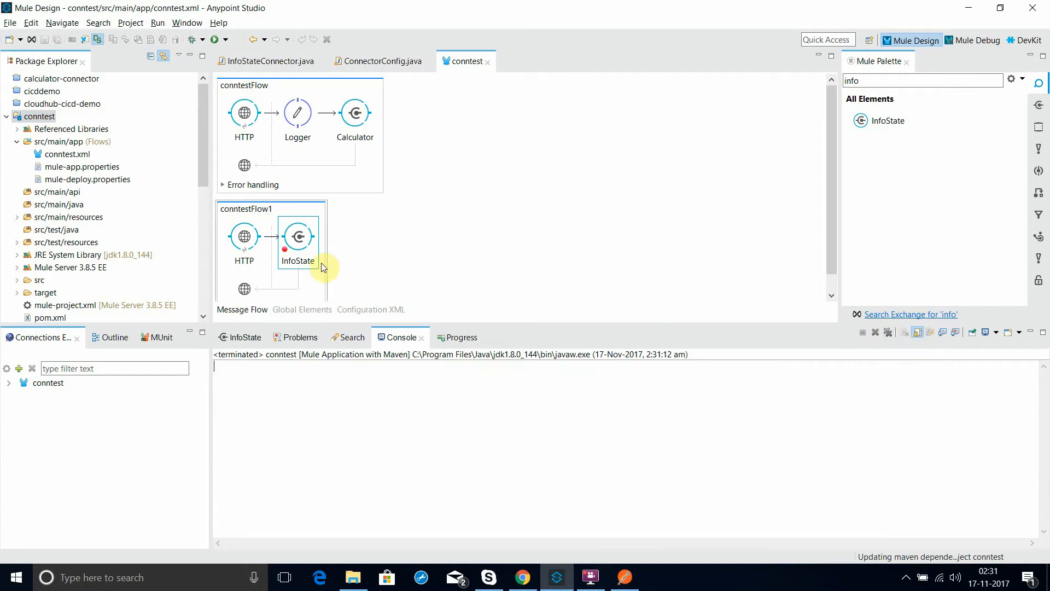
Relaunch conntest via Debug As > Mule Application with Maven and maximize the Console log
right_click(298, 241)
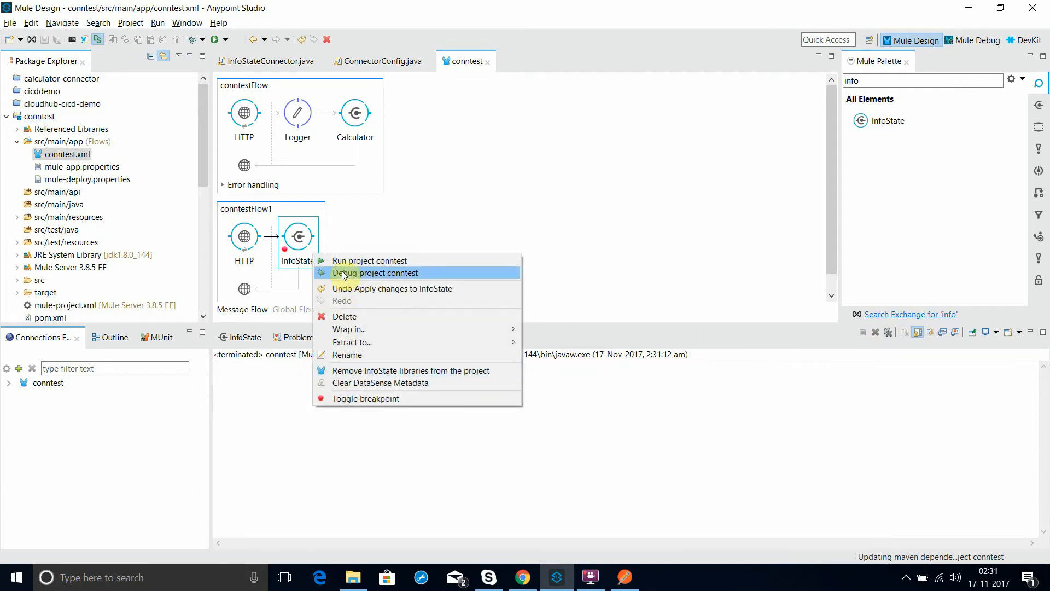
right_click(39, 116)
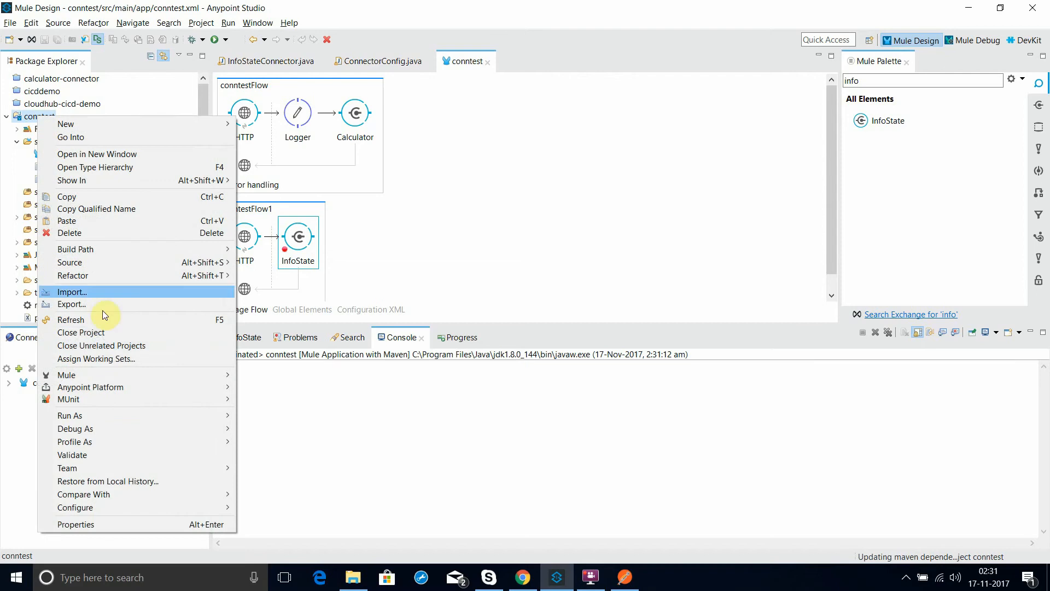
mouse_move(75, 428)
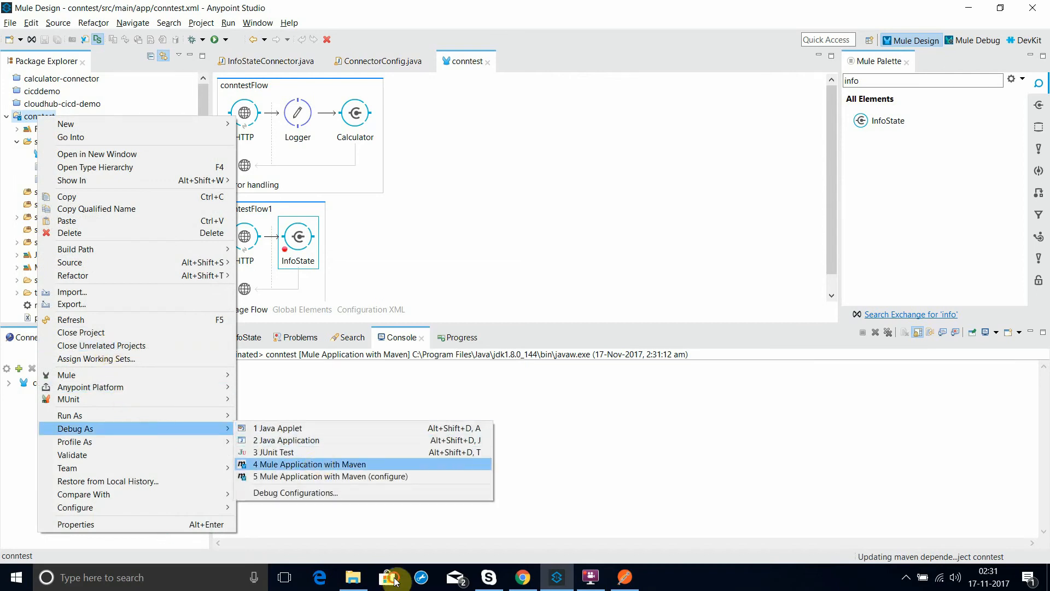
click(309, 465)
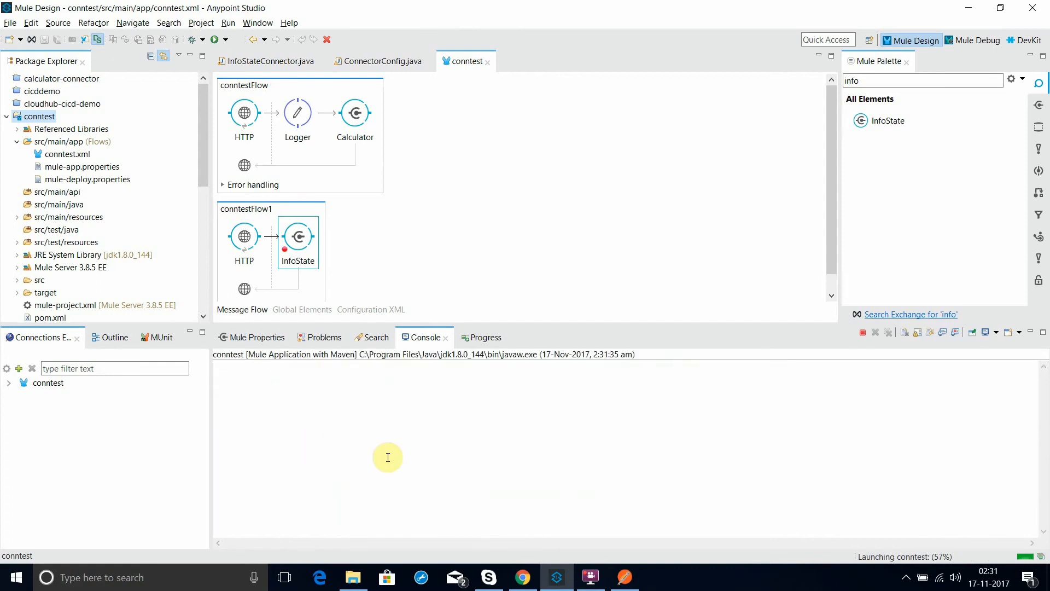
click(424, 337)
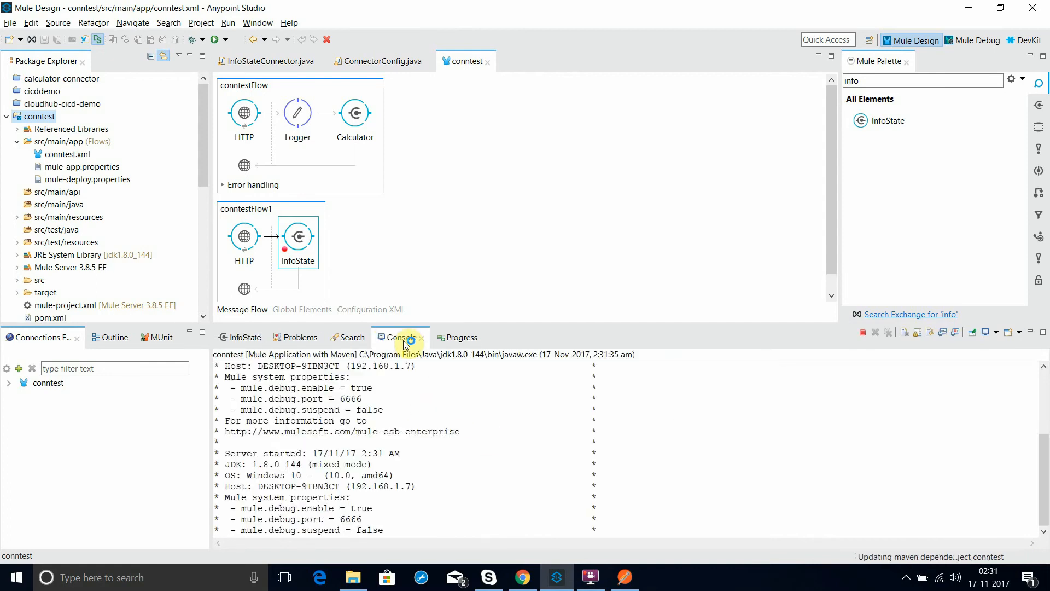
click(978, 40)
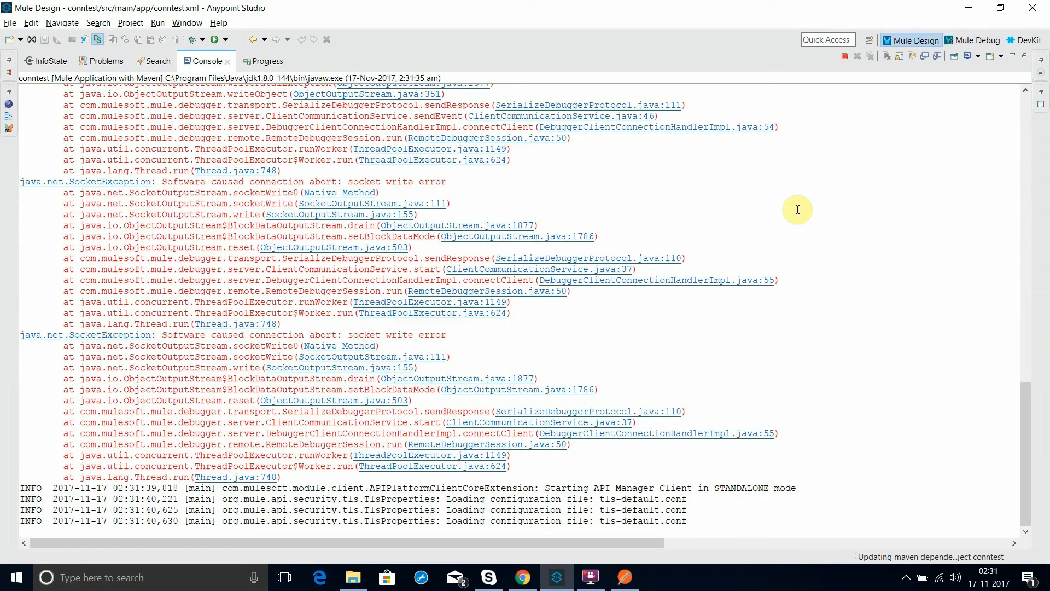
scroll(up, 3)
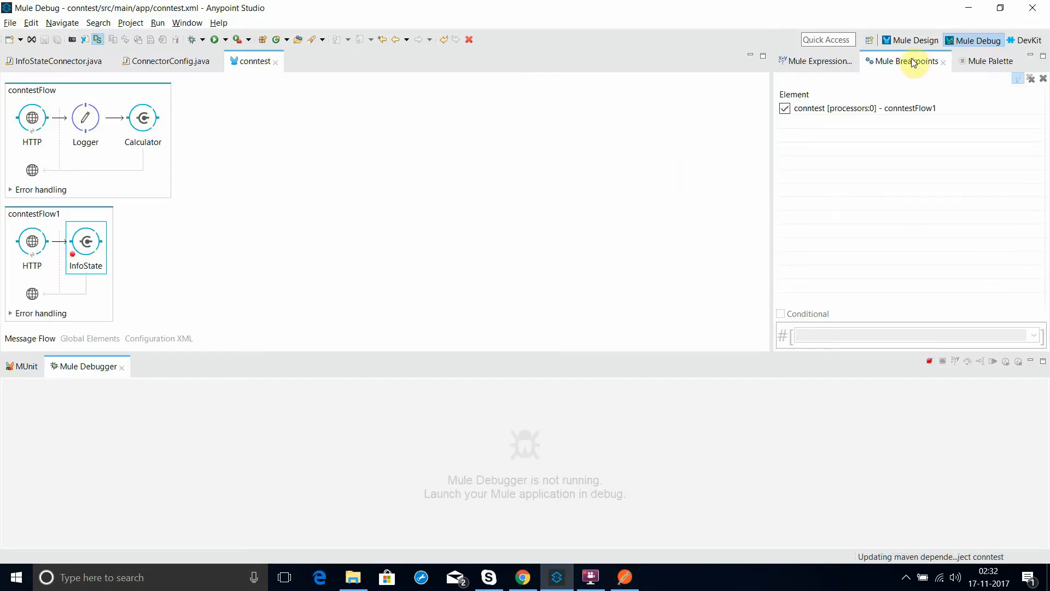
Drop a Logger (palette search 'lo') before InfoState in conntestFlow1 and select it
click(914, 40)
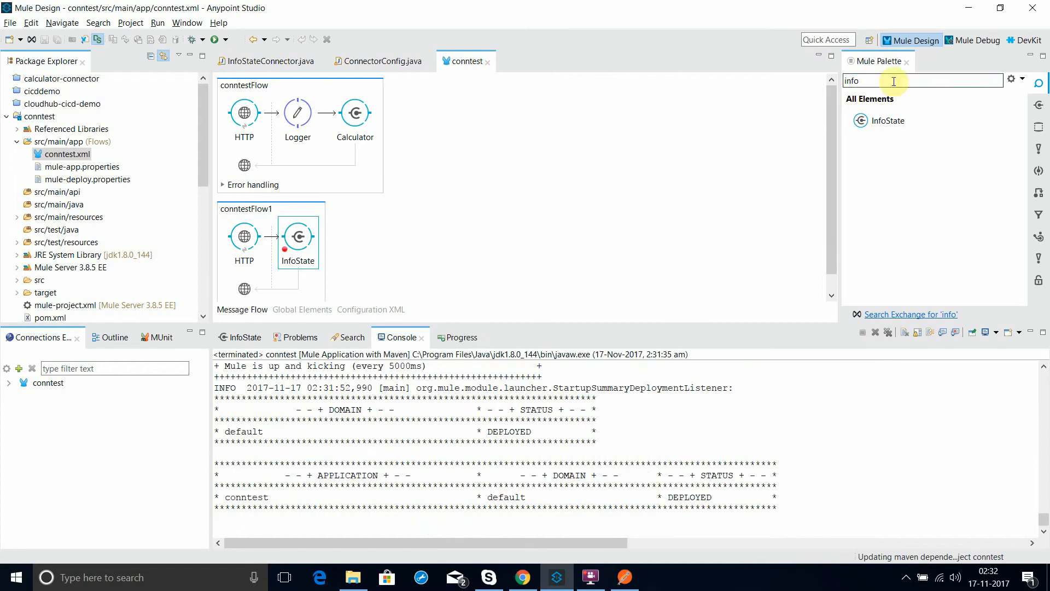
text(lo)
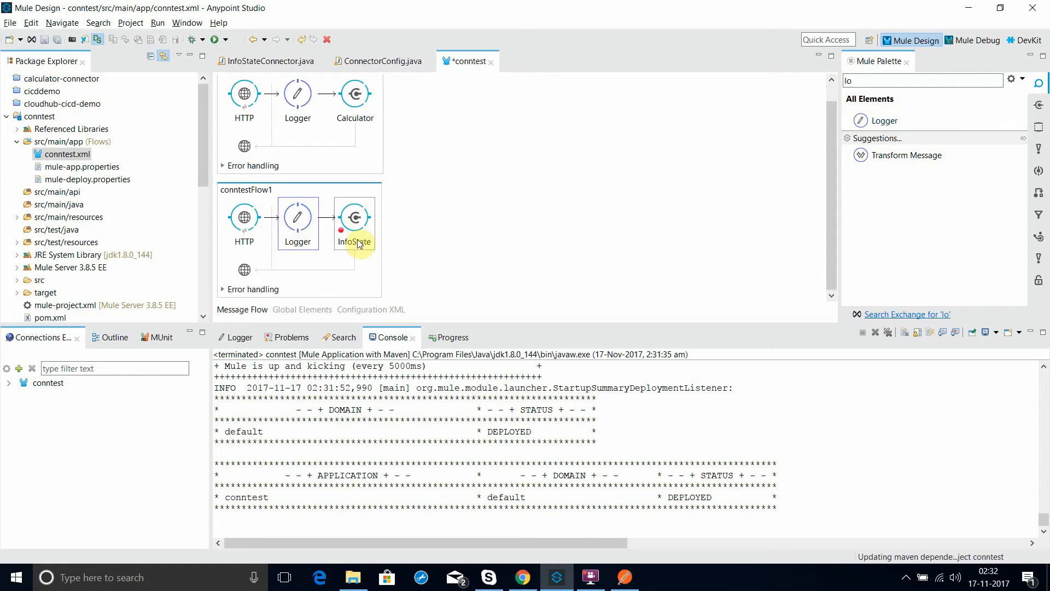
double_click(354, 217)
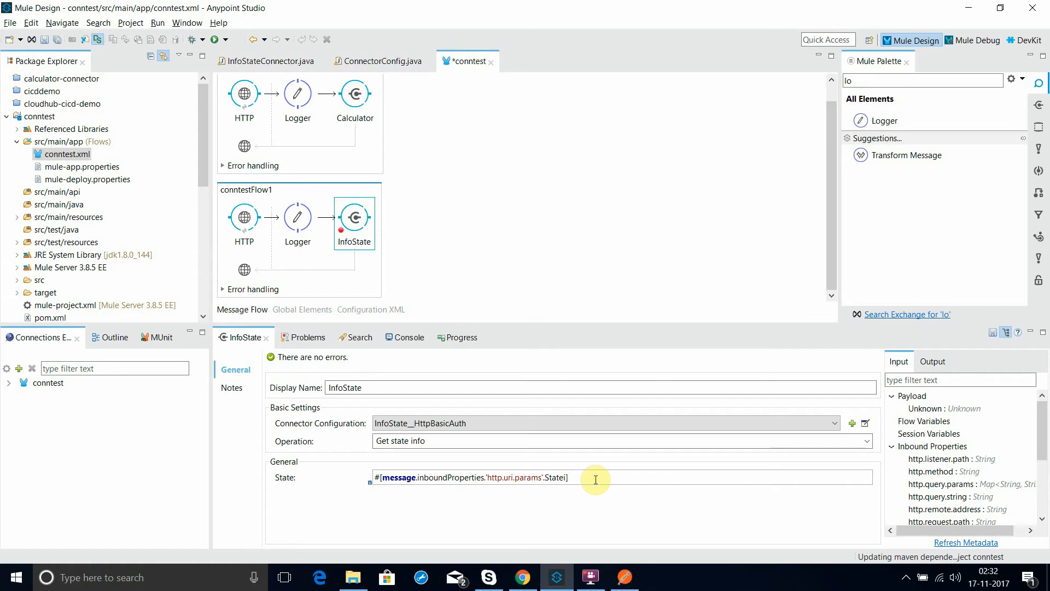
key(Backspace)
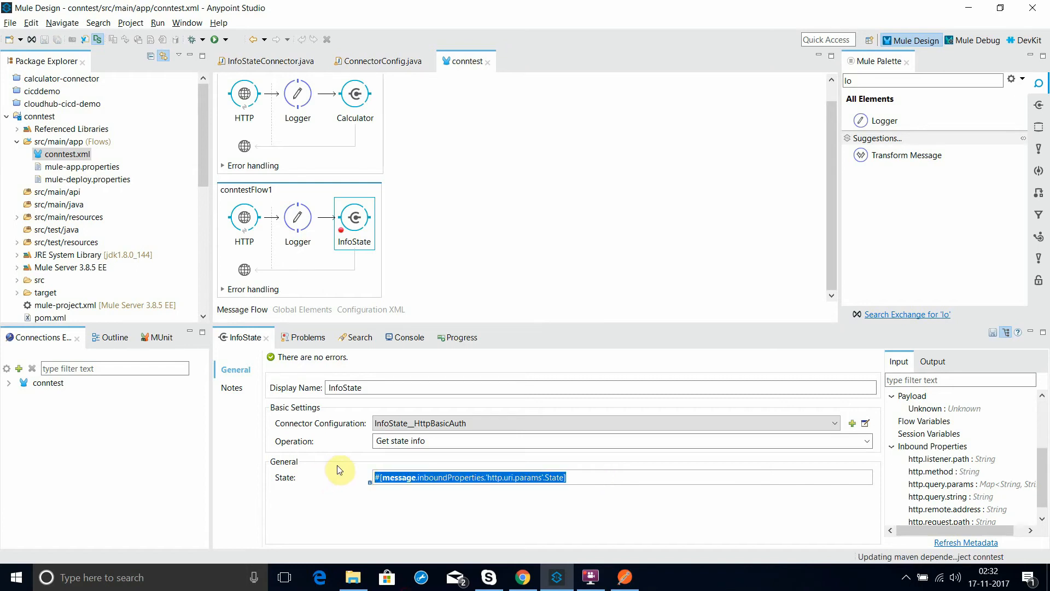
click(297, 216)
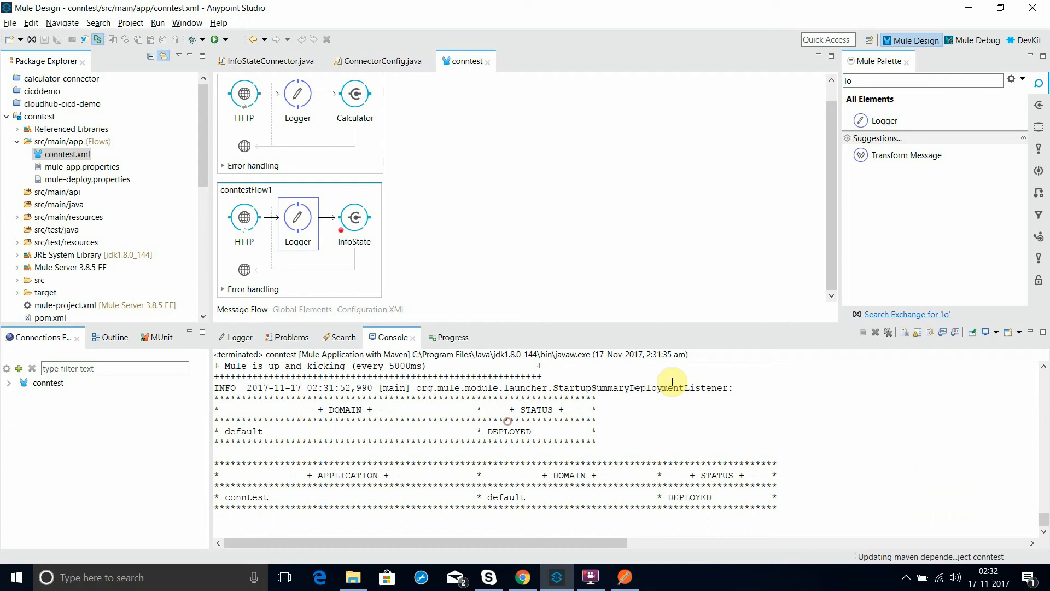
Relaunch the conntest project in debug as a Mule Application with Maven
right_click(298, 223)
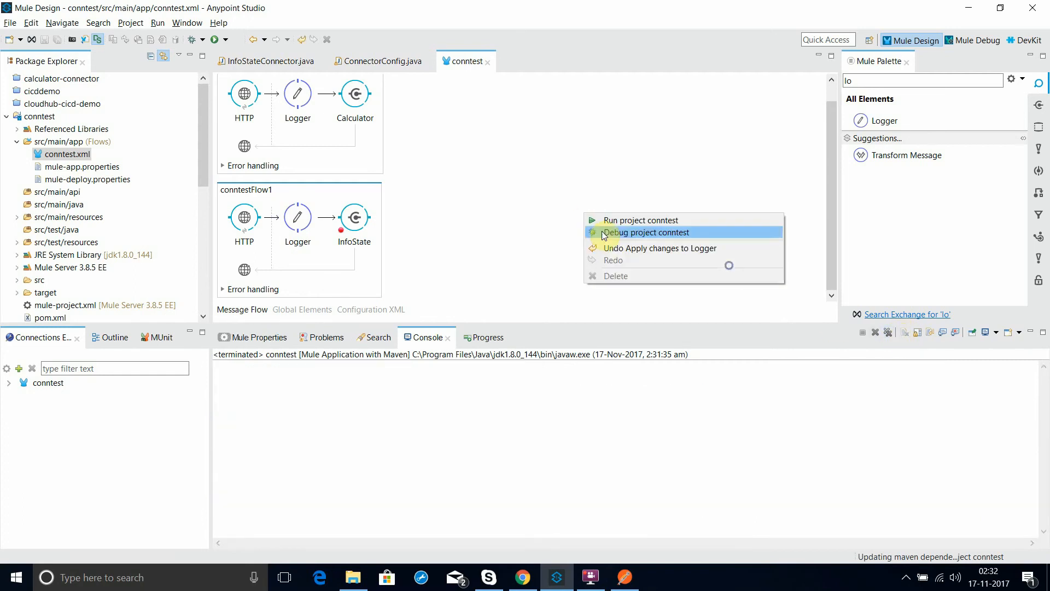
right_click(39, 116)
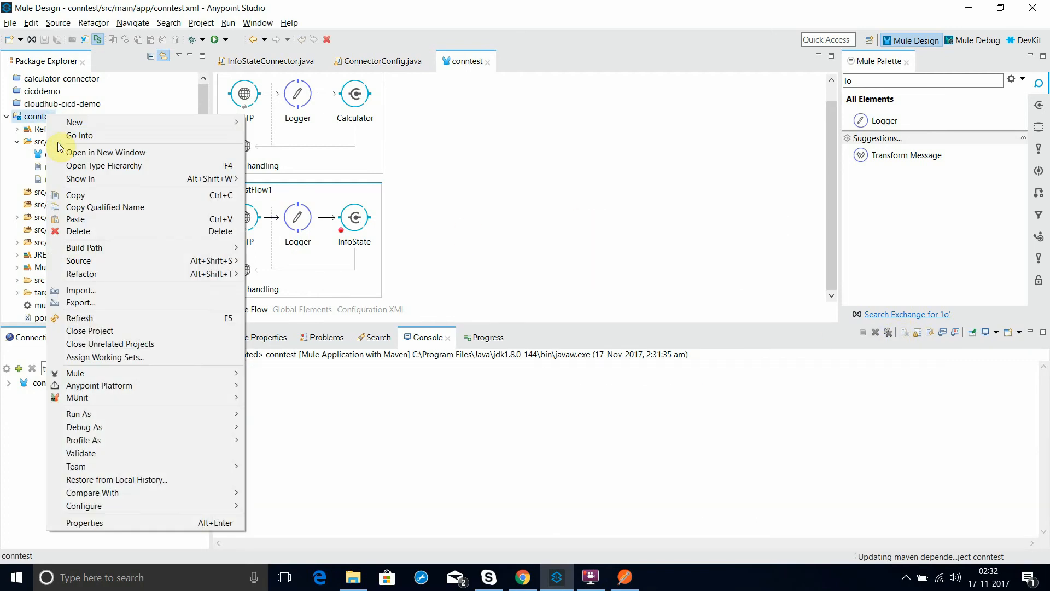
click(84, 426)
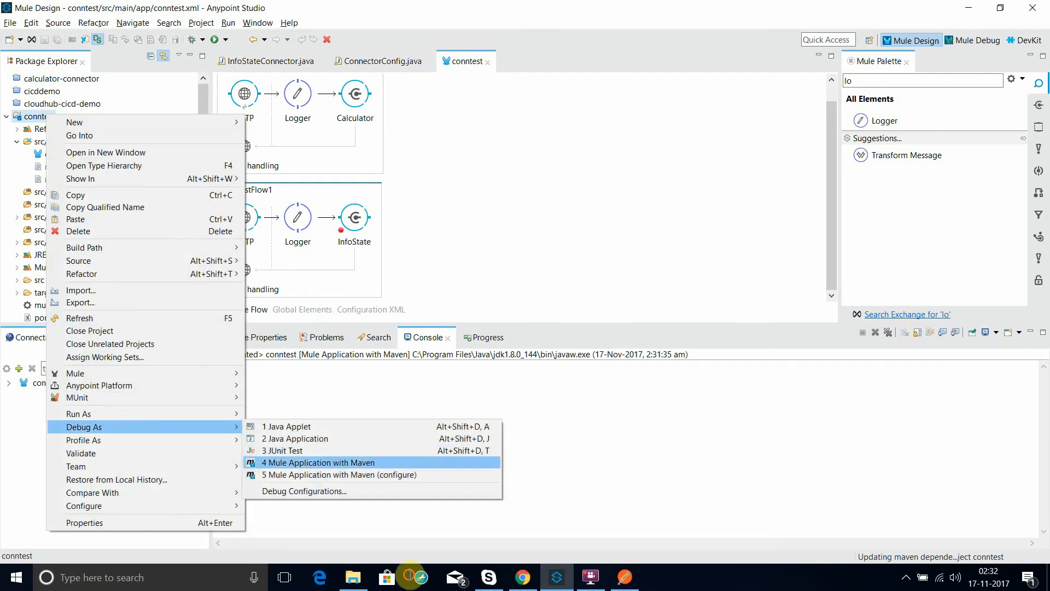
click(317, 462)
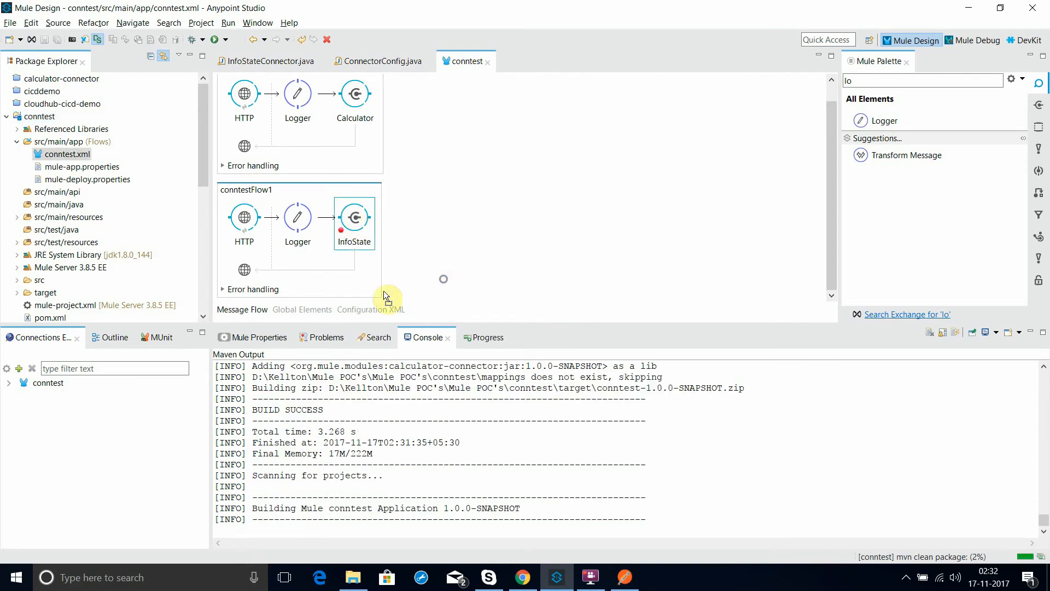
Open the Logger's properties to set its message to the State parameter
click(212, 38)
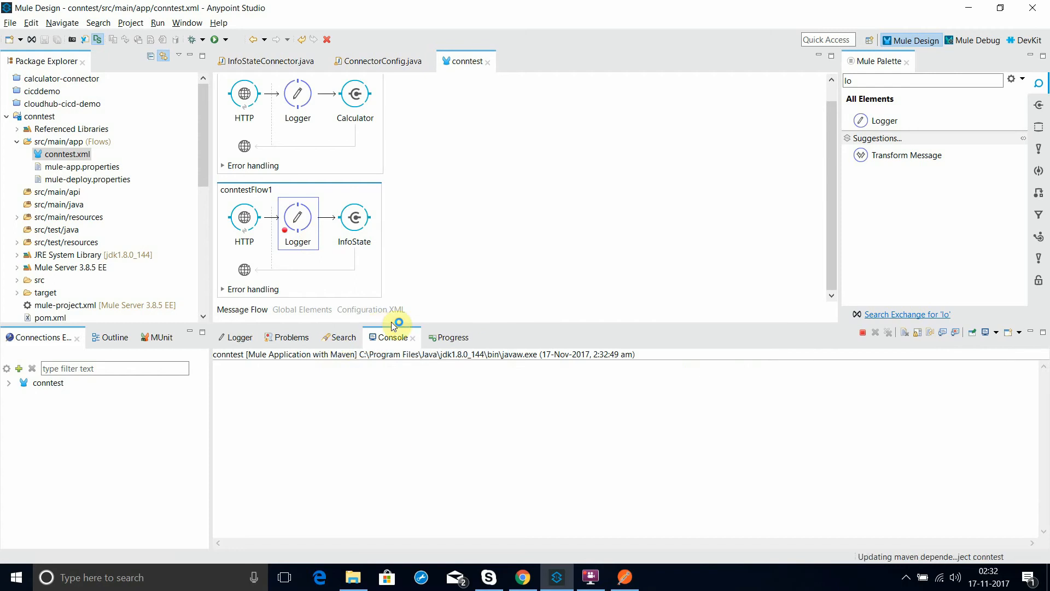
double_click(298, 216)
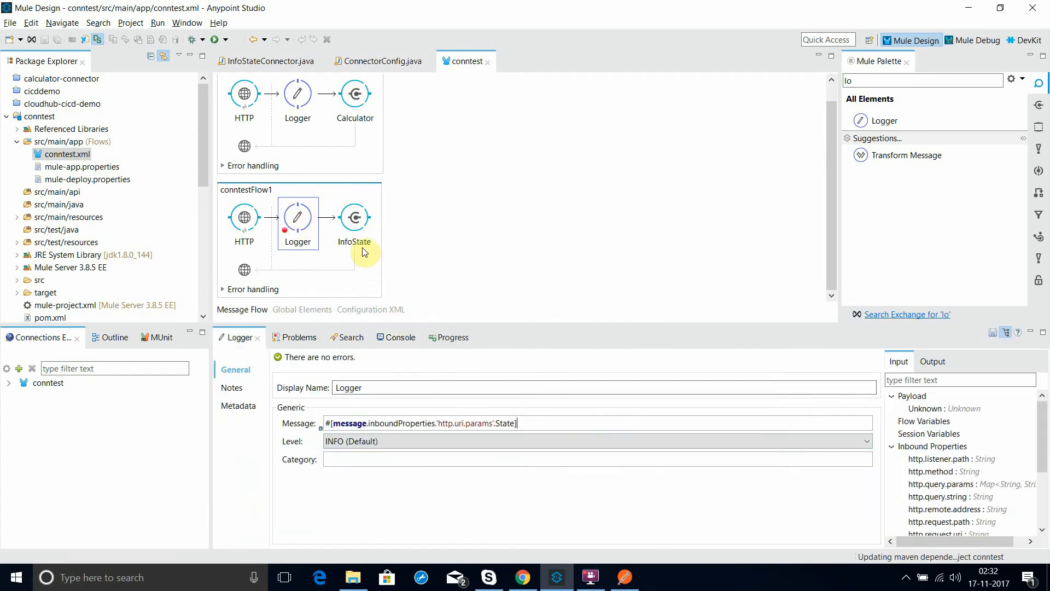
click(355, 217)
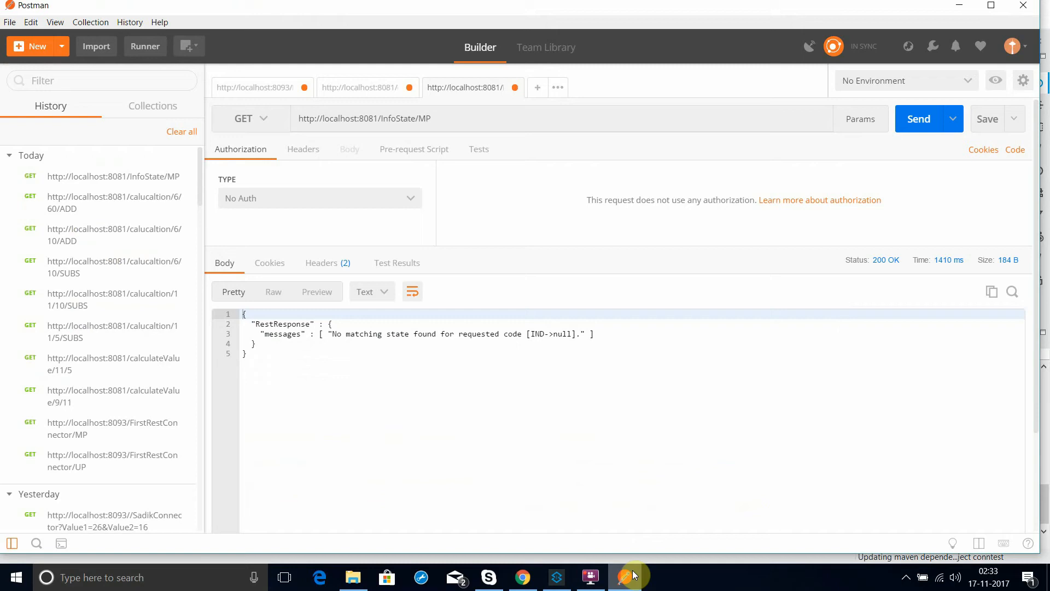
Close the extra unsaved Postman request tab without saving
triple_click(365, 119)
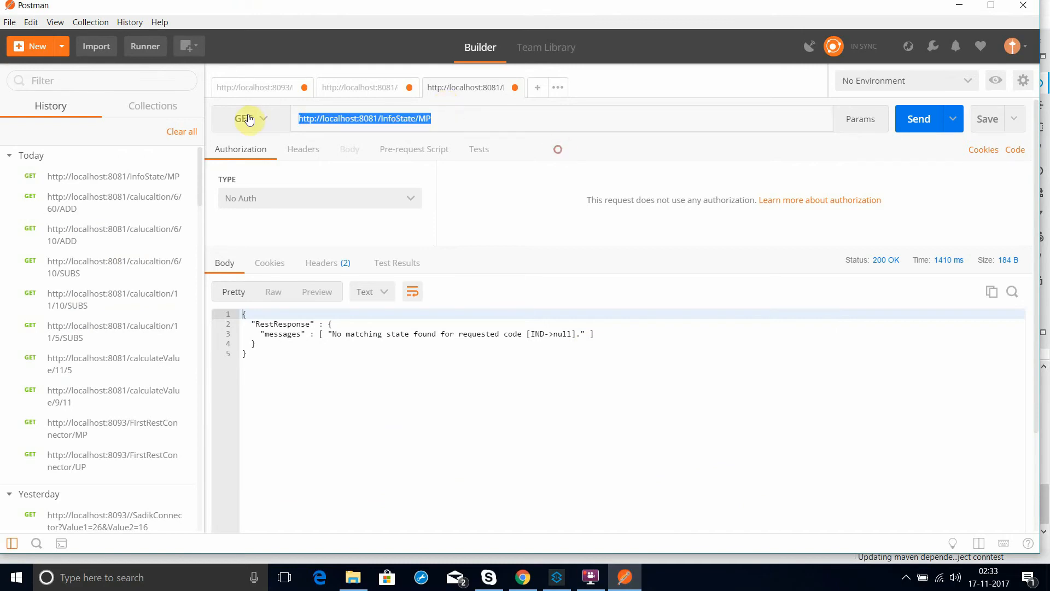
click(514, 87)
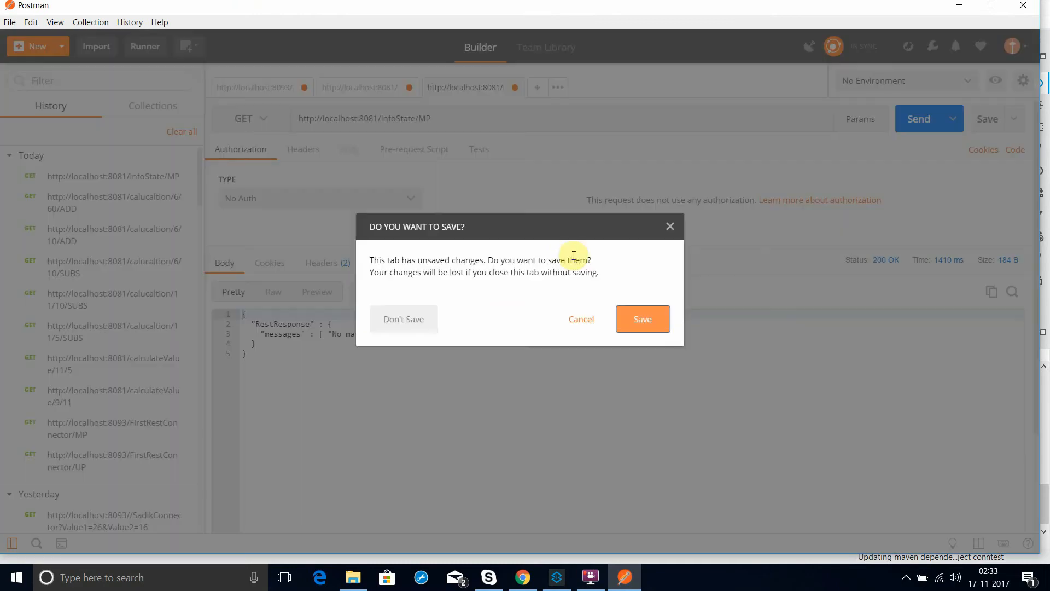
click(403, 318)
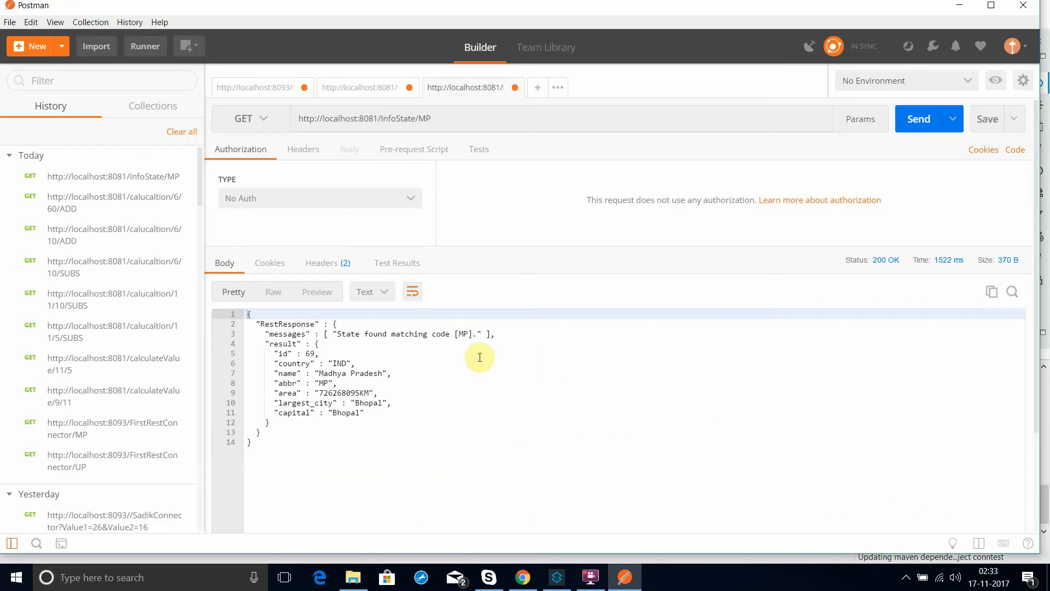
Send InfoState requests for state codes UP and then KL
double_click(332, 373)
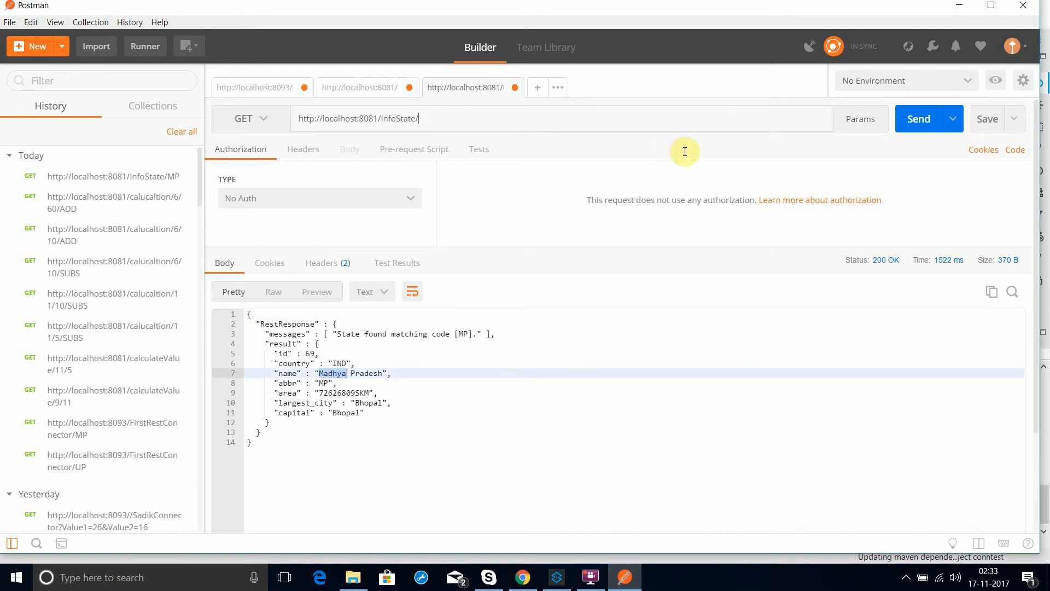
text(UP)
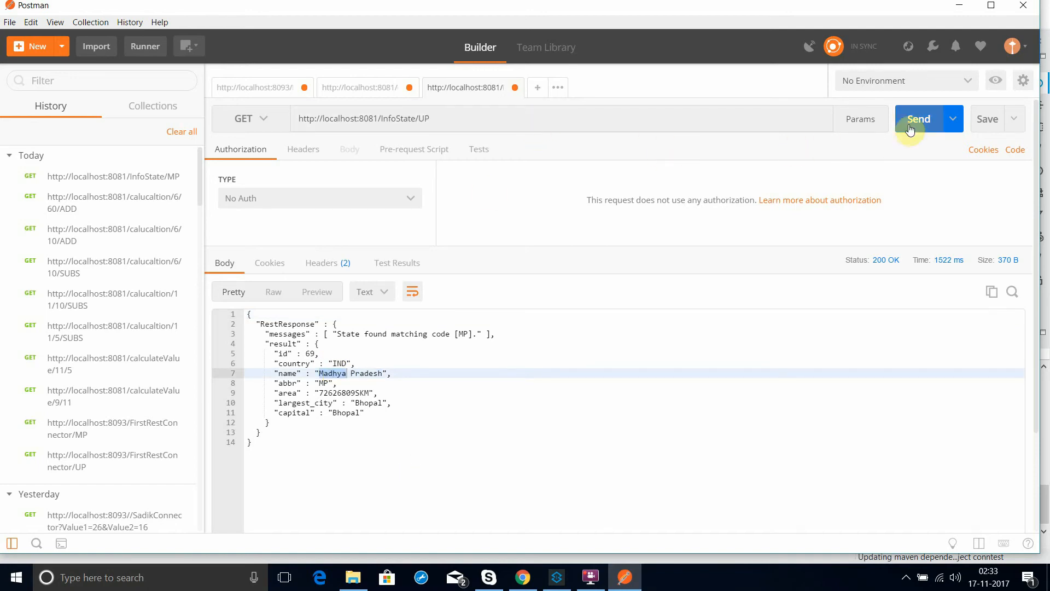
click(917, 119)
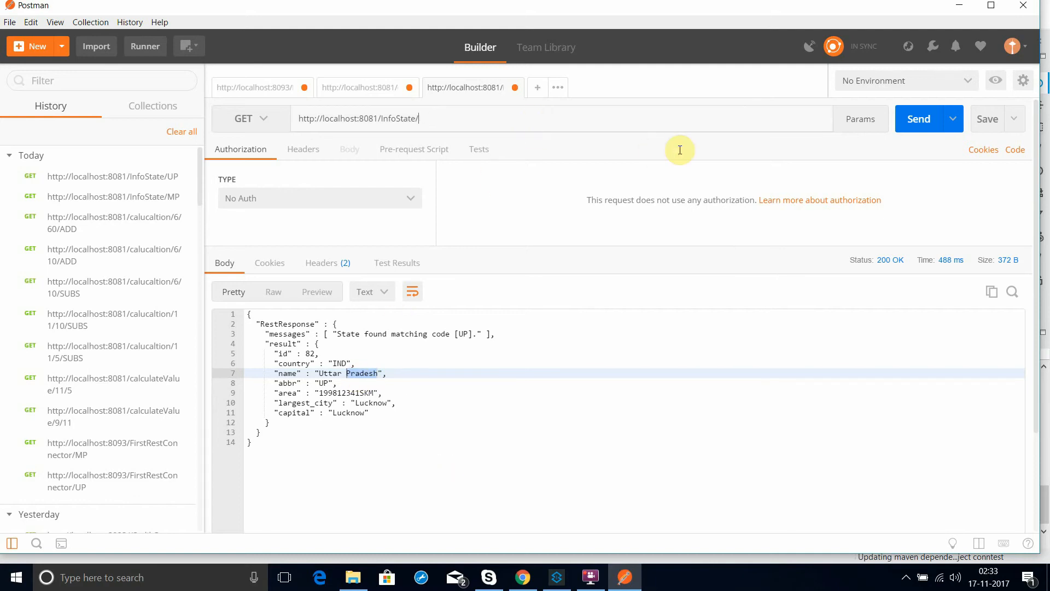
text(KL)
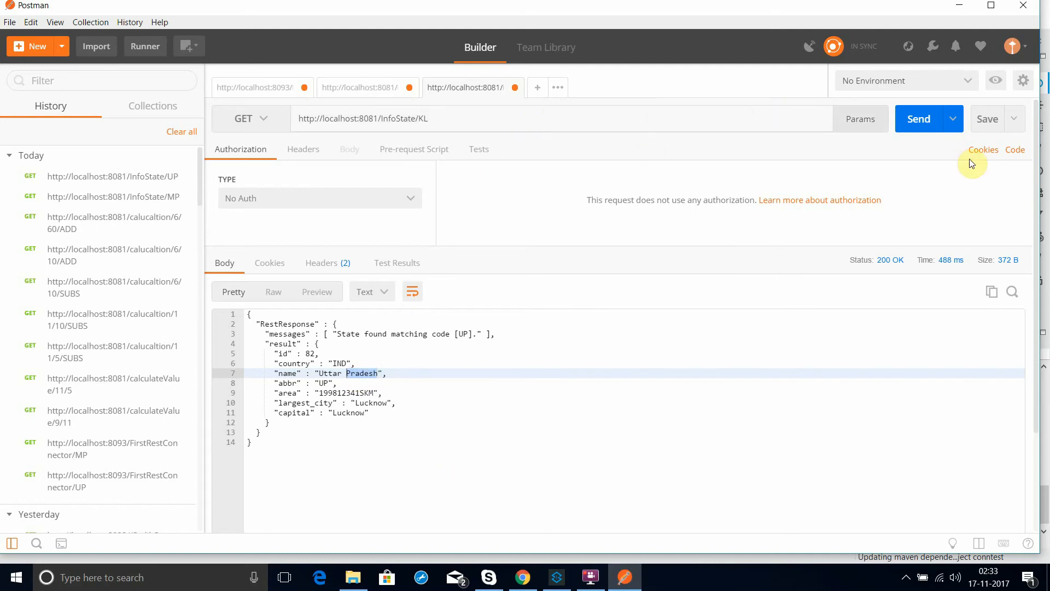
click(918, 118)
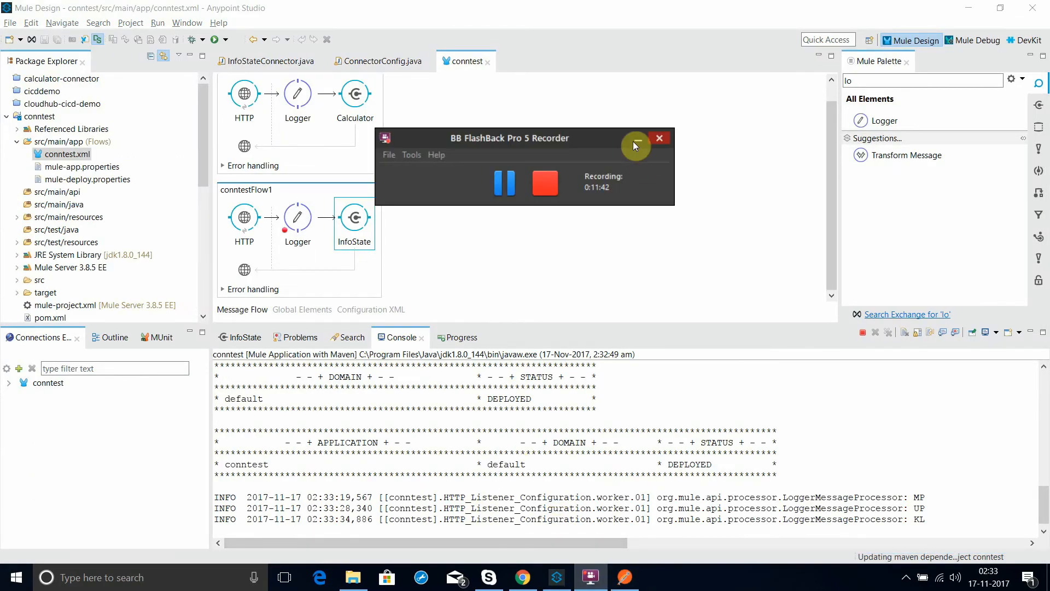
View getStateInfo in InfoStateConnector.java, then open the info-state-connector project's Properties
click(634, 139)
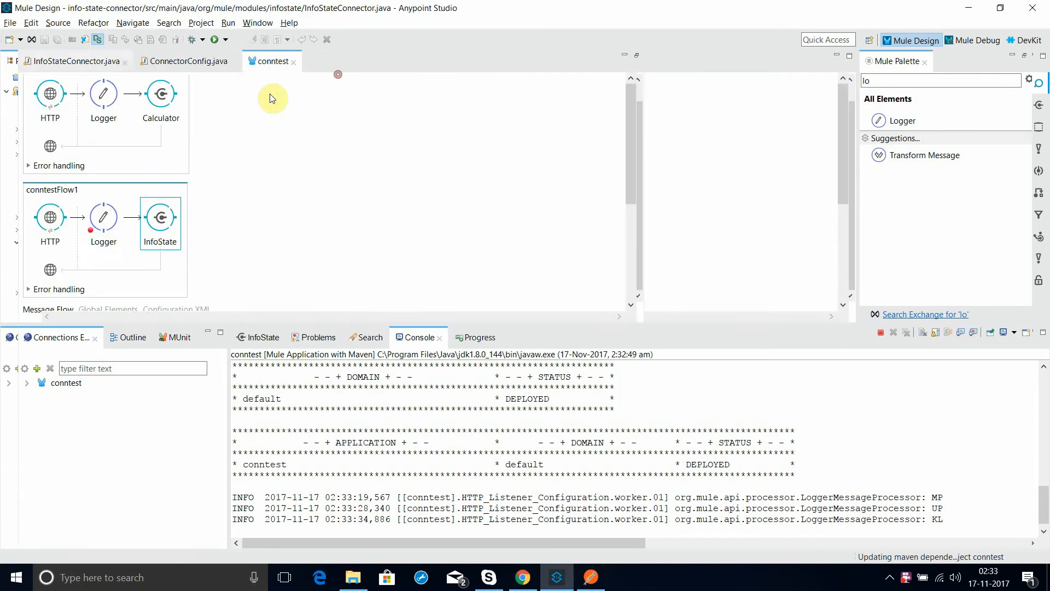
click(75, 61)
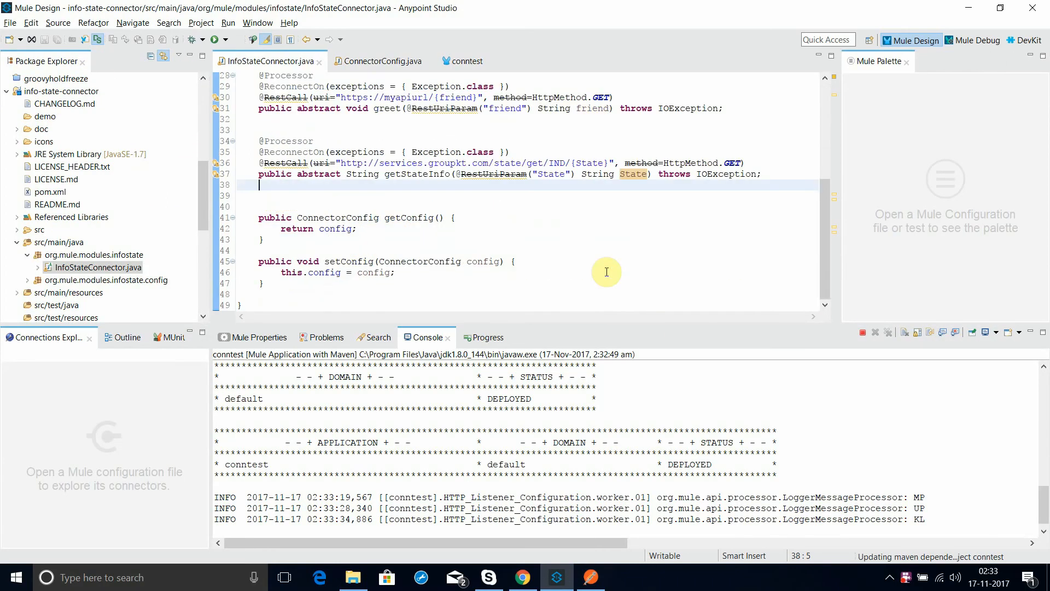
click(438, 217)
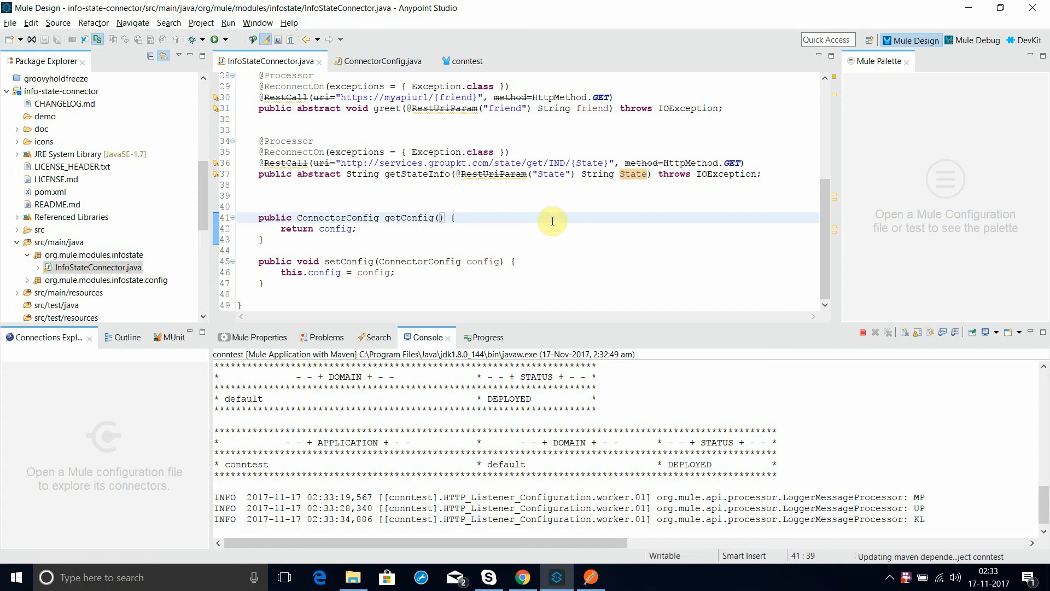
double_click(407, 174)
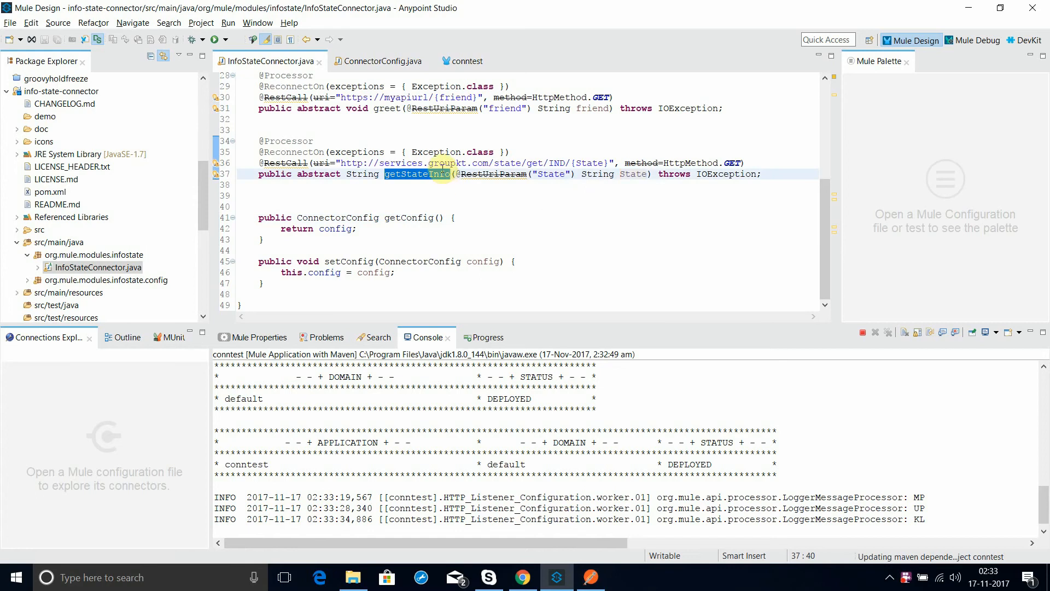
mouse_move(475, 127)
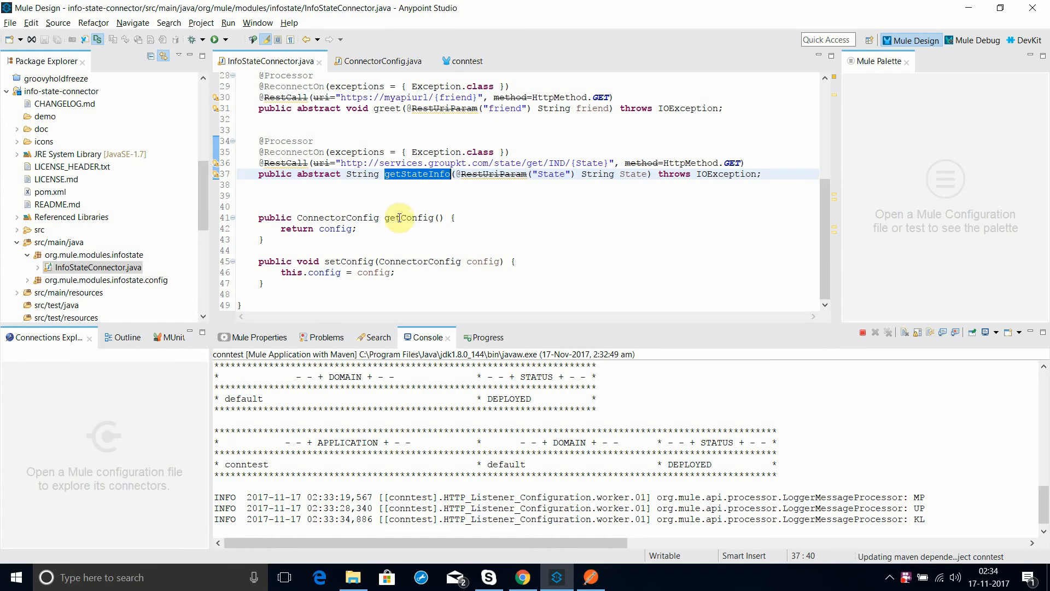
mouse_move(452, 176)
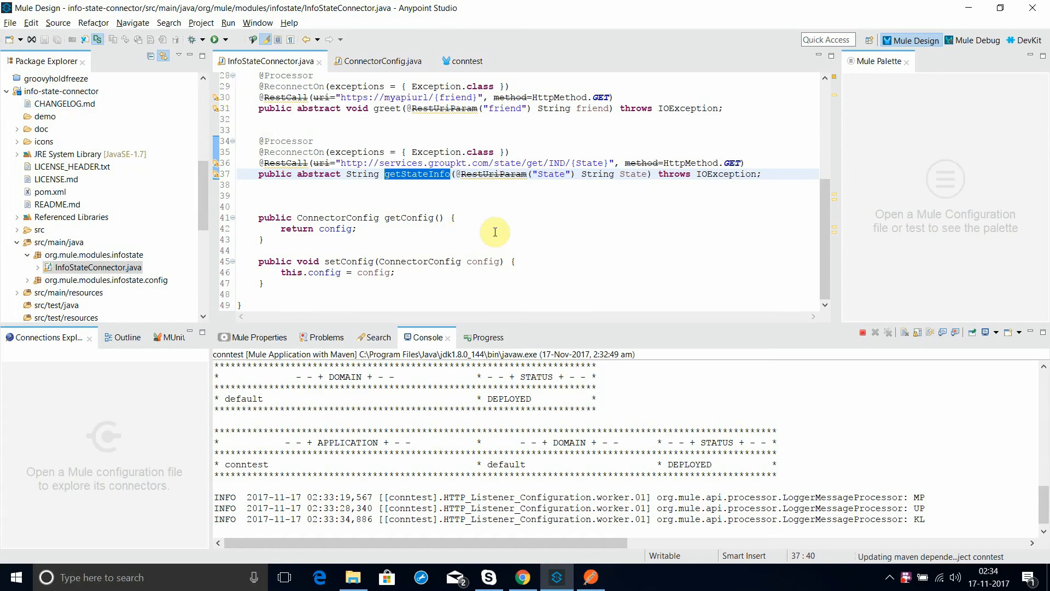
mouse_move(688, 471)
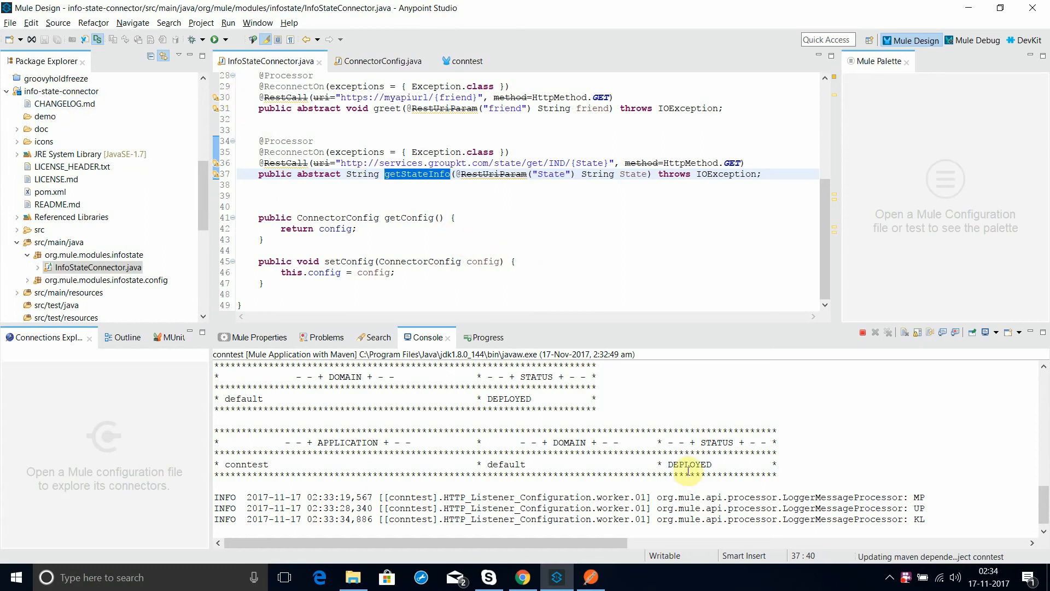
mouse_move(905, 580)
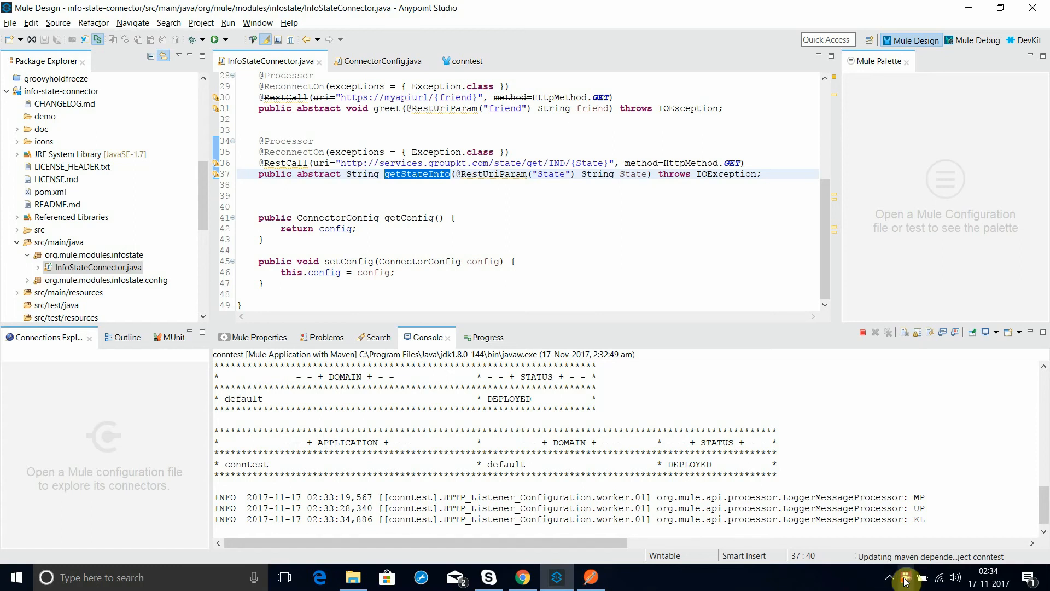
mouse_move(595, 408)
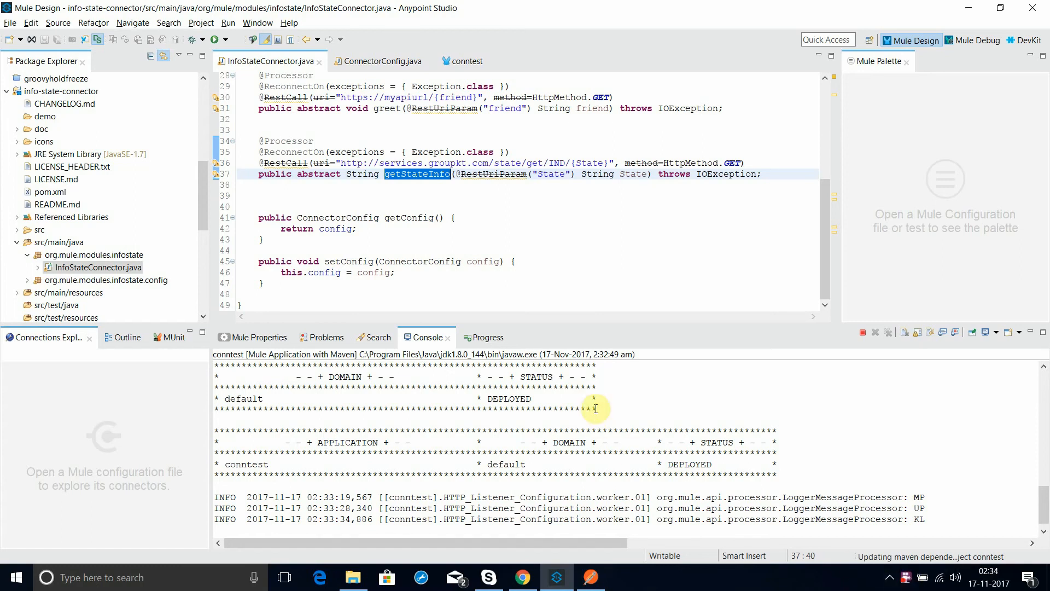
click(62, 91)
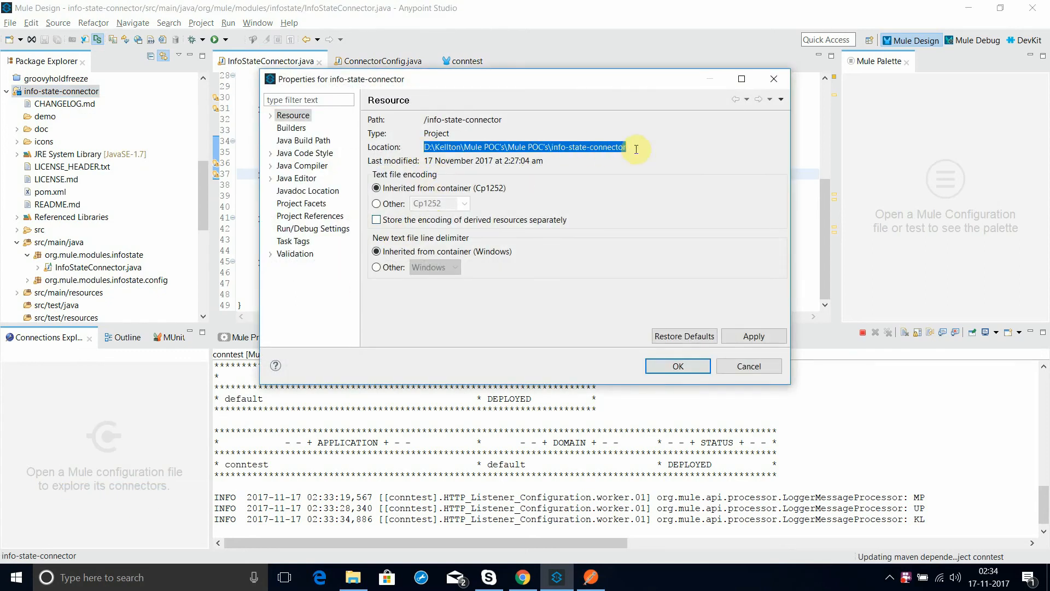
In Command Prompt, cd to D:\Kellton\Mule POC's\Mule POC's\info-state-connector
click(44, 576)
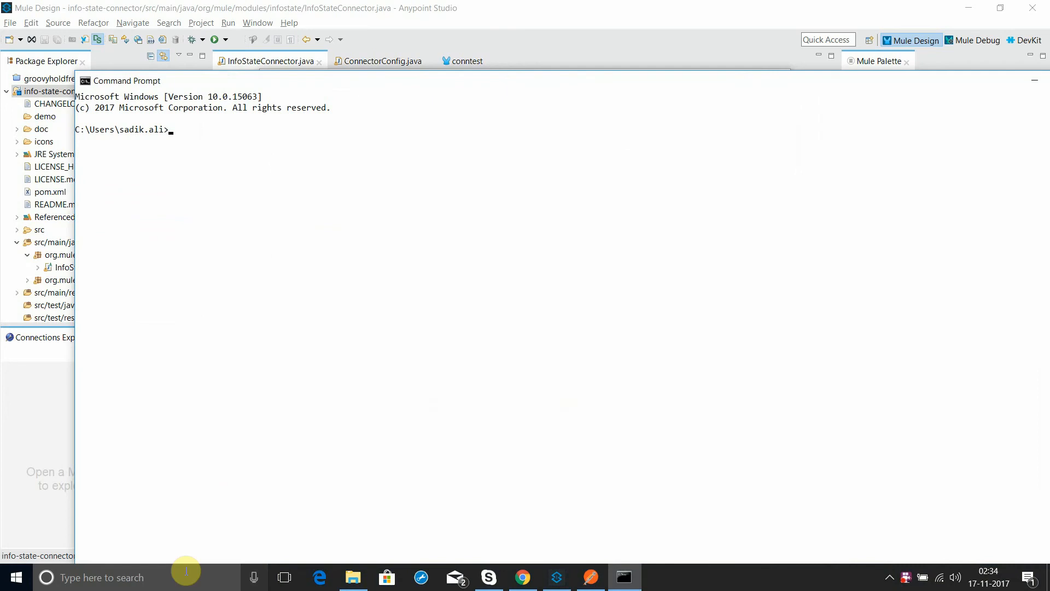
text(cd D:\Kellton\Mule POC's\Mule POC's\info-state-connector)
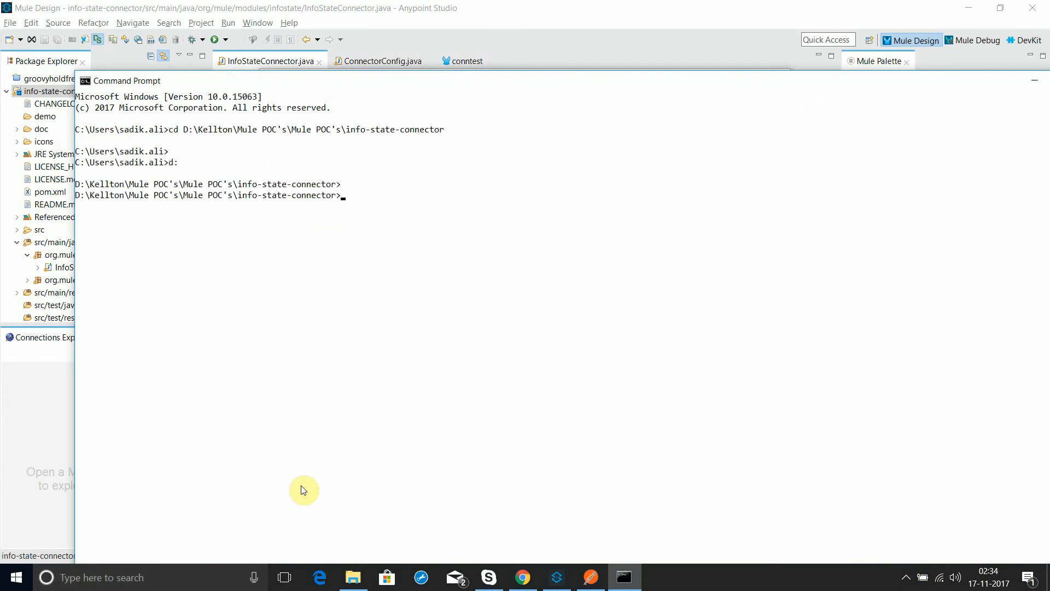
click(521, 576)
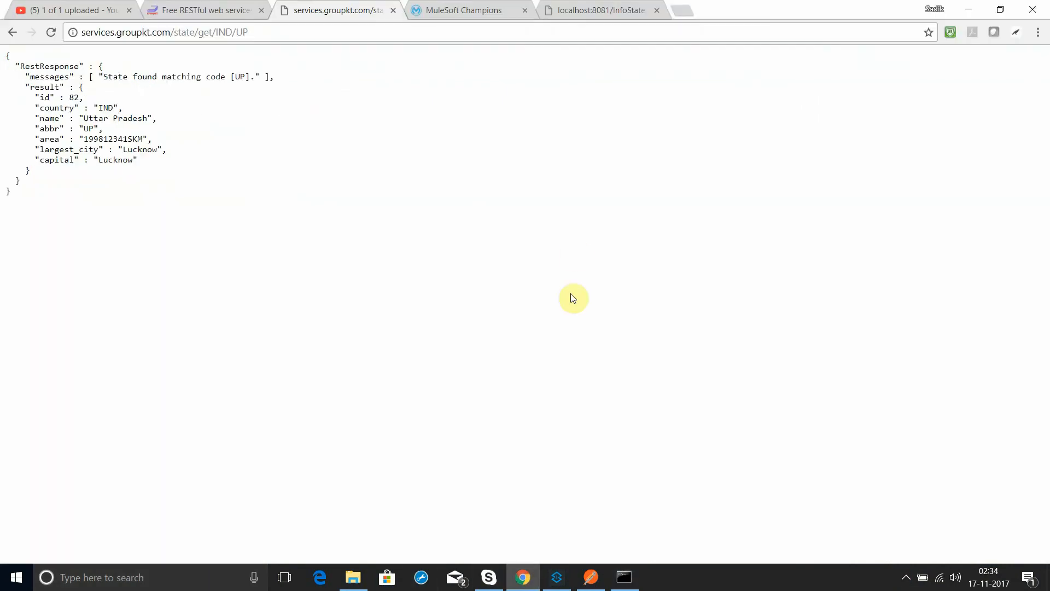
Create GitHub repository info-state-connector described 'This is Rest APi Custom Connector'
click(669, 10)
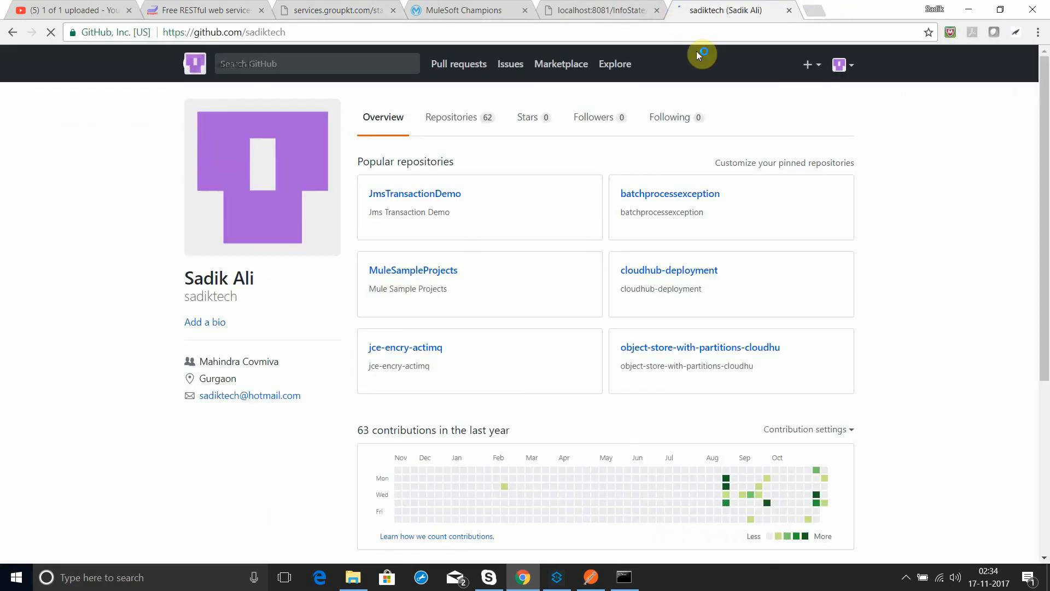
click(808, 64)
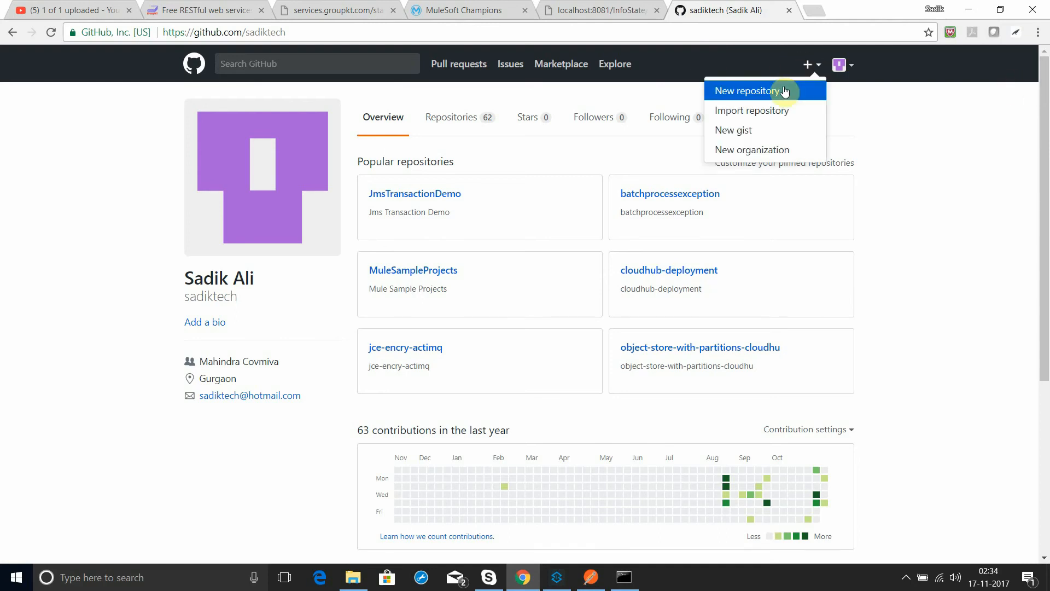
click(746, 90)
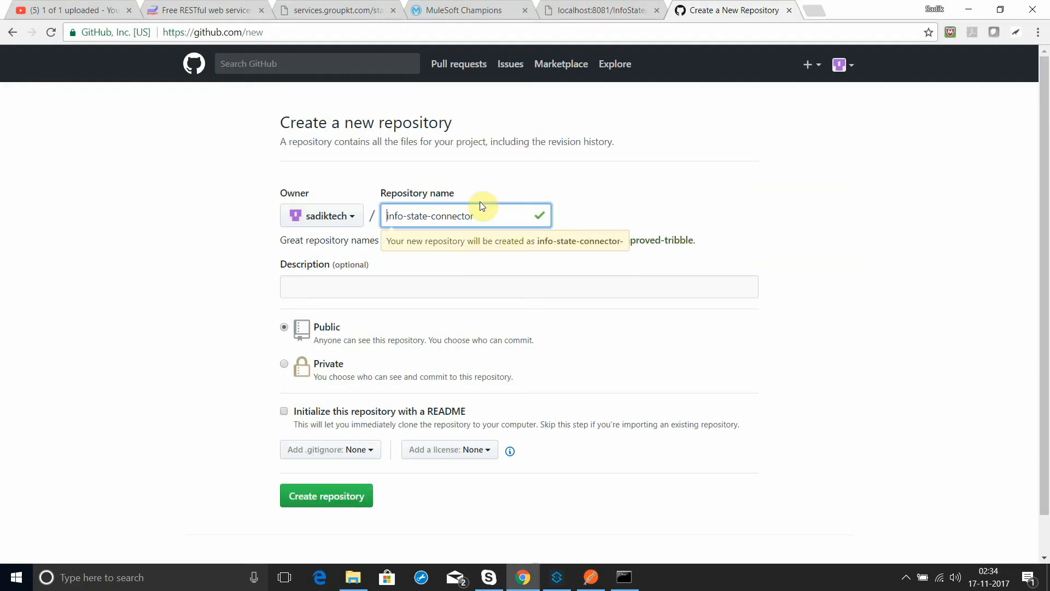
click(519, 286)
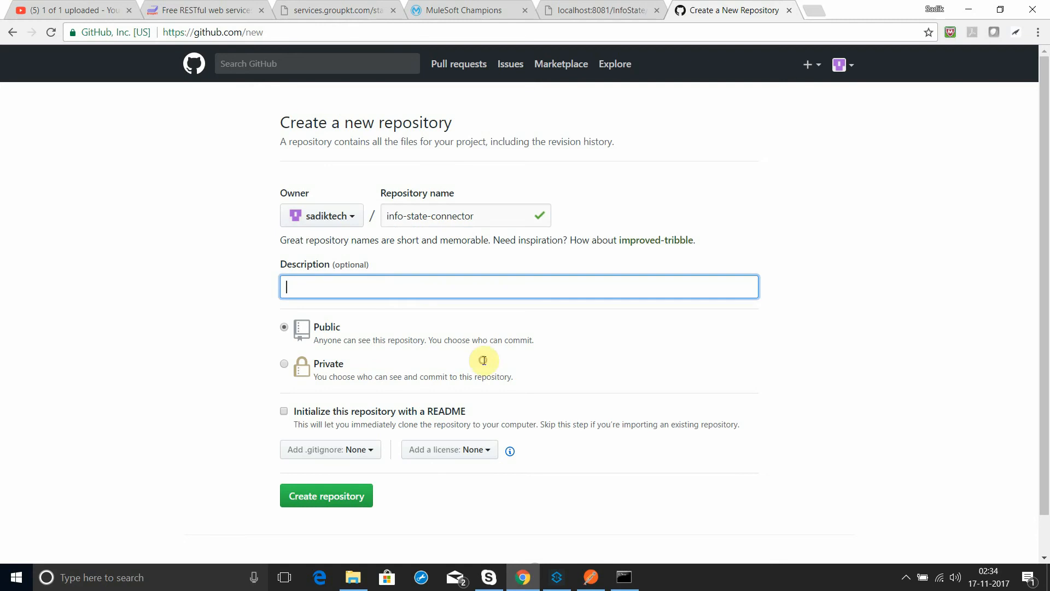
text(This)
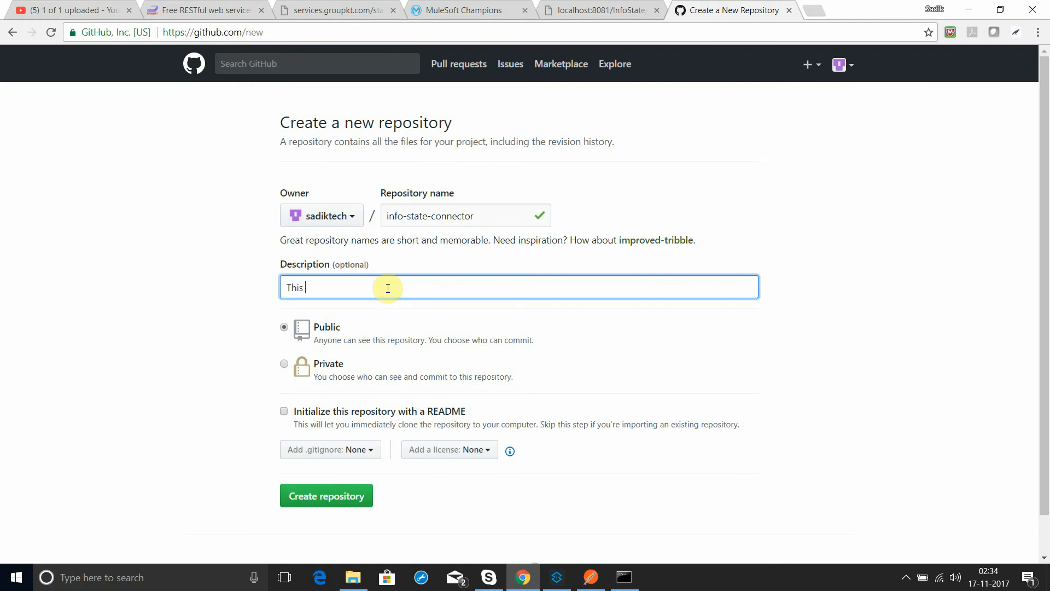
text(is Rest)
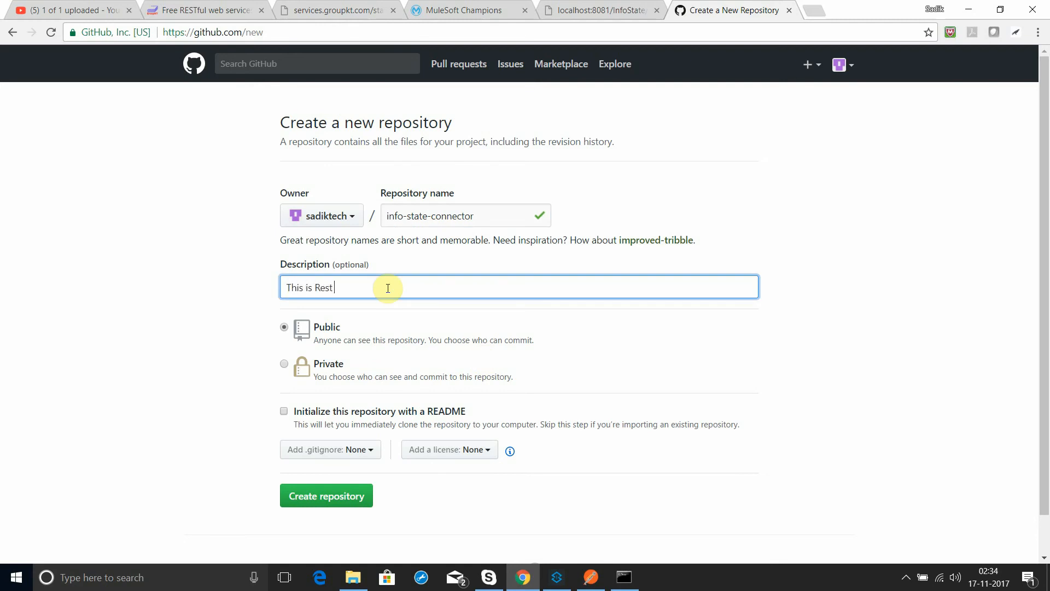
text(APi Custom)
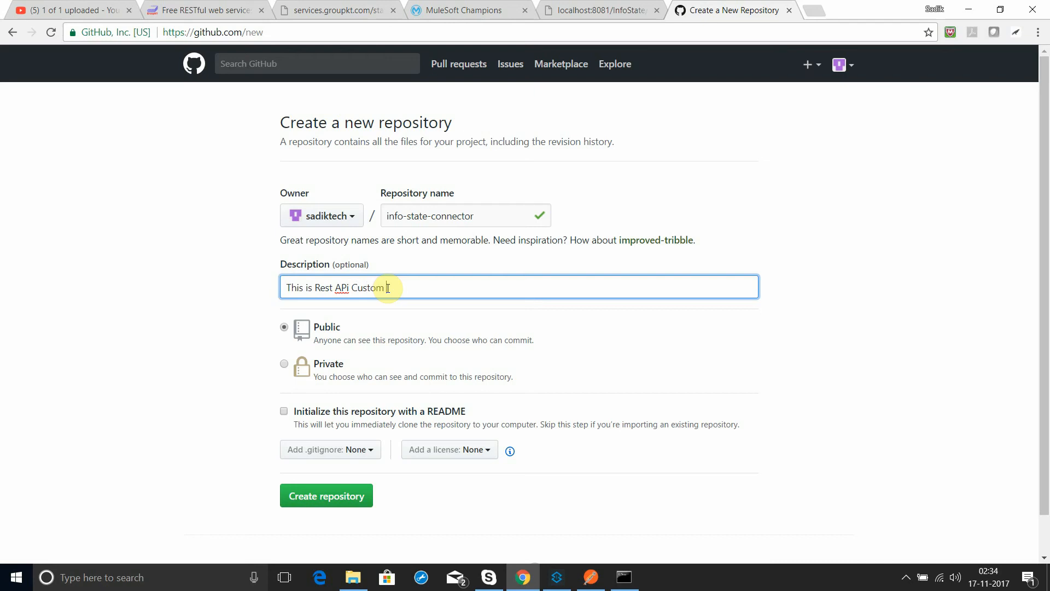
text(Connector Demo)
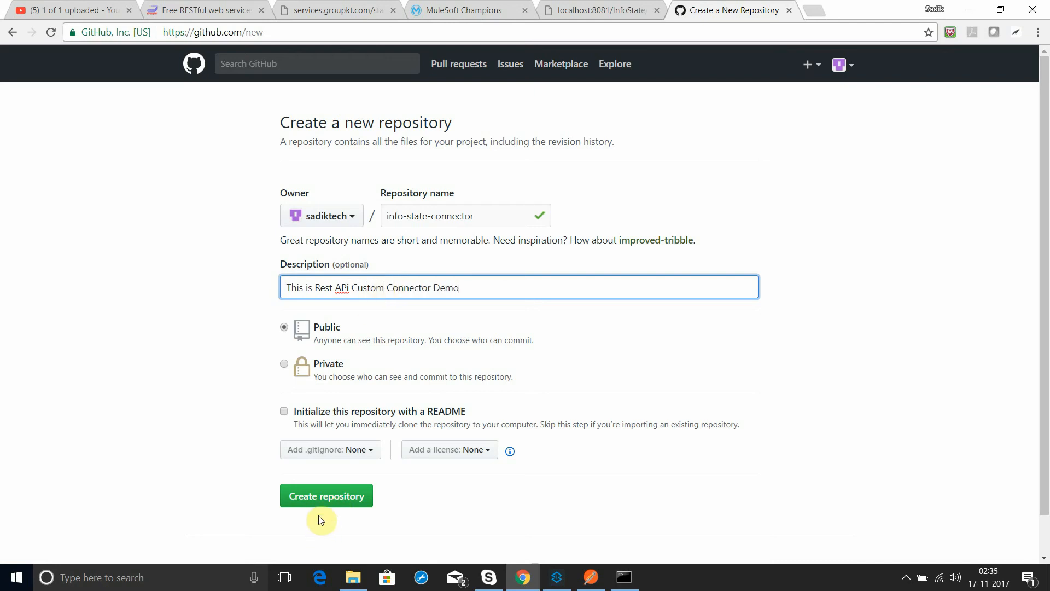
click(326, 496)
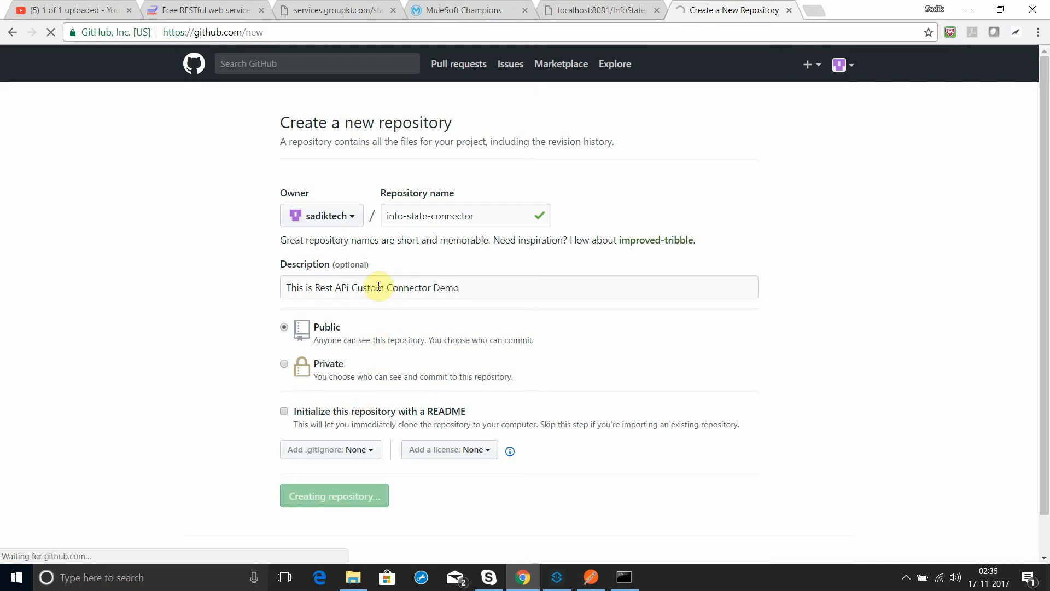
click(333, 495)
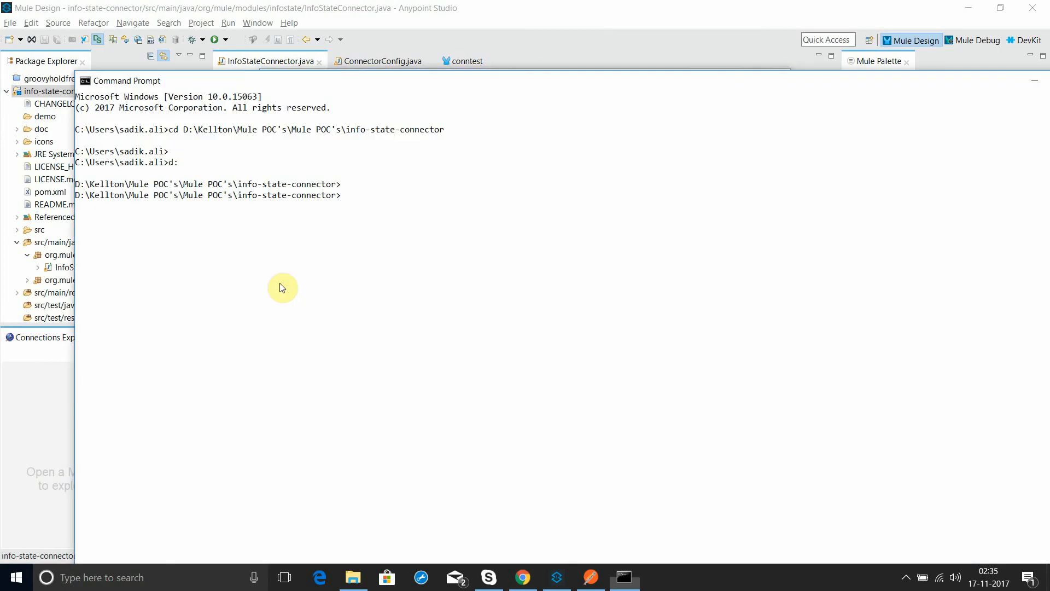
Initialize git in the project folder and commit with message 'first commit'
text(cd git init)
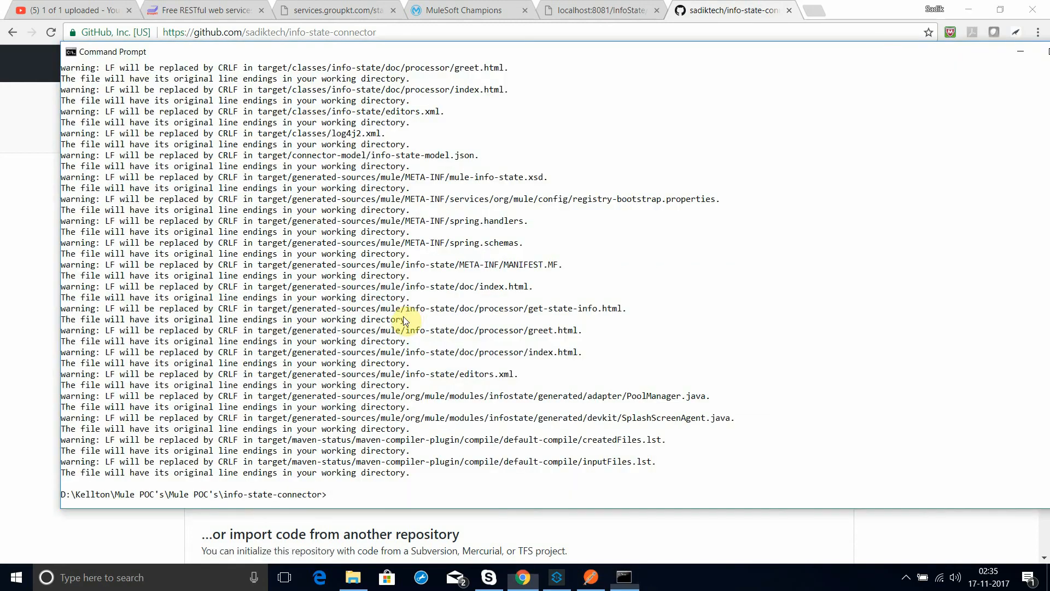
text(git commit -m "first commit")
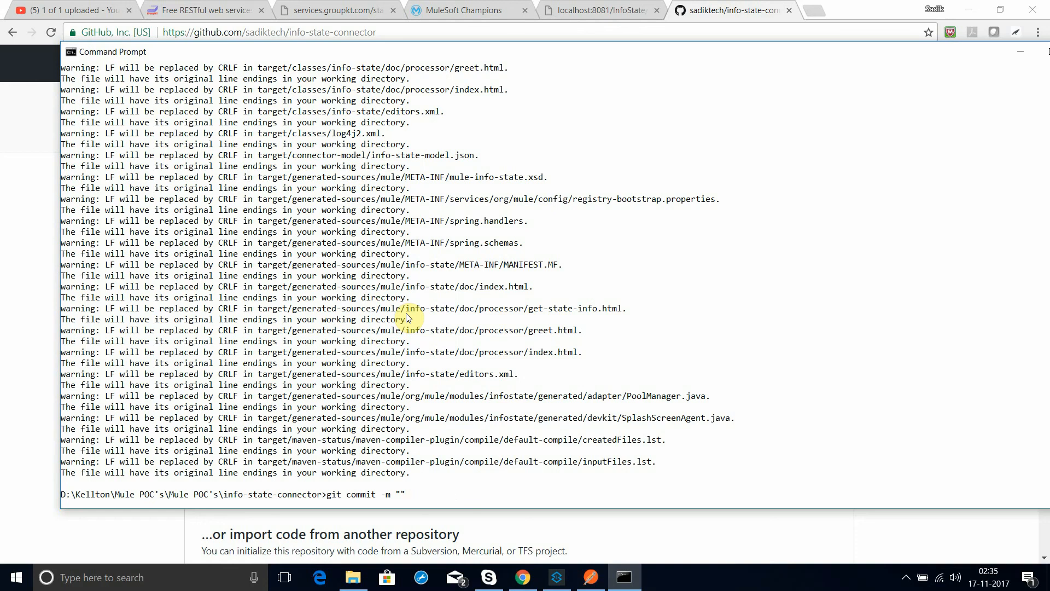
text(Re)
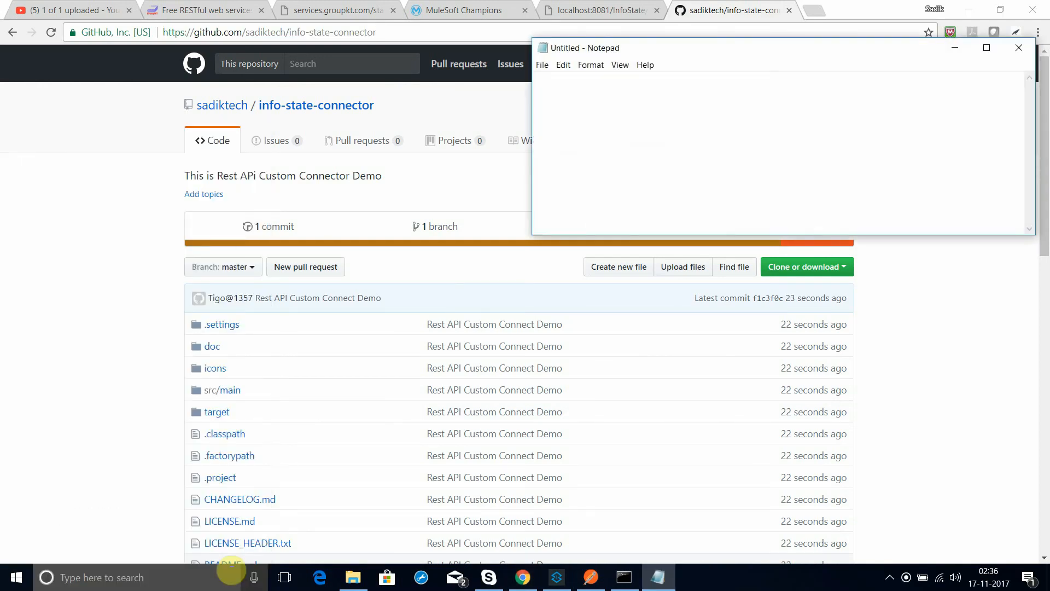
text(https://github.com/sadiktech/info-state-connector)
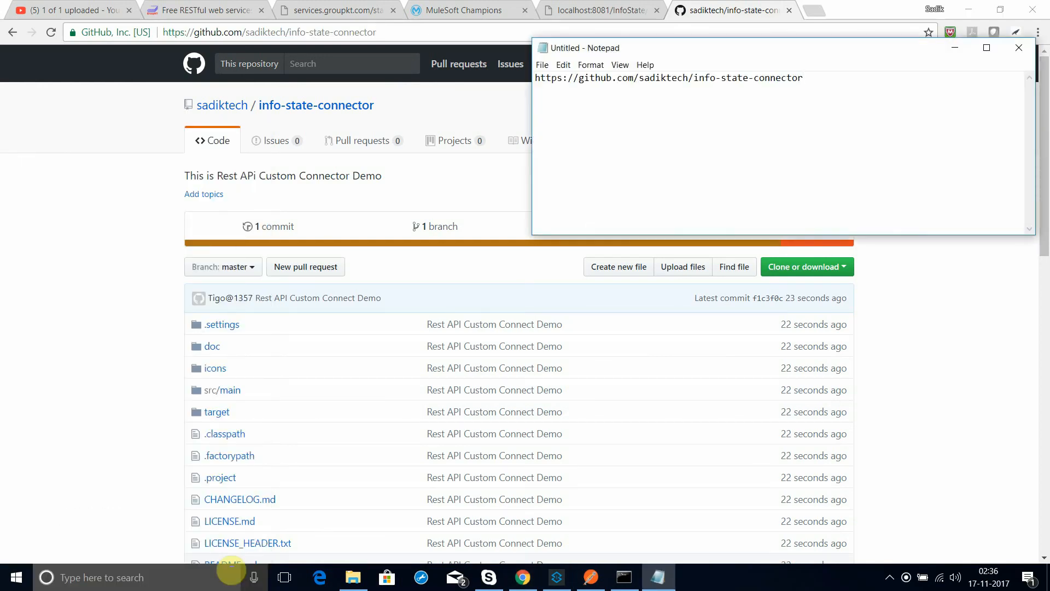